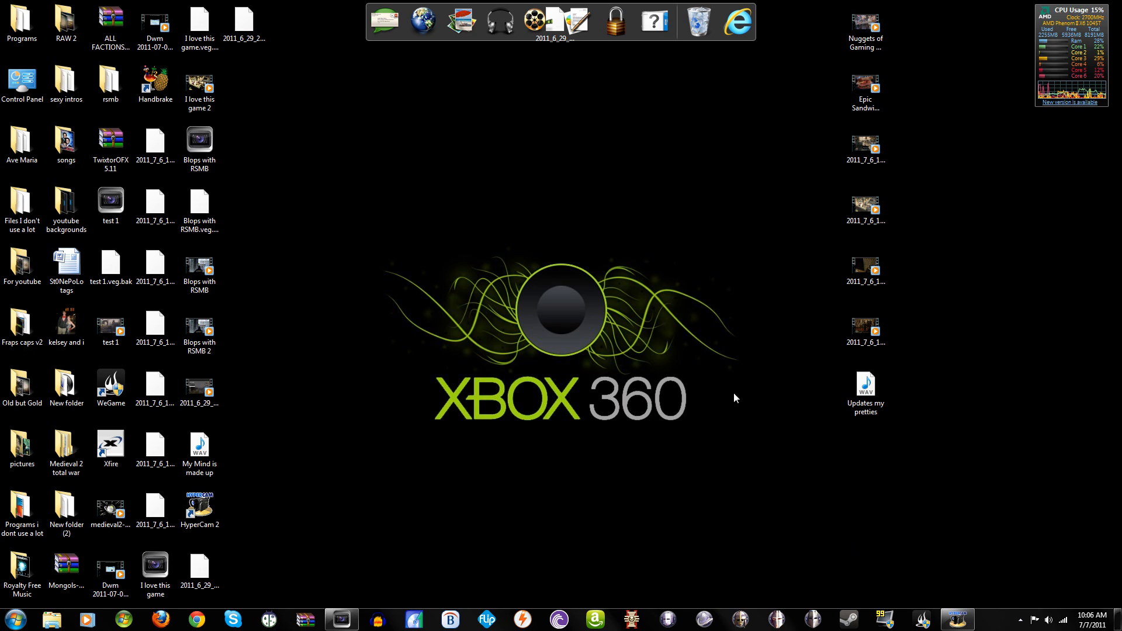
mouse_move(403, 255)
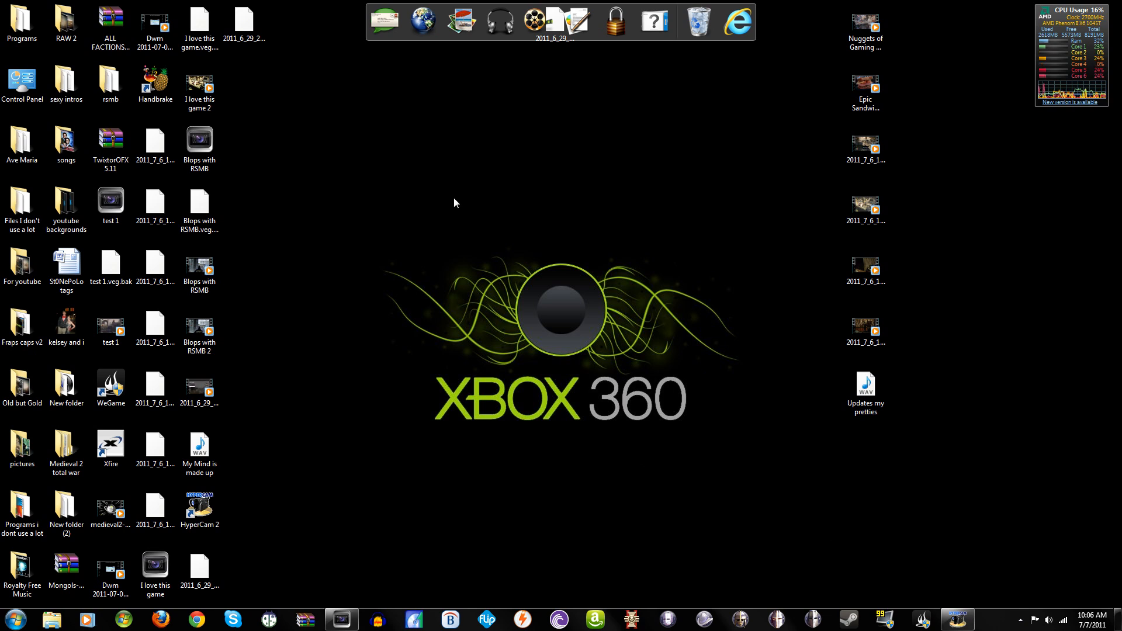
mouse_move(678, 510)
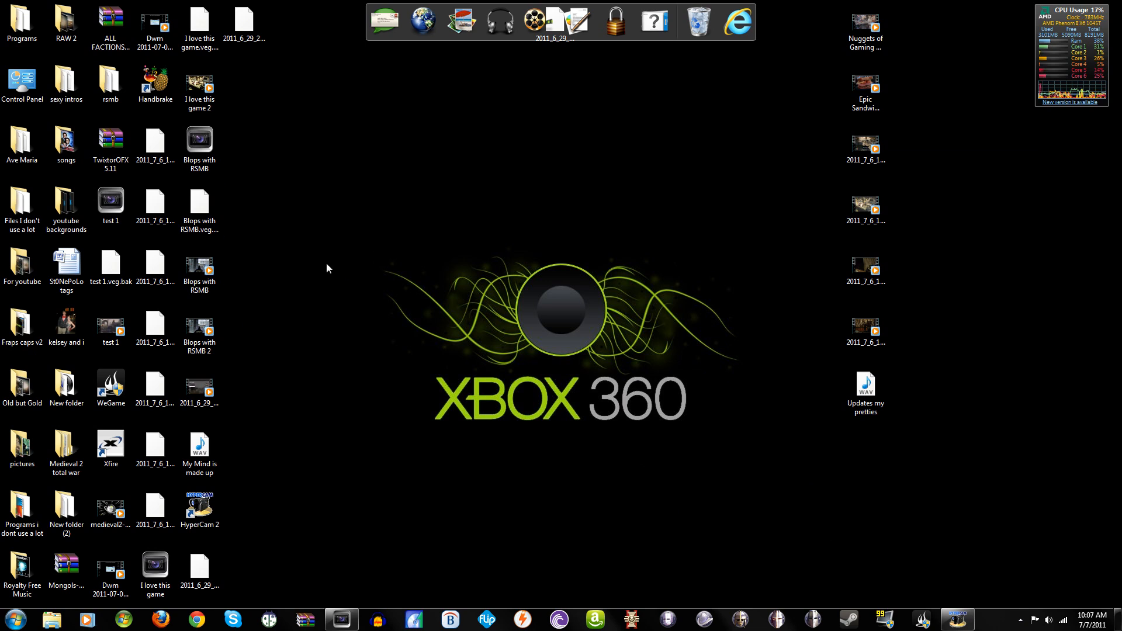
mouse_move(547, 215)
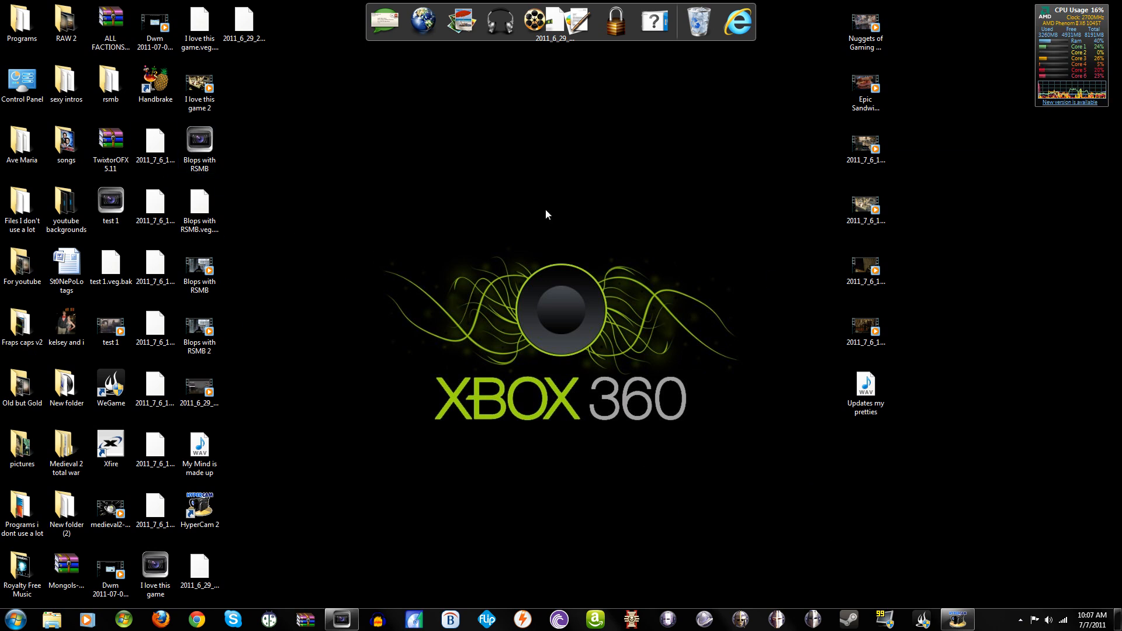
mouse_move(343, 245)
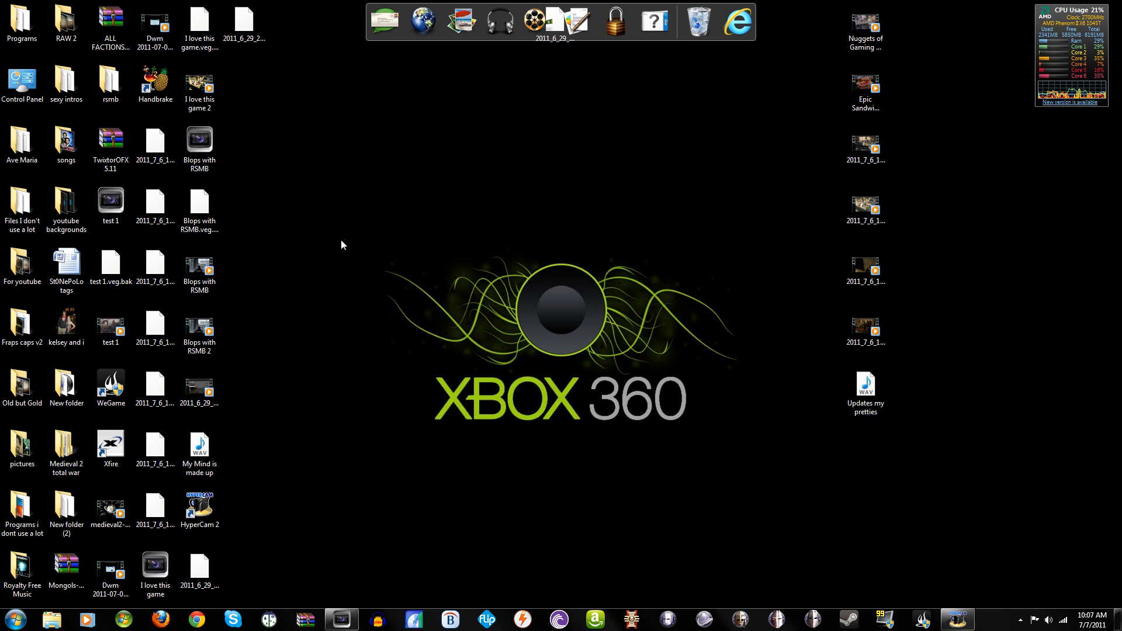
mouse_move(365, 232)
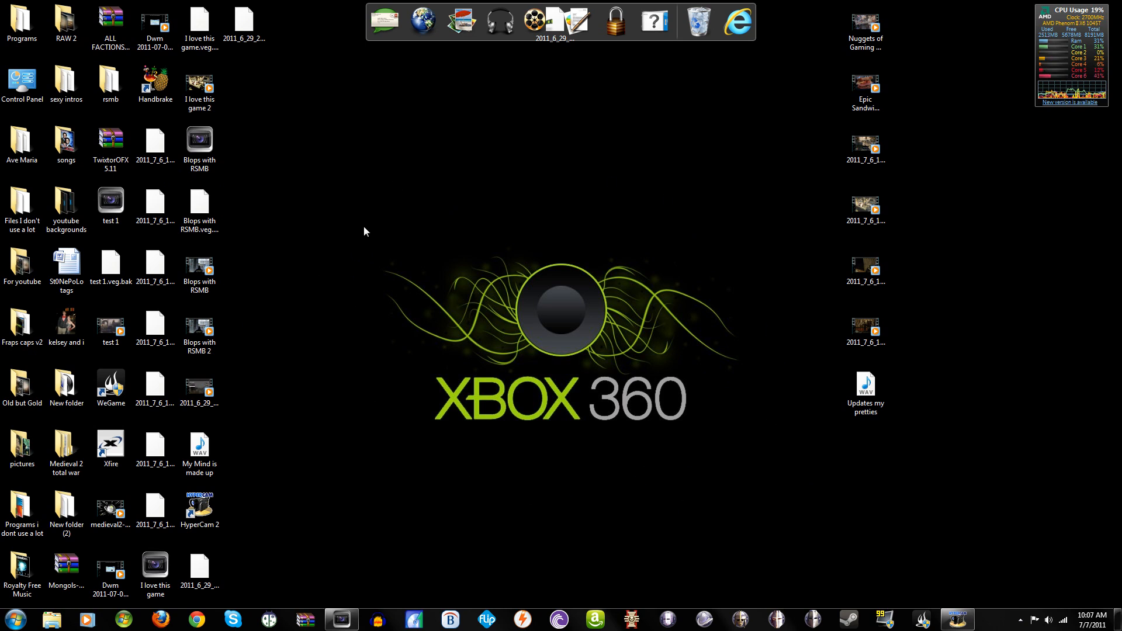
mouse_move(760, 326)
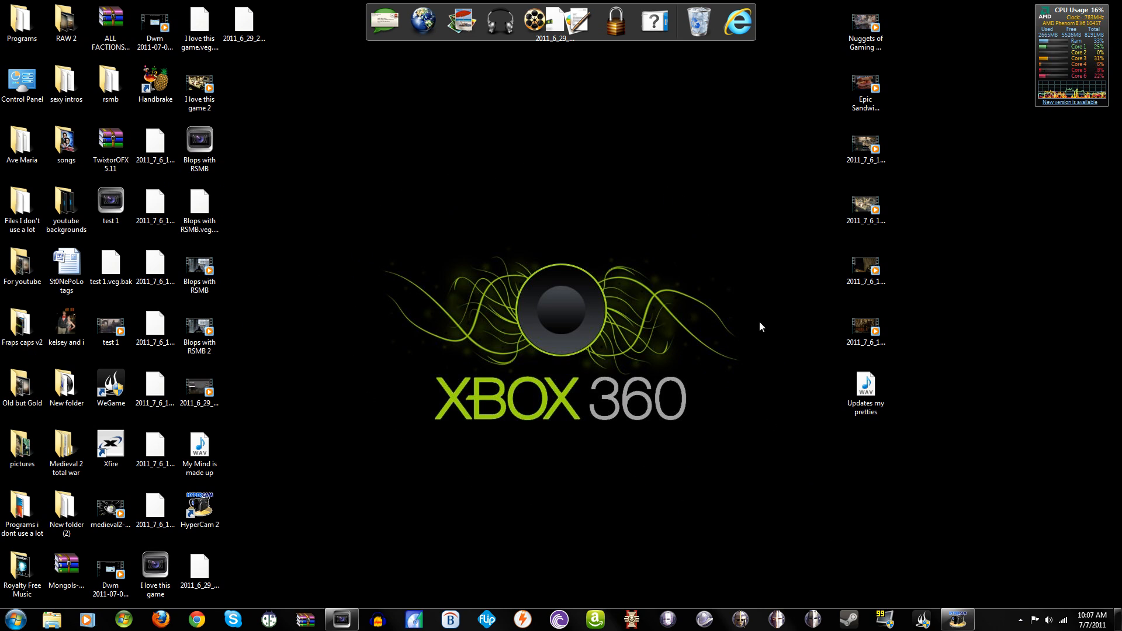
mouse_move(660, 257)
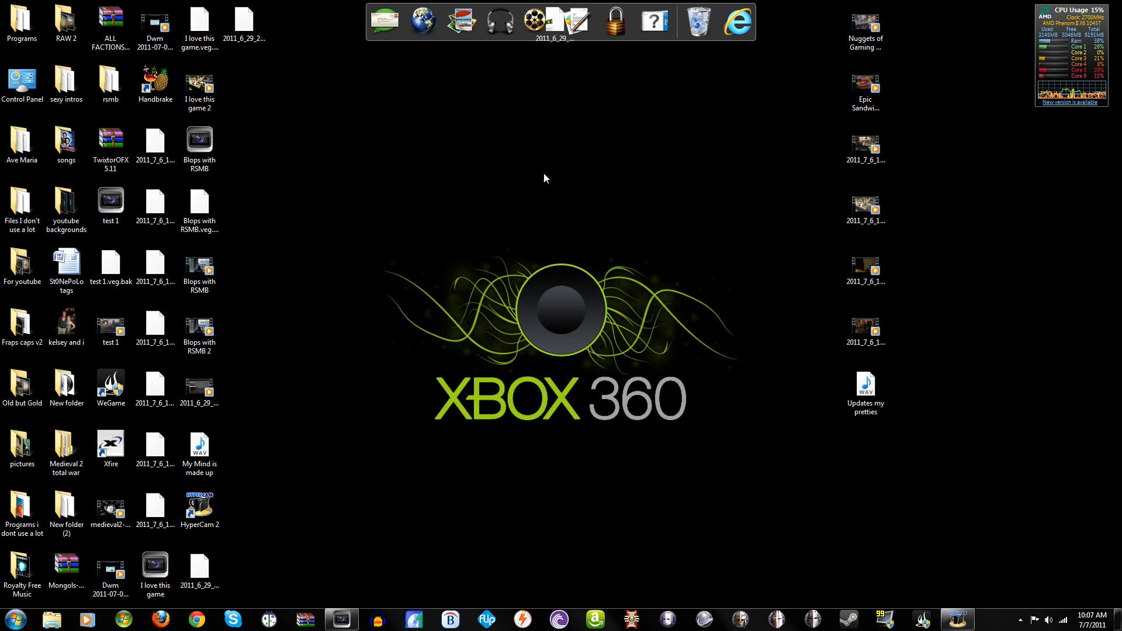
mouse_move(725, 519)
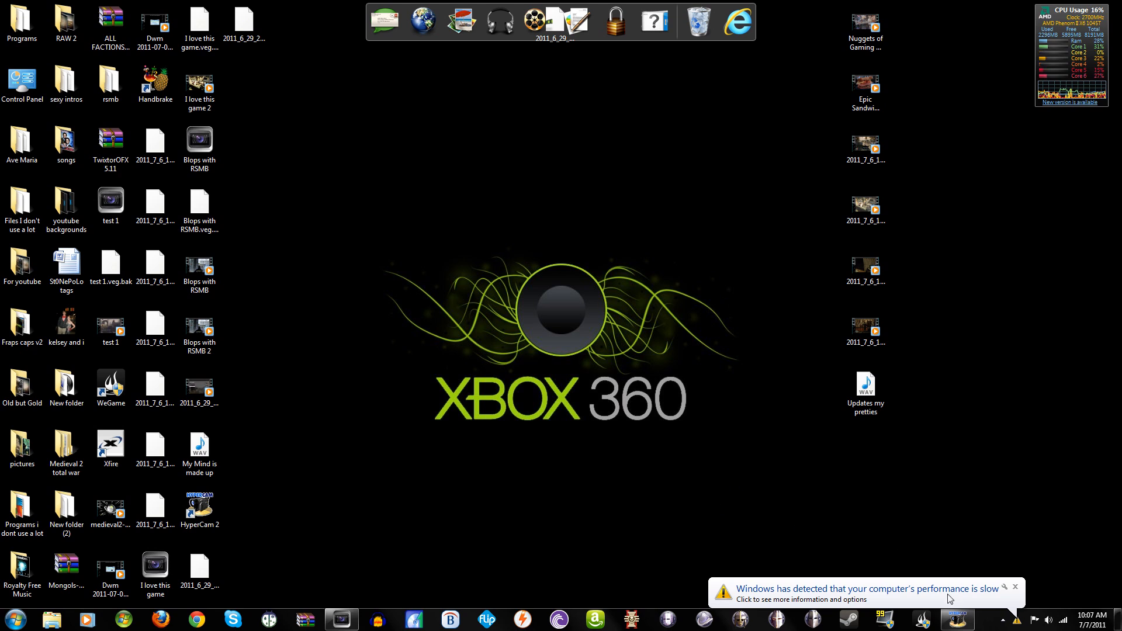
Dismiss the slow-performance notice and bring up the File menu in Blops with RSMB.veg.
left_click(1015, 588)
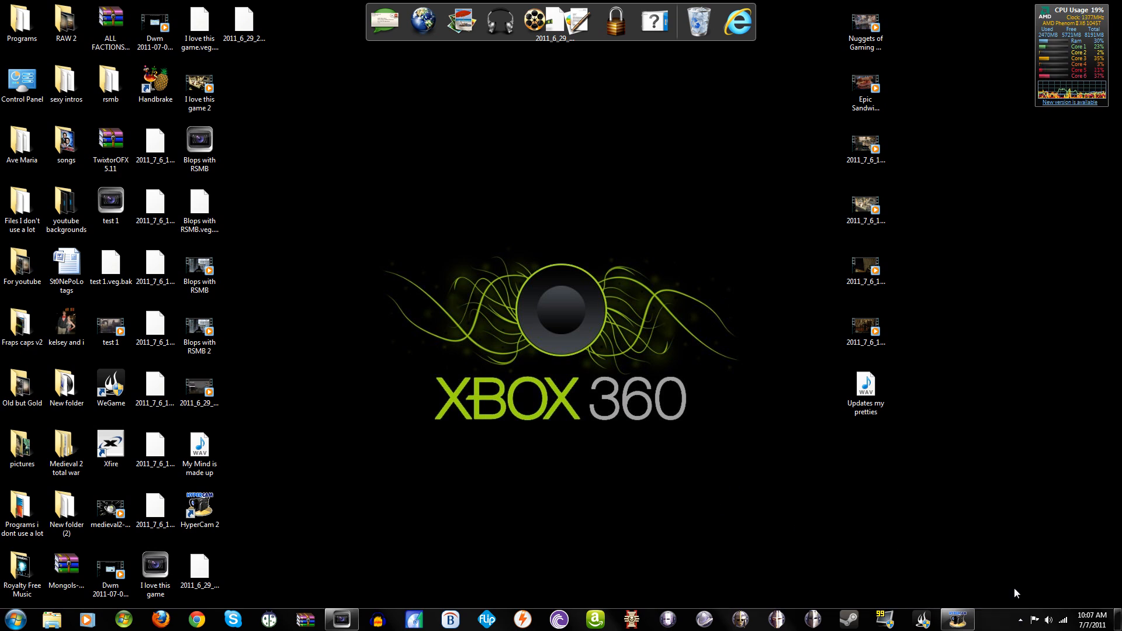
mouse_move(668, 504)
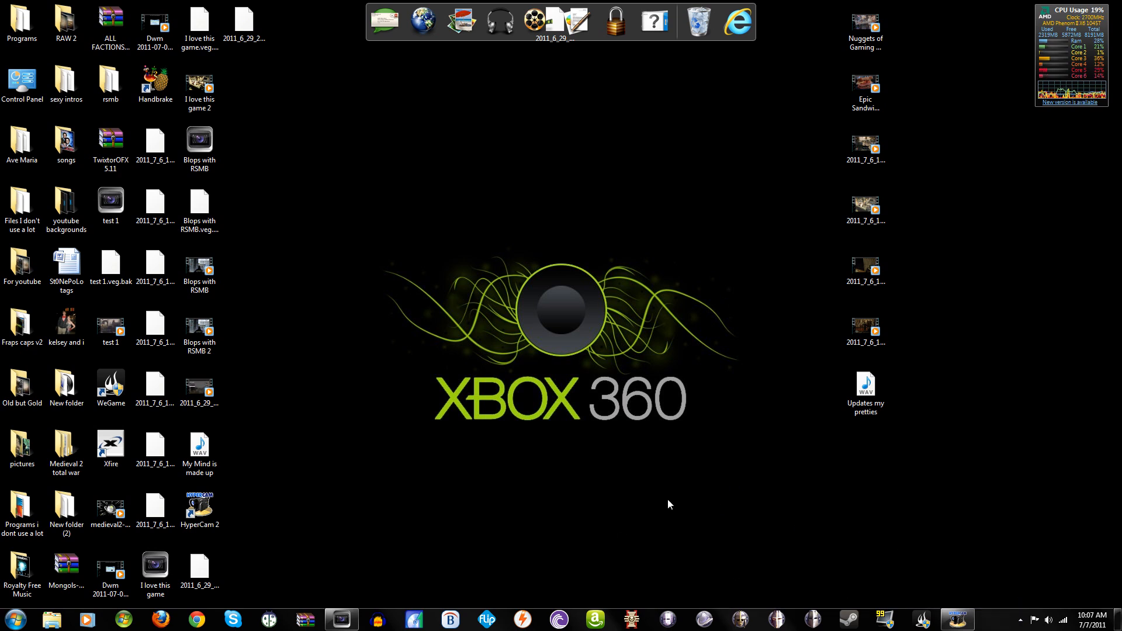
mouse_move(487, 238)
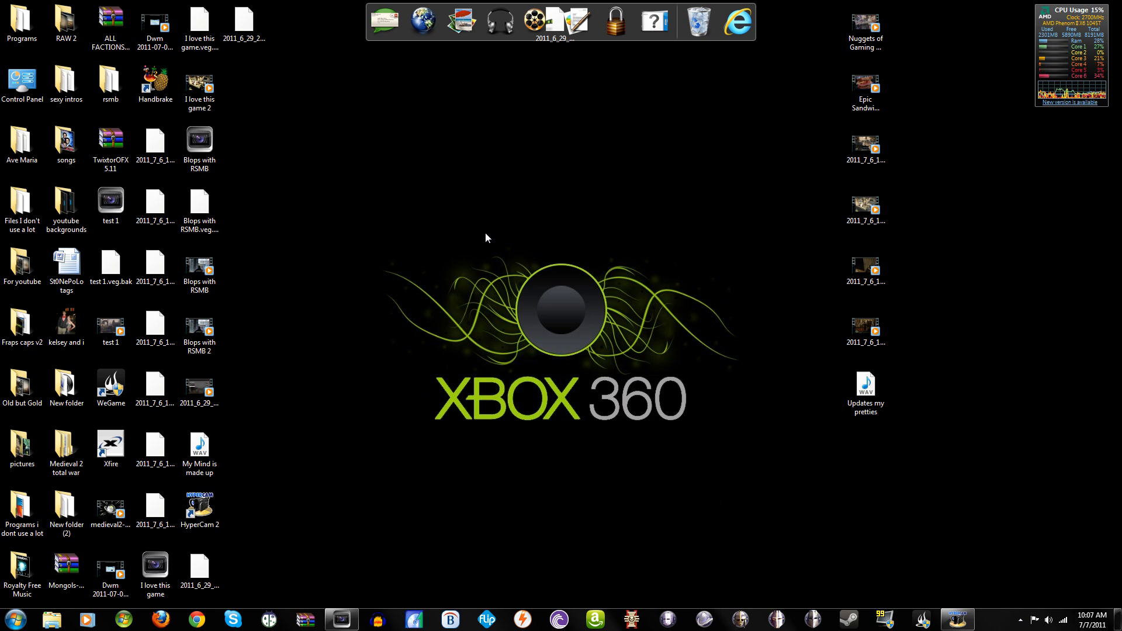
mouse_move(563, 104)
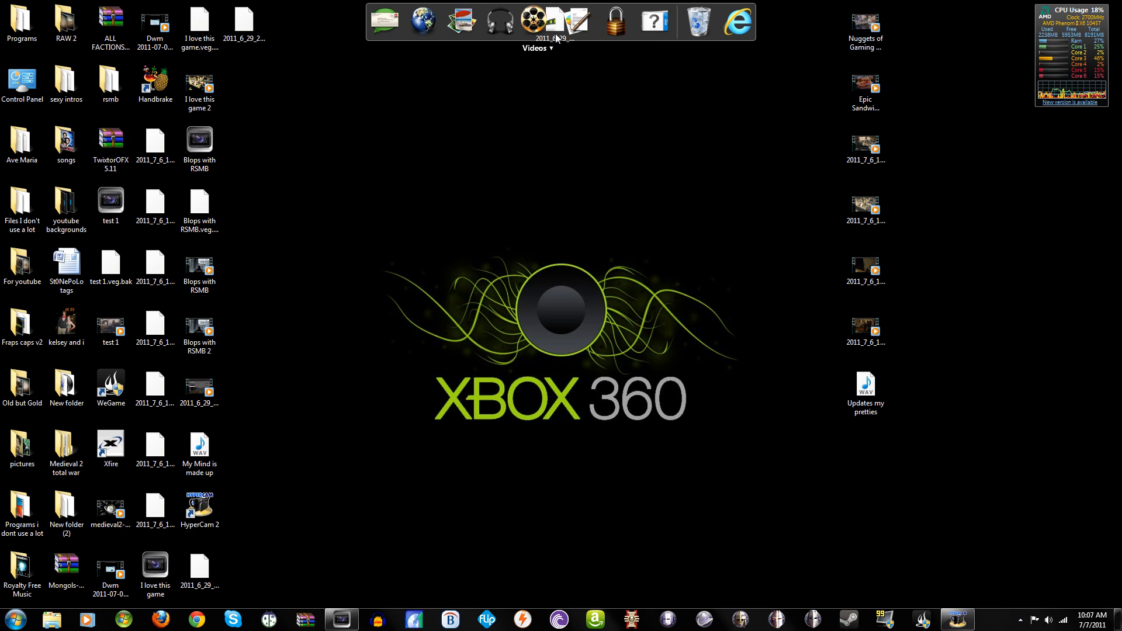
mouse_move(576, 20)
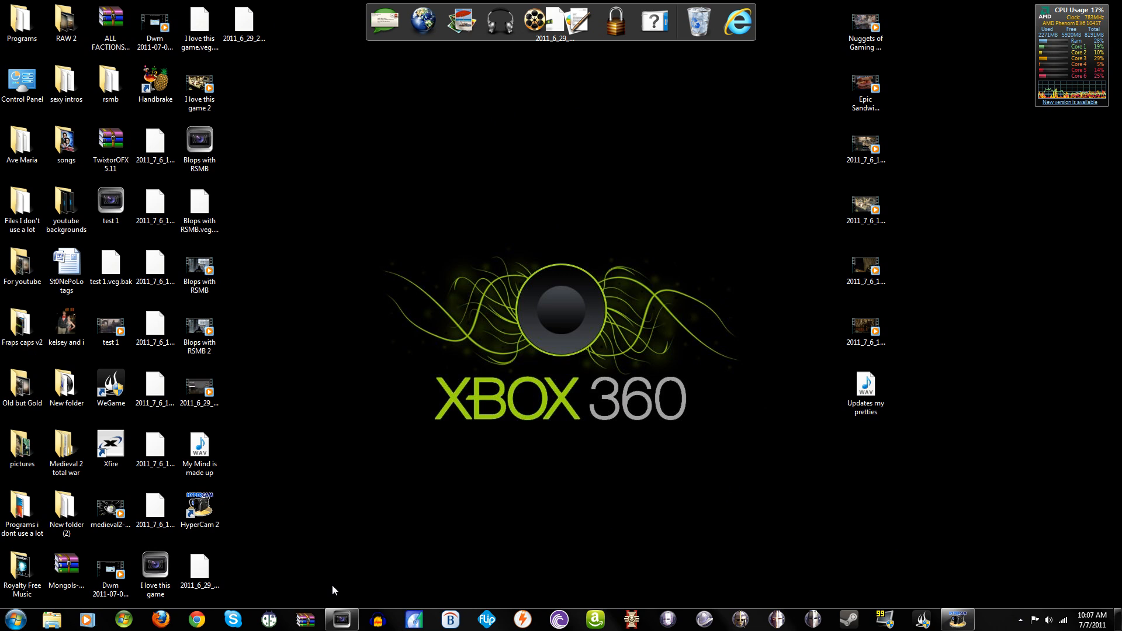
mouse_move(251, 527)
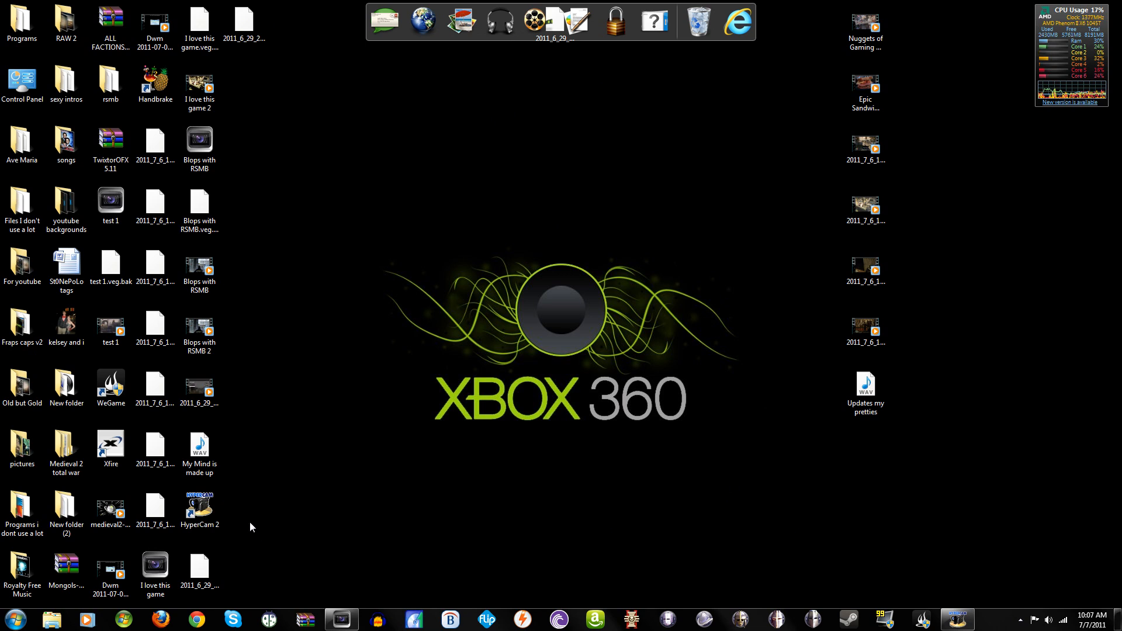
right_click(960, 617)
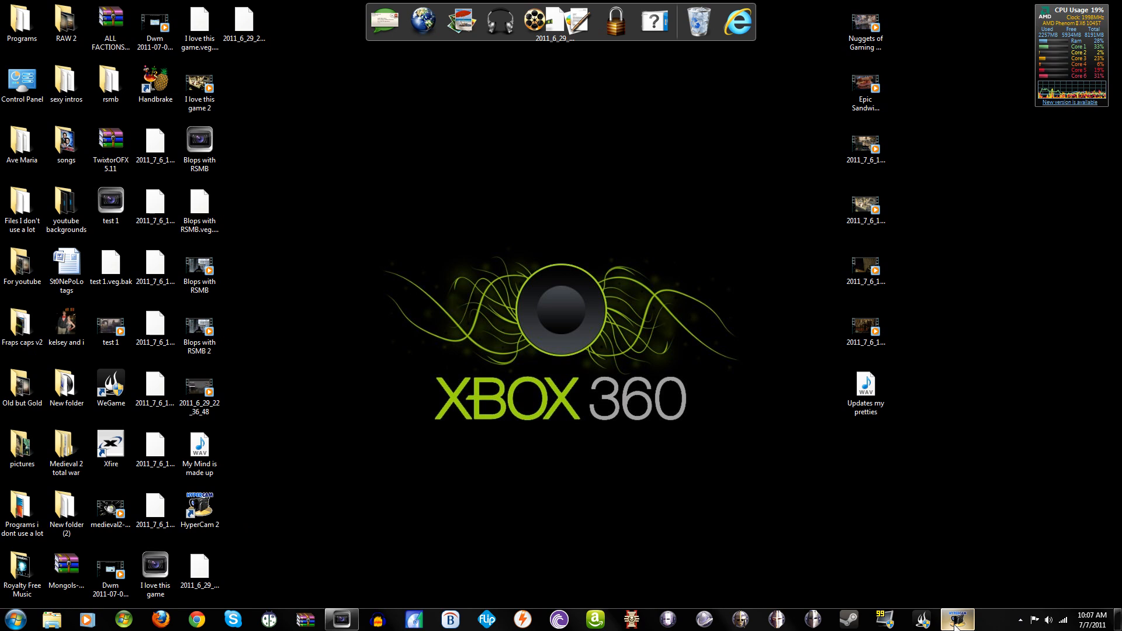
mouse_move(712, 451)
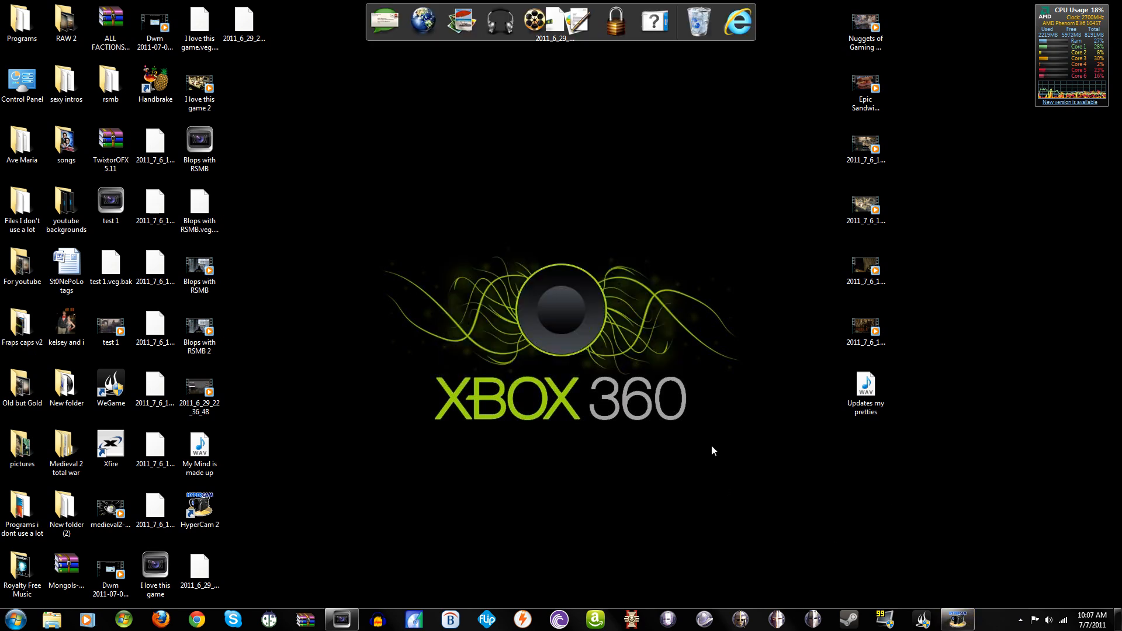
mouse_move(329, 290)
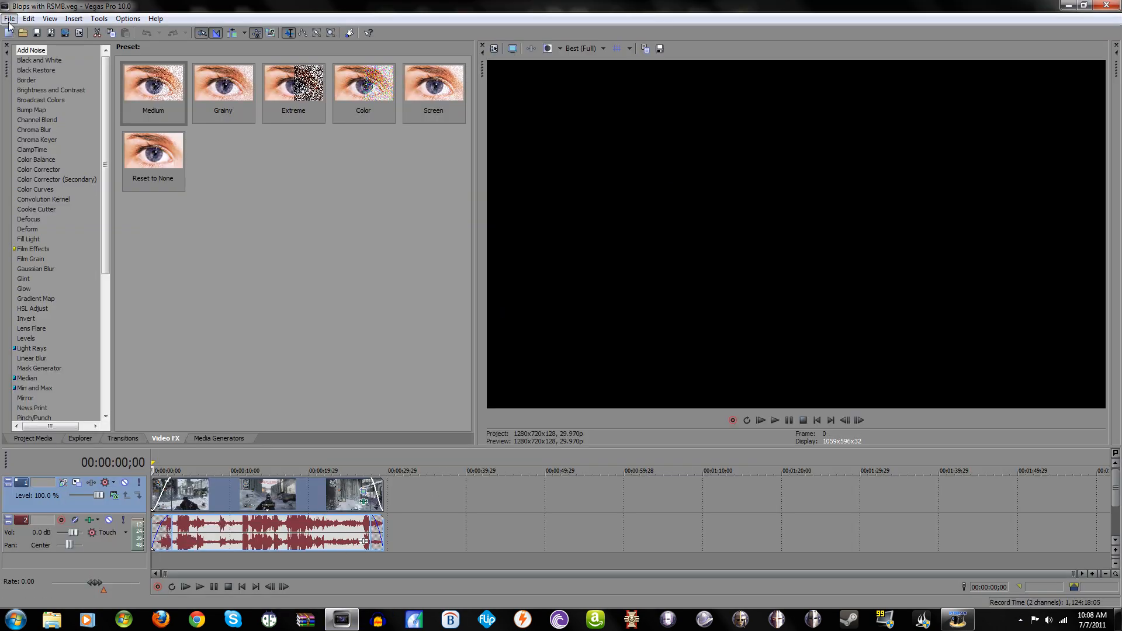
left_click(8, 19)
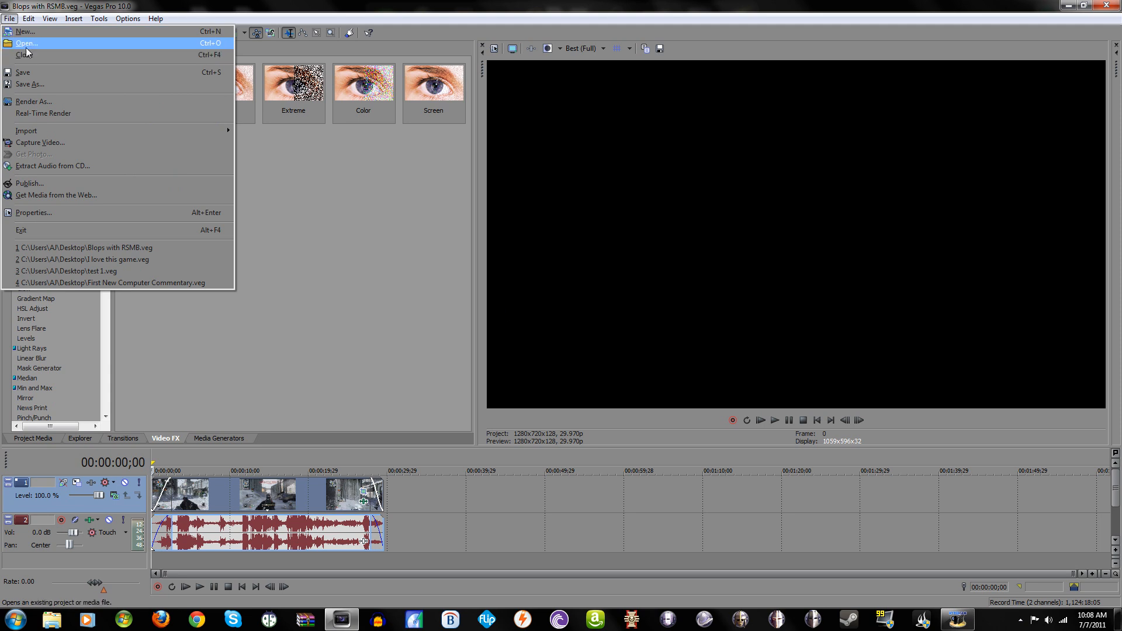
Start a new project, confirming the HDV 720-30p template and 29.970 fps frame rate.
left_click(25, 31)
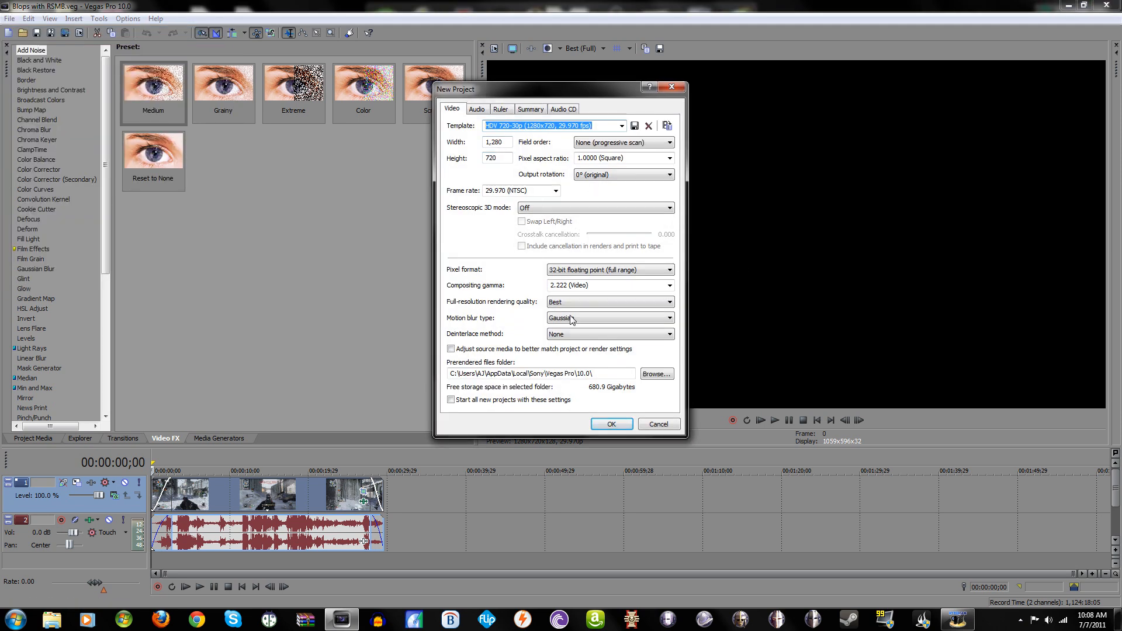
mouse_move(589, 142)
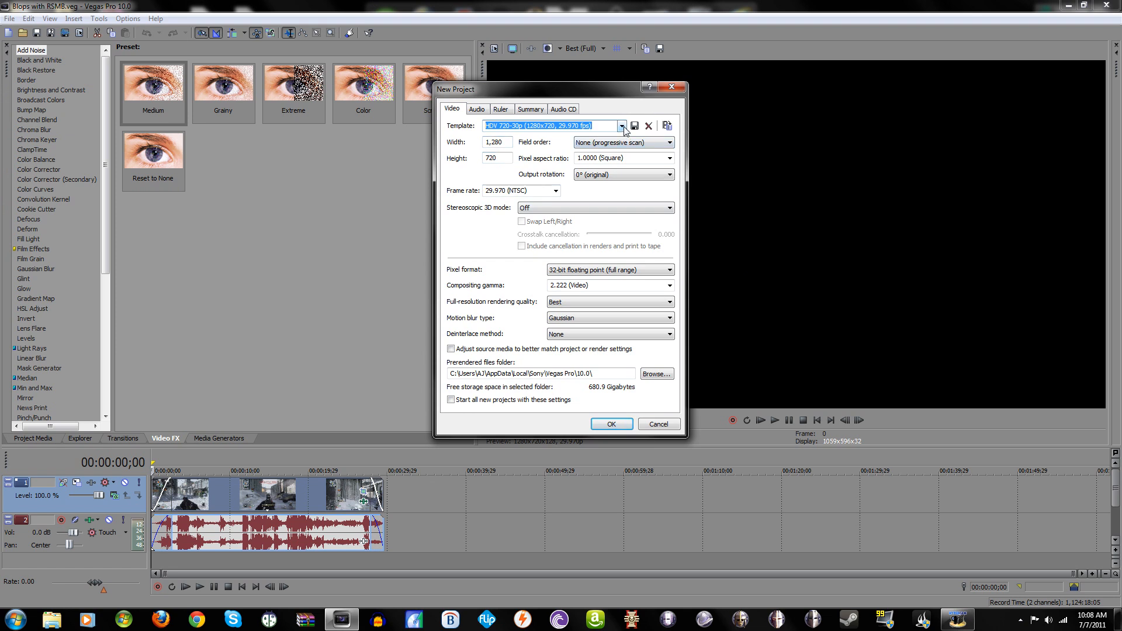
left_click(621, 126)
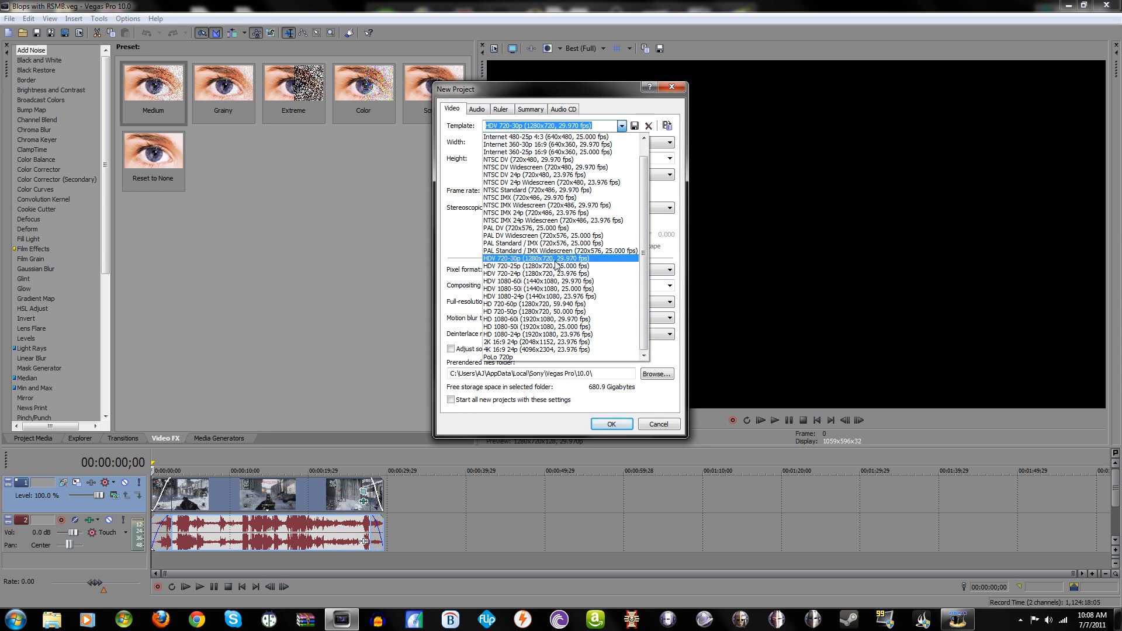
left_click(557, 257)
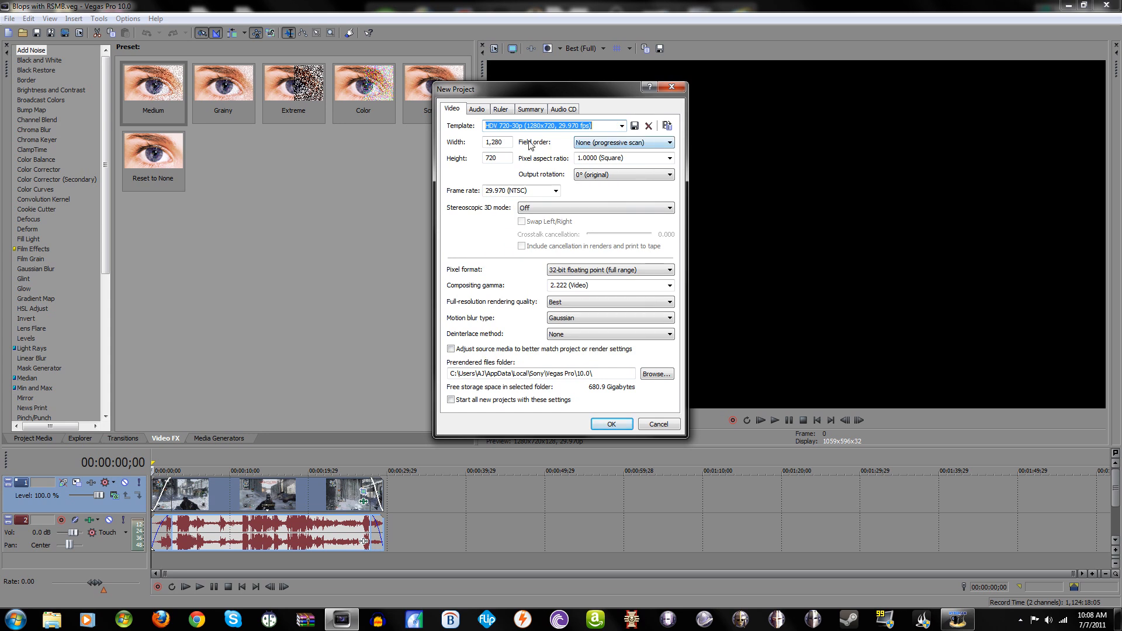
mouse_move(515, 134)
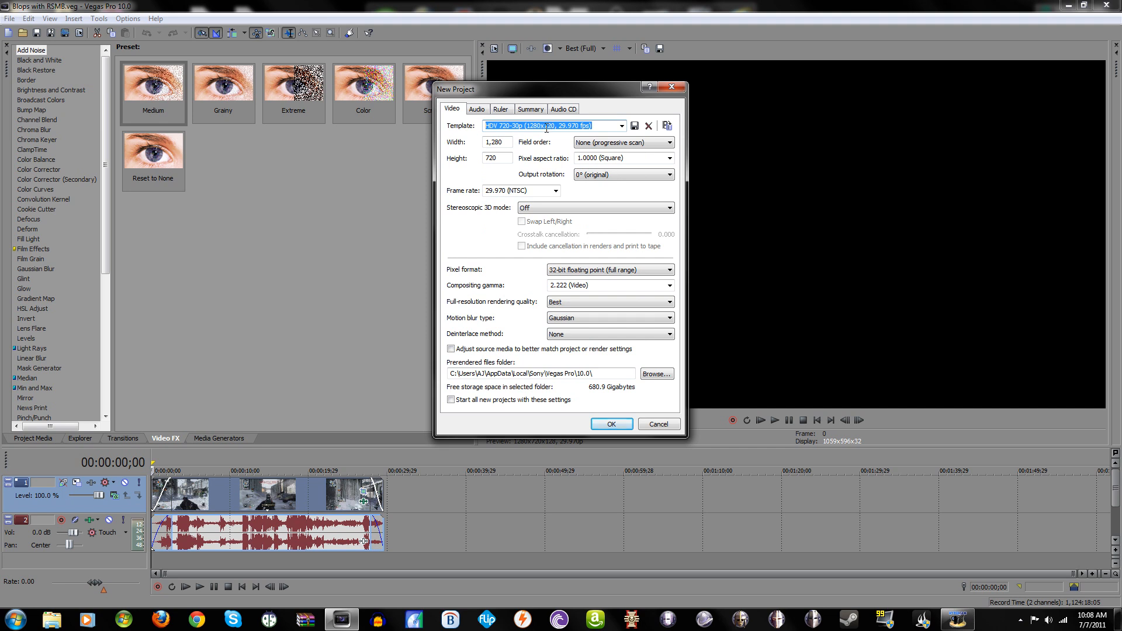
mouse_move(503, 175)
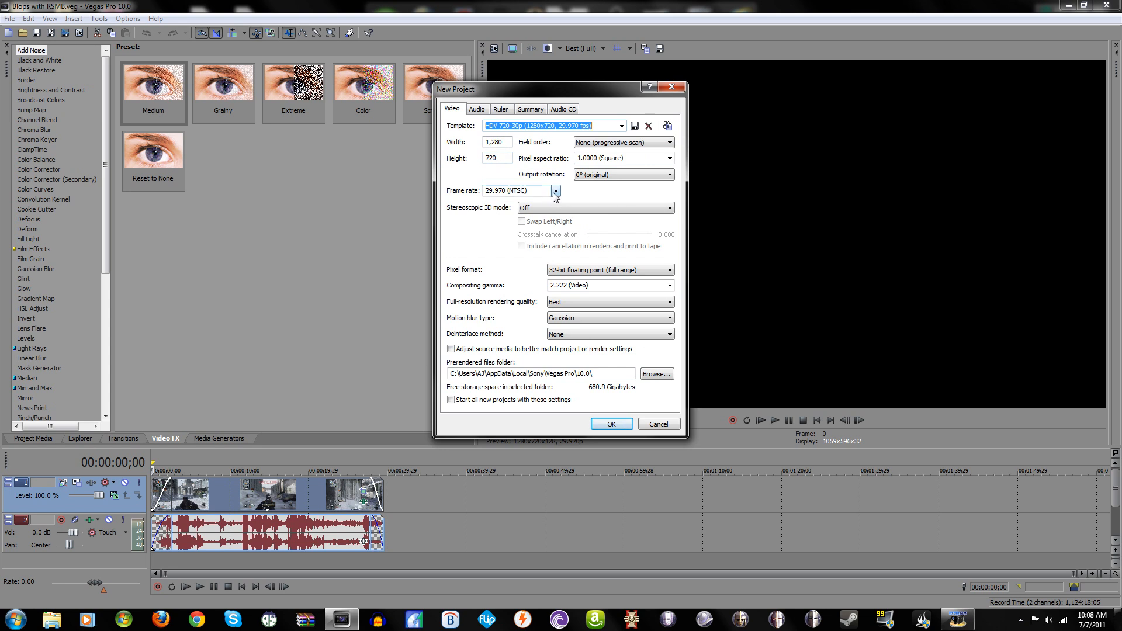
left_click(554, 190)
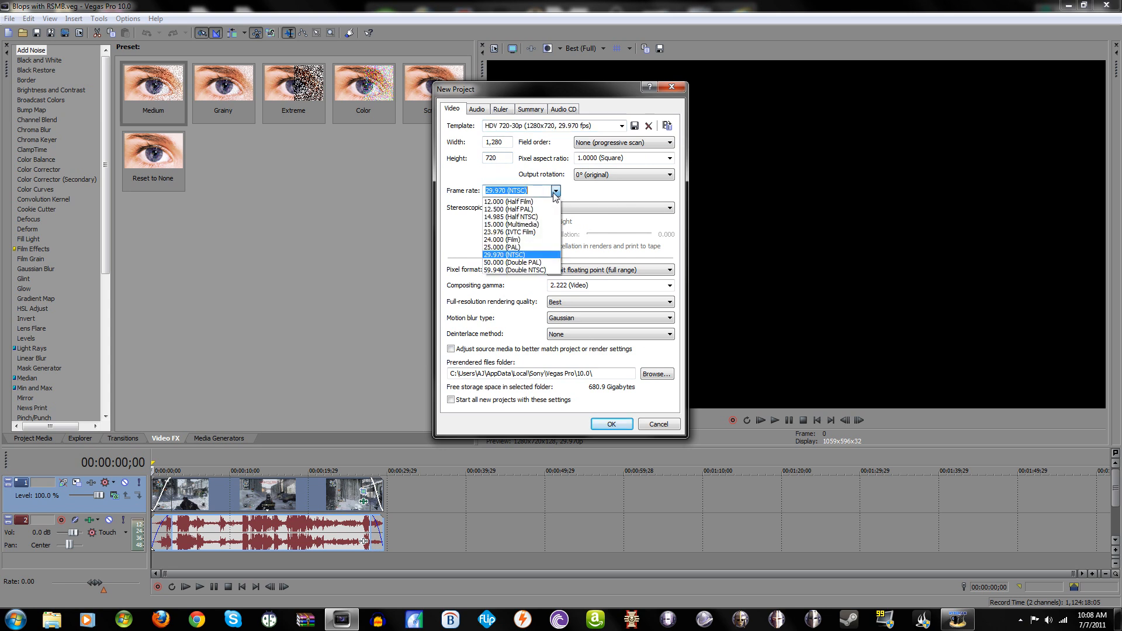
mouse_move(538, 262)
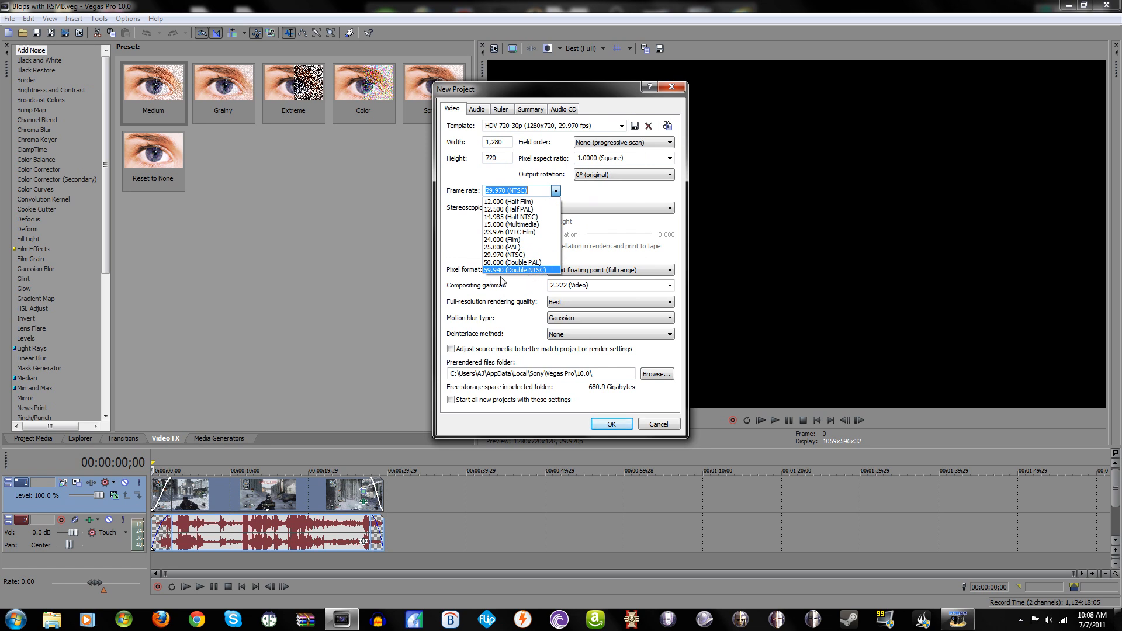
mouse_move(524, 281)
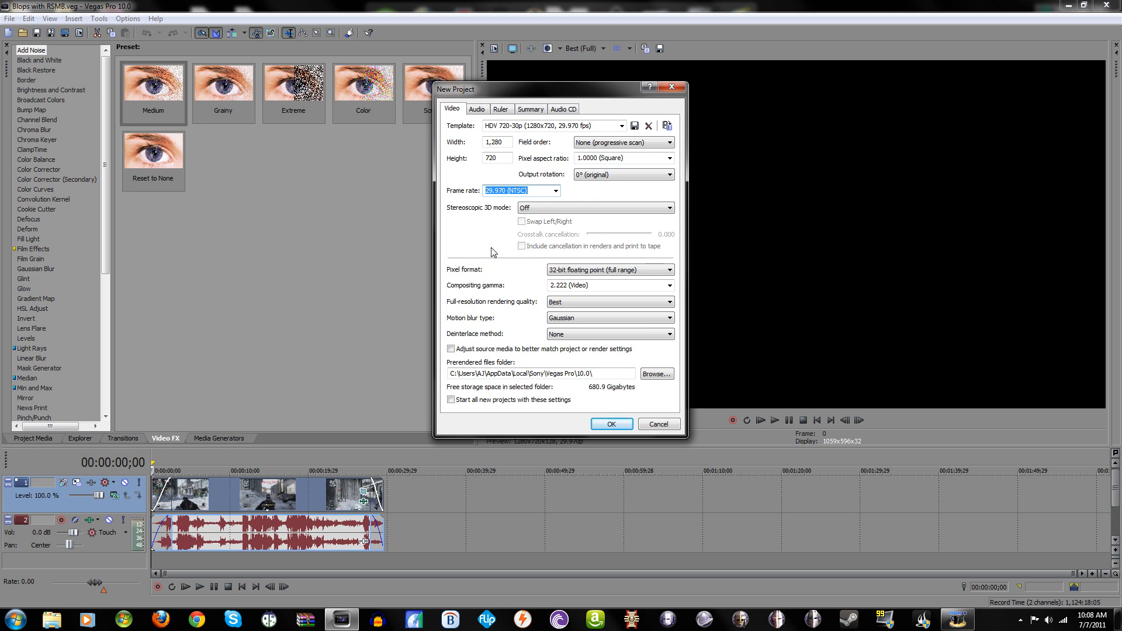
mouse_move(588, 196)
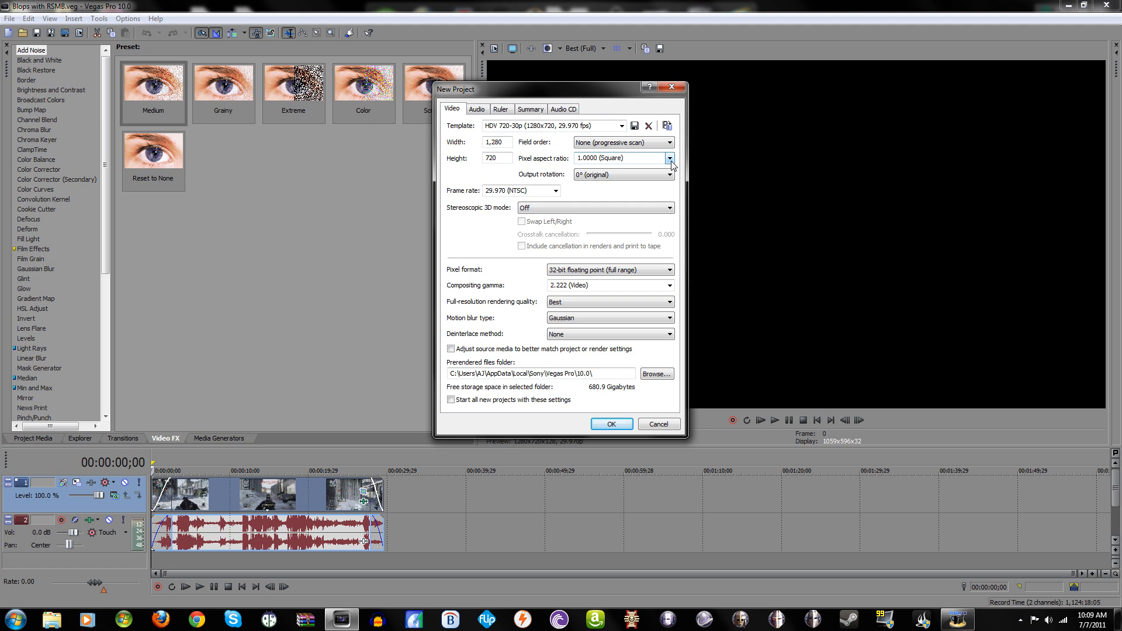
Keep square 1.0000 pixel aspect, 32-bit full-range pixel format and 2.222 compositing gamma.
left_click(672, 158)
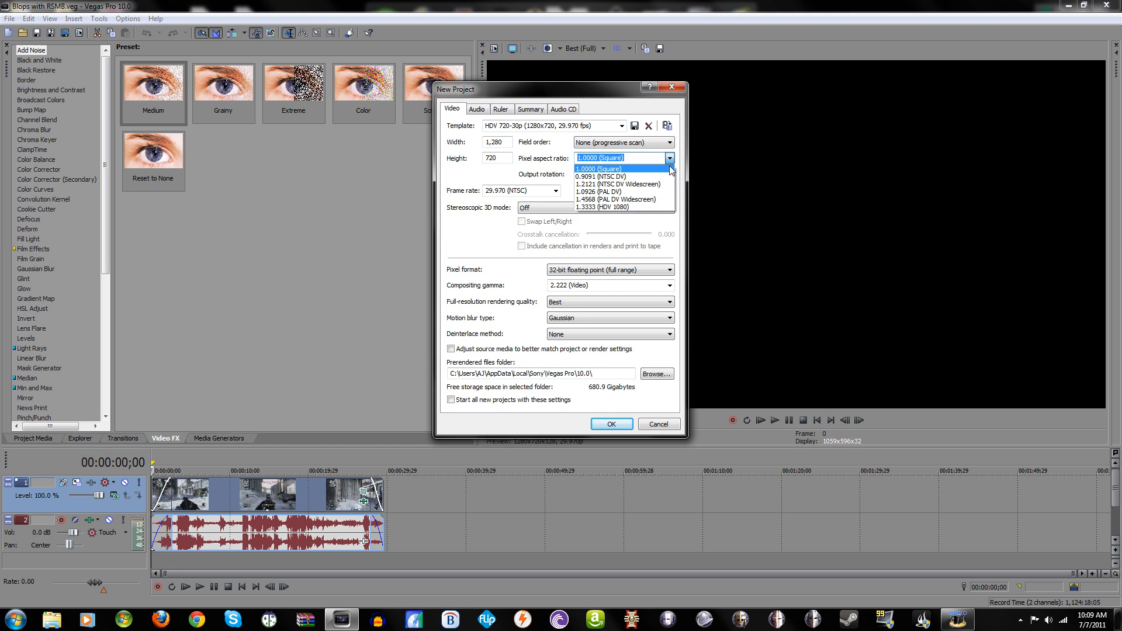
left_click(599, 168)
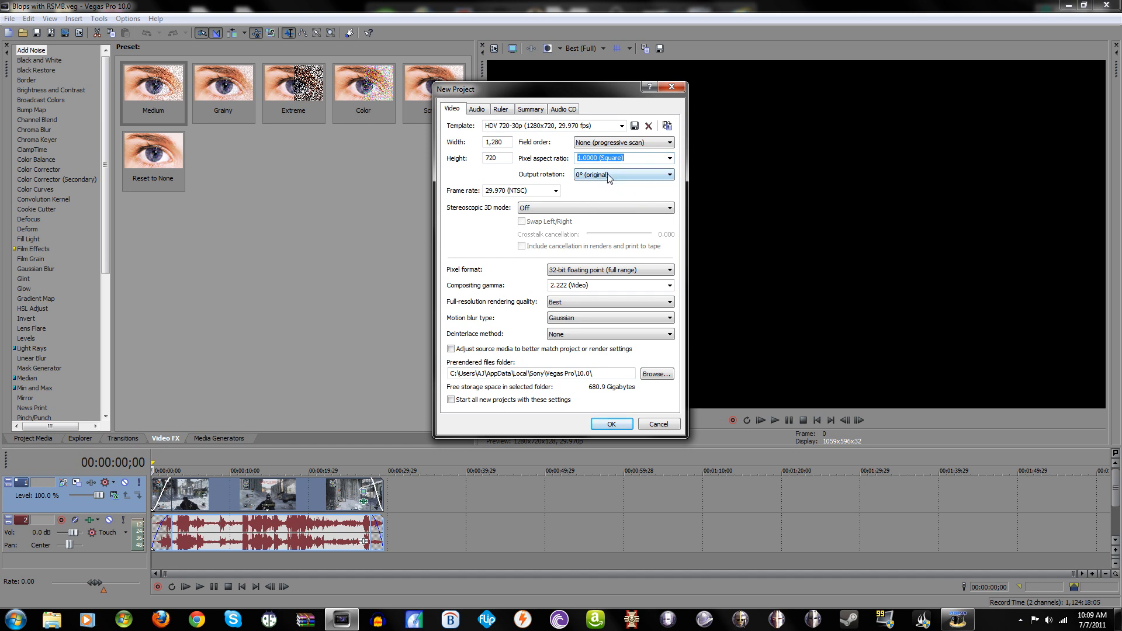
mouse_move(585, 170)
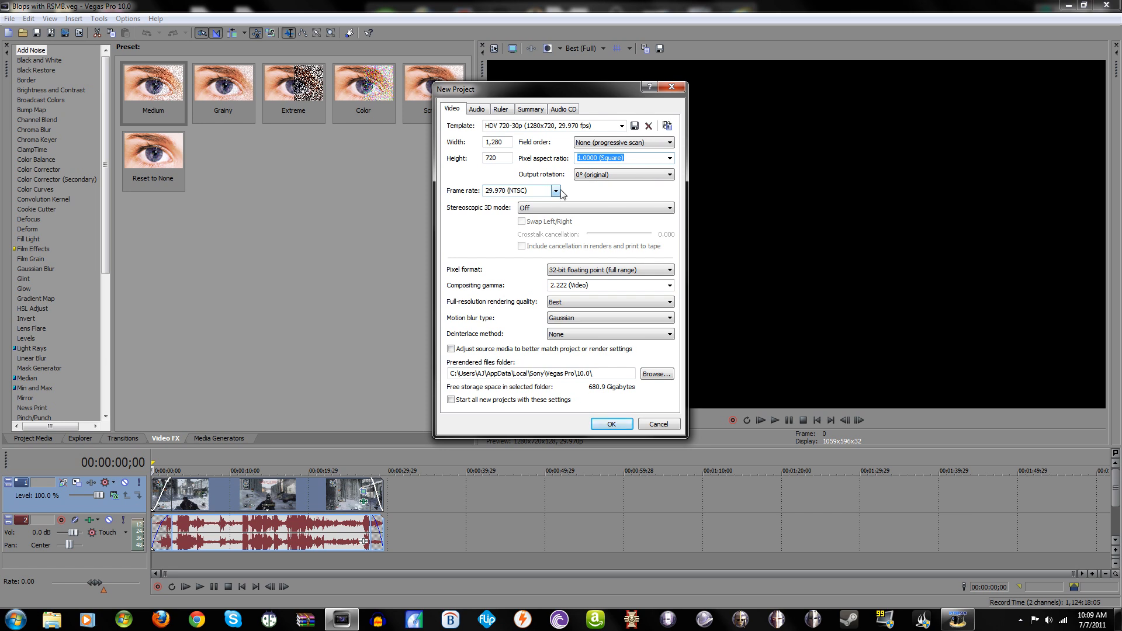
mouse_move(529, 198)
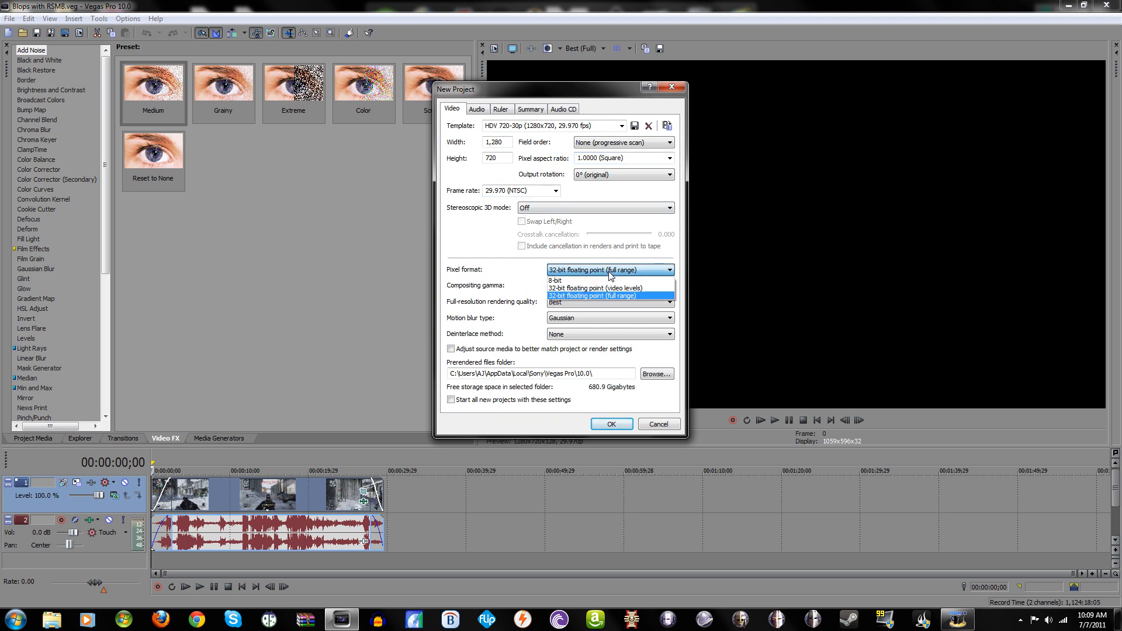
mouse_move(603, 292)
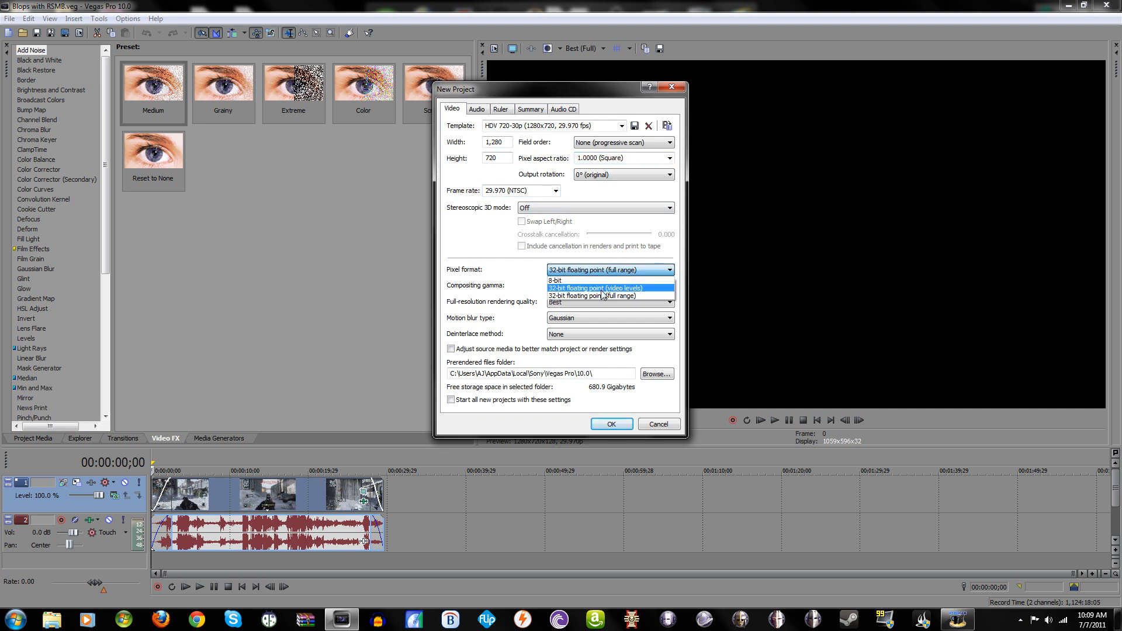
mouse_move(628, 299)
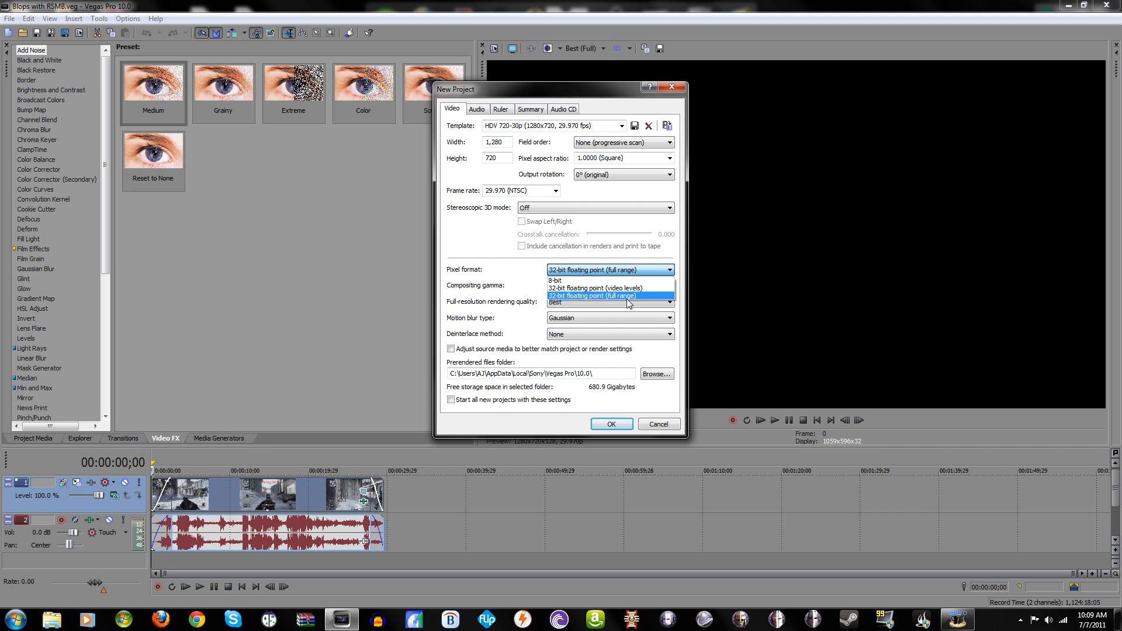
left_click(607, 296)
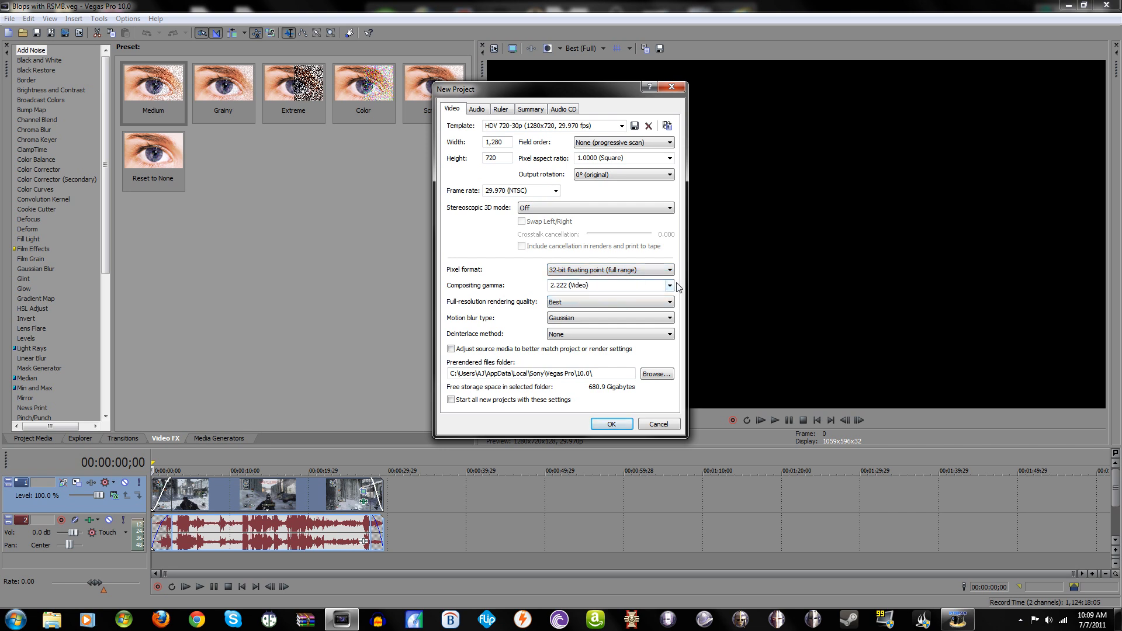
left_click(669, 285)
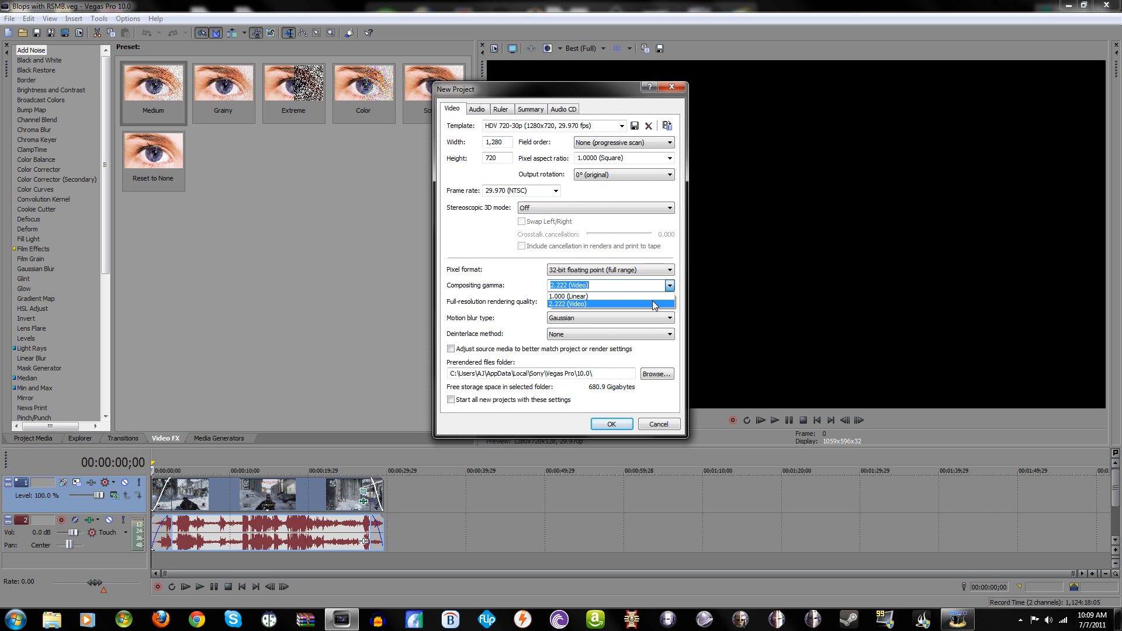
left_click(595, 303)
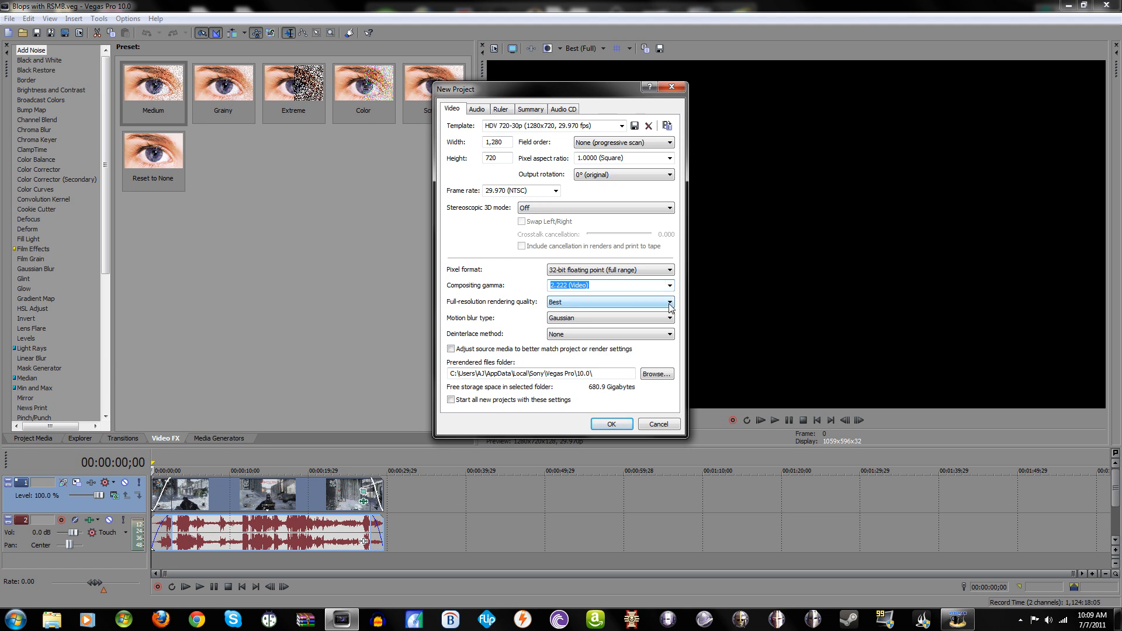
Set deinterlacing to Interpolate fields, enable Adjust source media, and create the project.
left_click(669, 301)
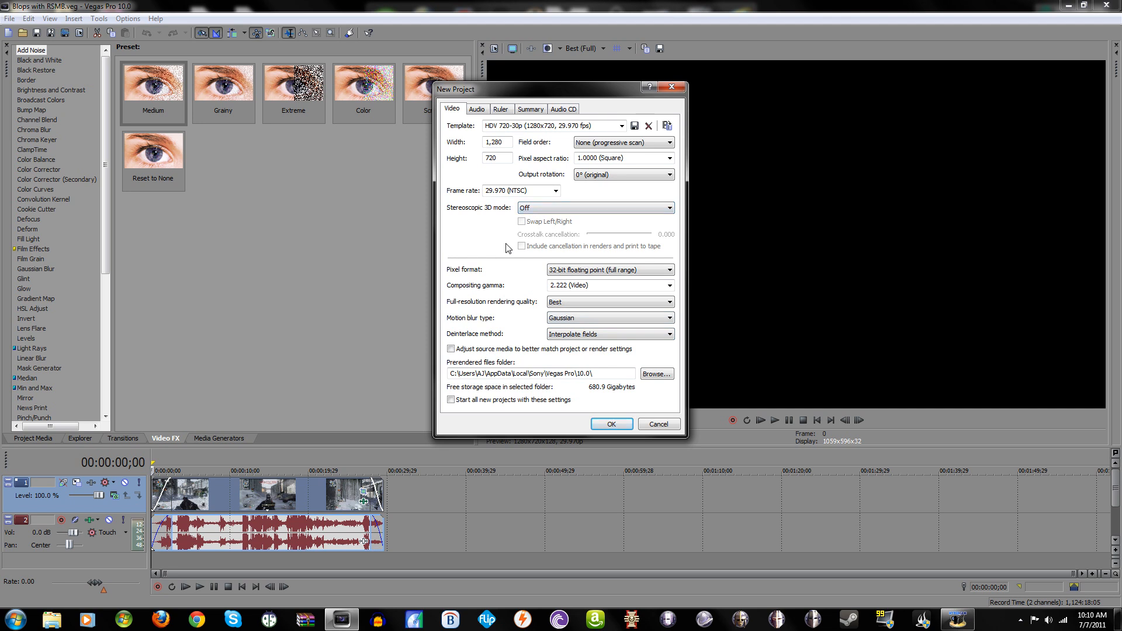
mouse_move(550, 341)
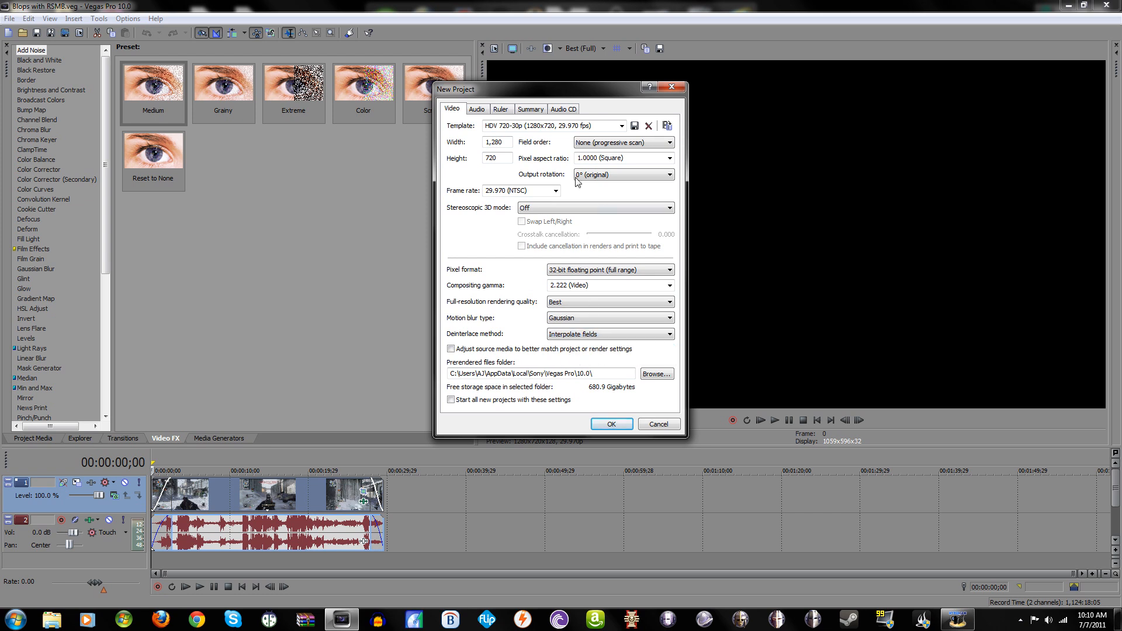
mouse_move(484, 85)
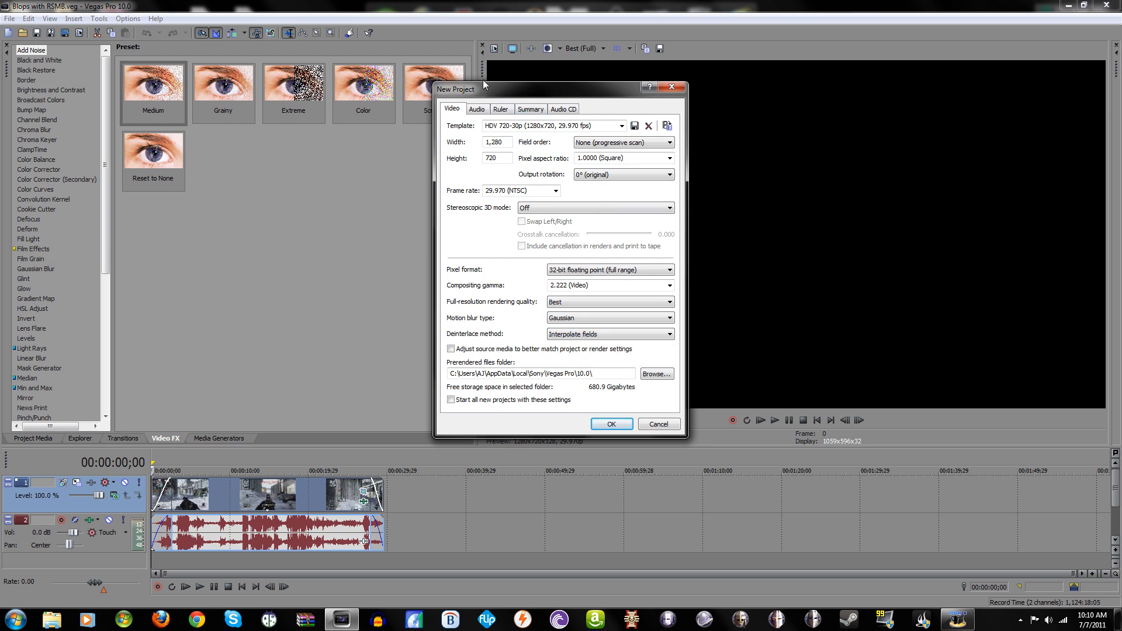
mouse_move(493, 87)
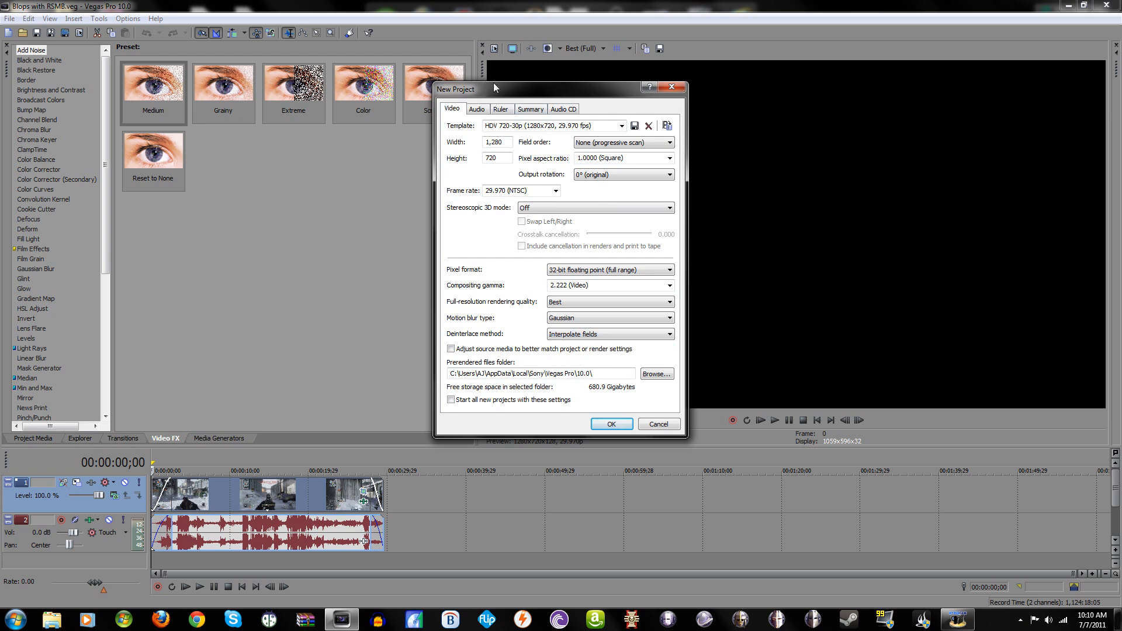
mouse_move(973, 285)
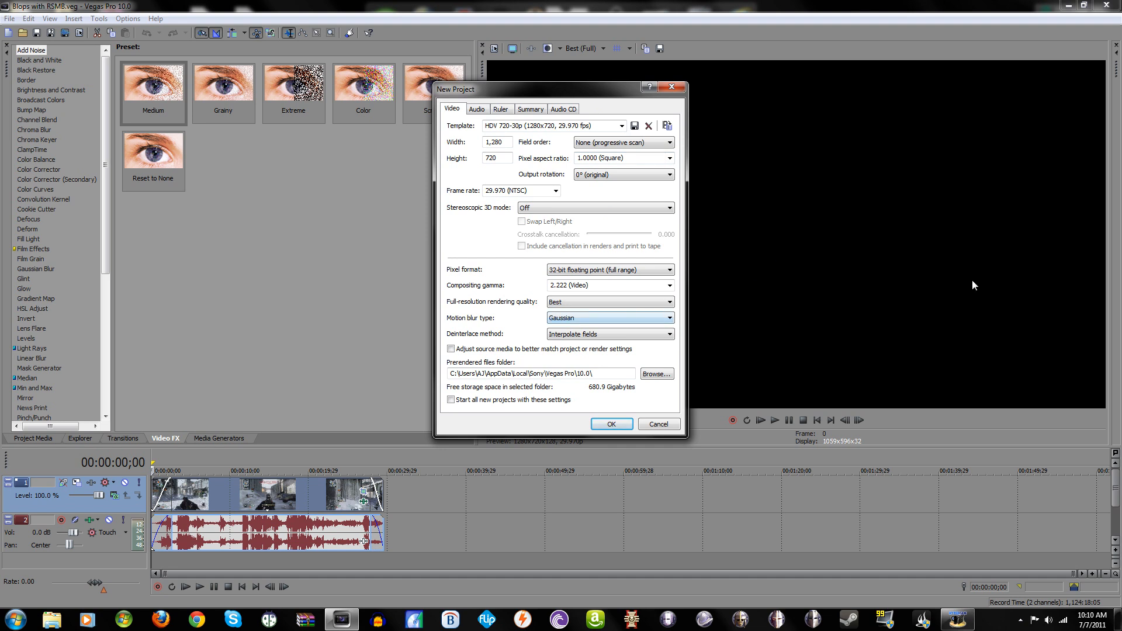
mouse_move(575, 341)
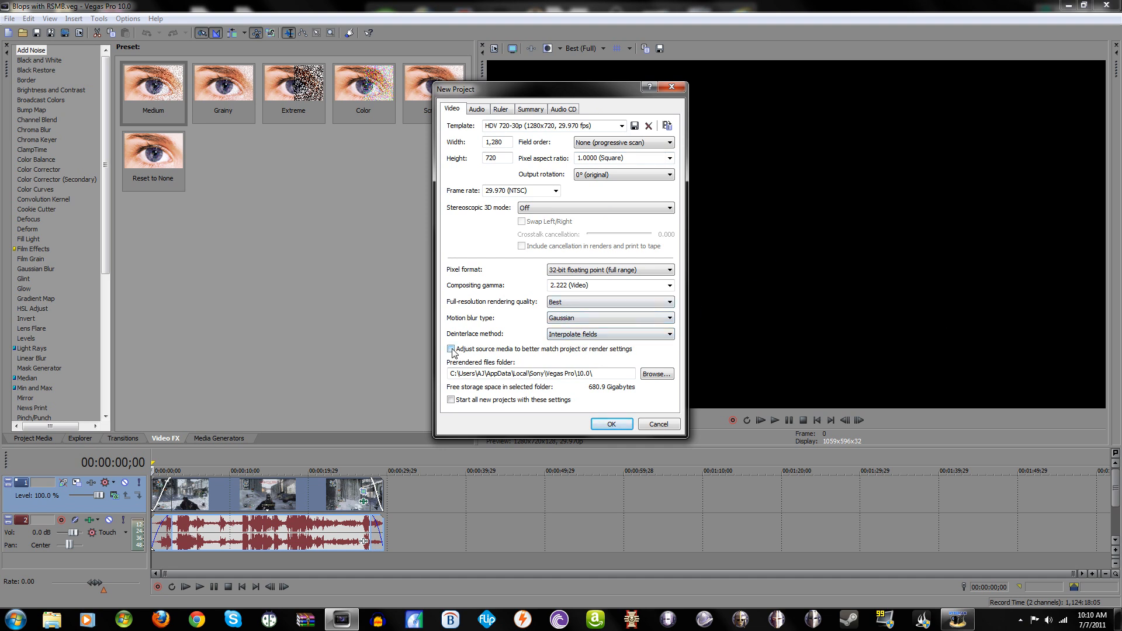
left_click(451, 349)
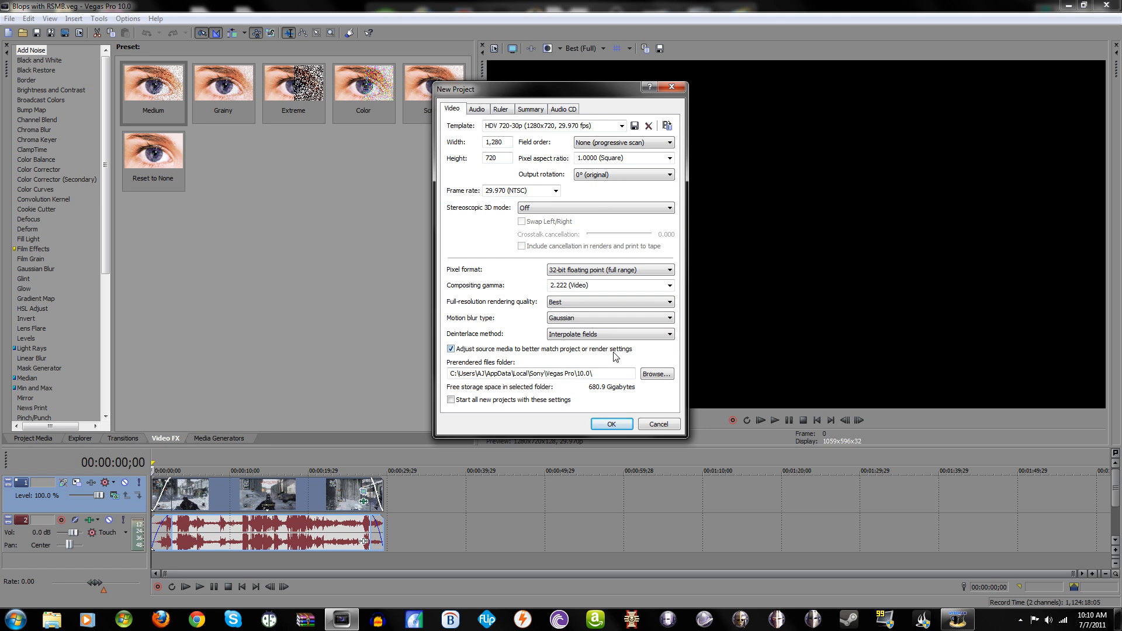
mouse_move(524, 360)
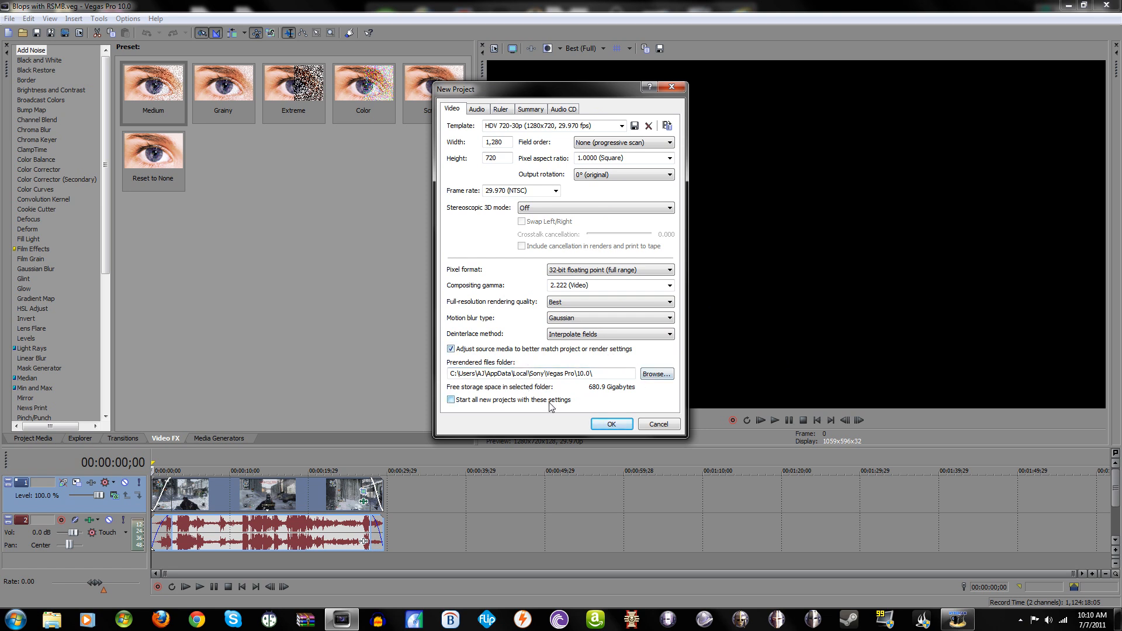
left_click(450, 400)
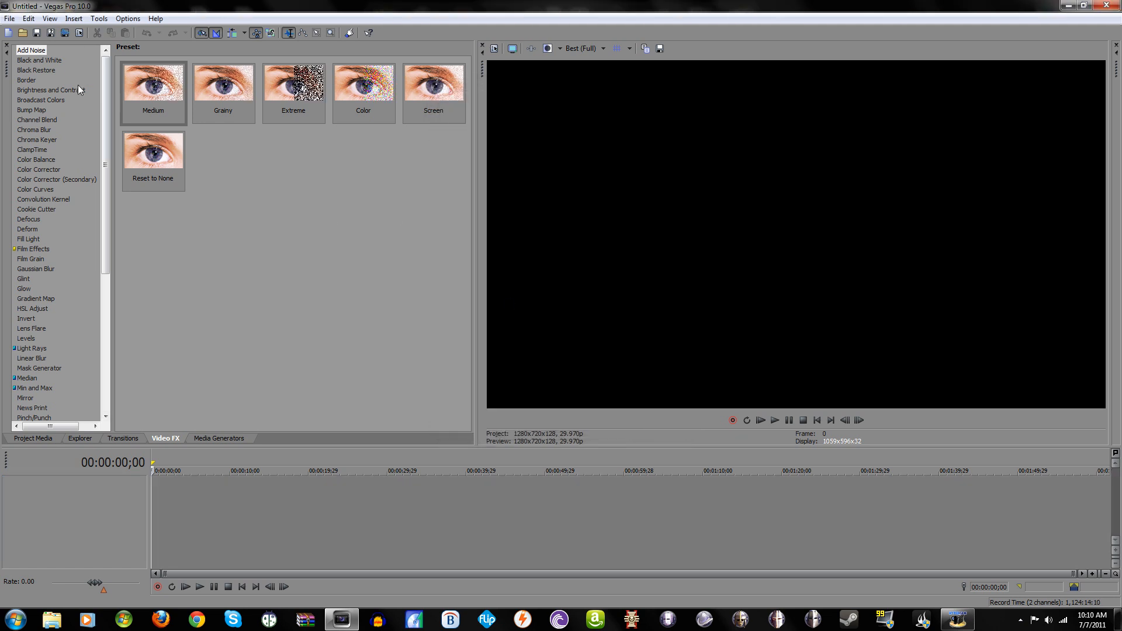
mouse_move(1076, 18)
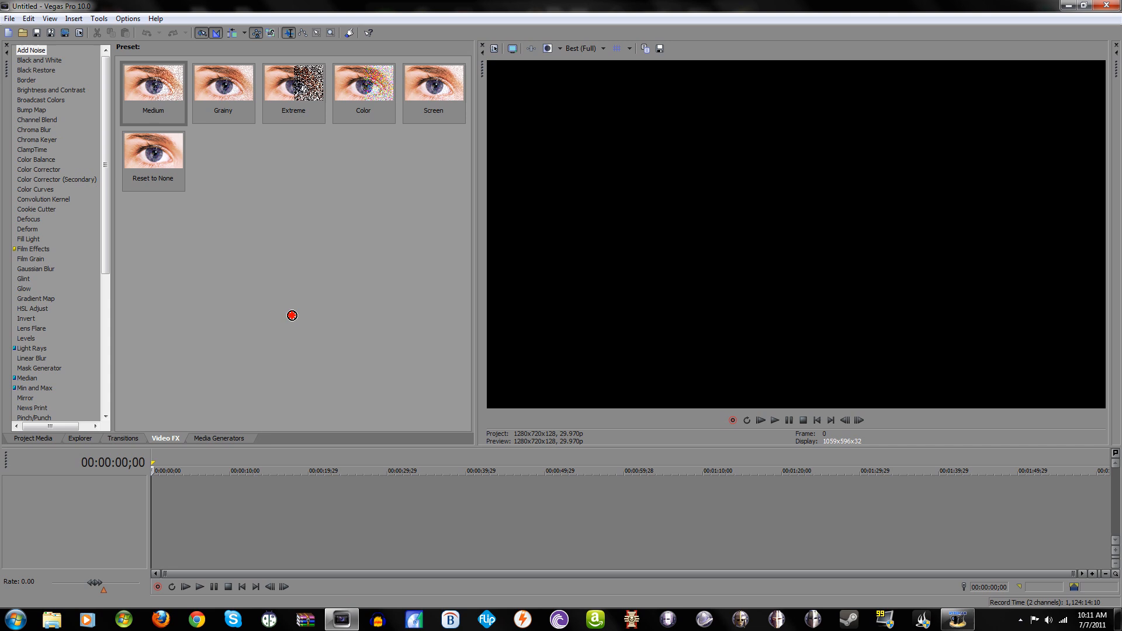
Delete the gameplay and song events from the timeline, then minimize Vegas to the desktop.
left_click(34, 439)
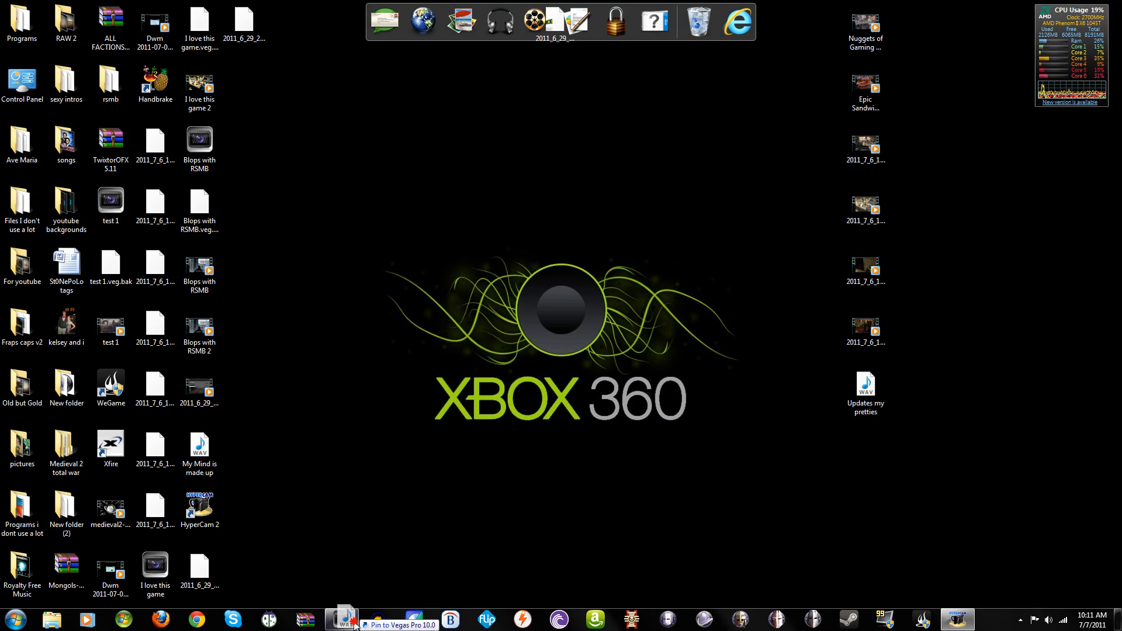
left_click(342, 618)
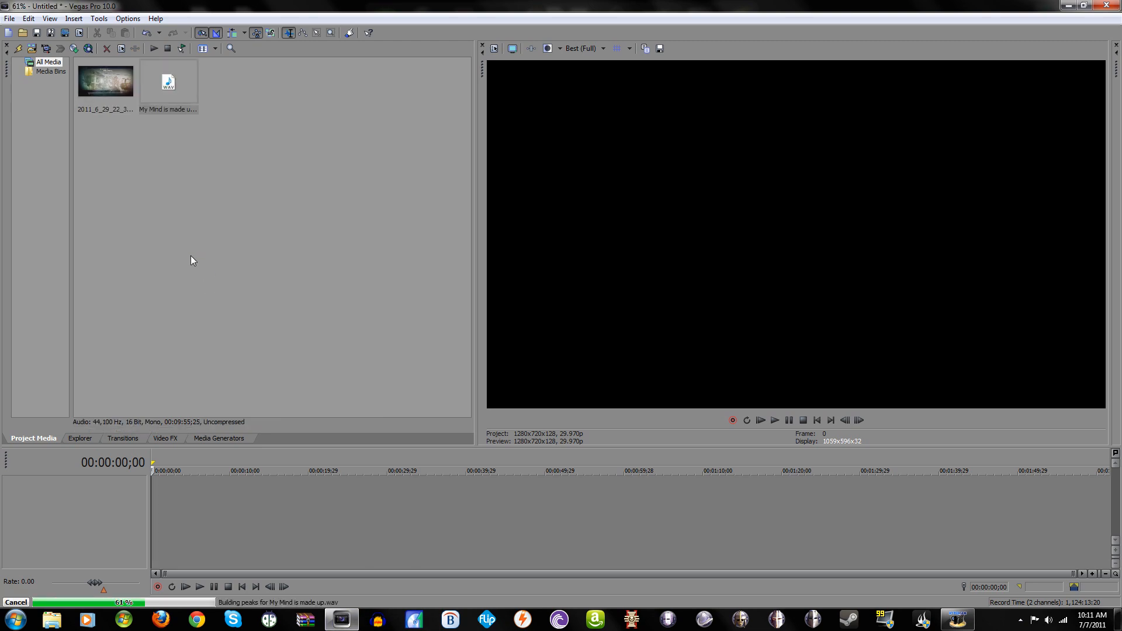
mouse_move(124, 72)
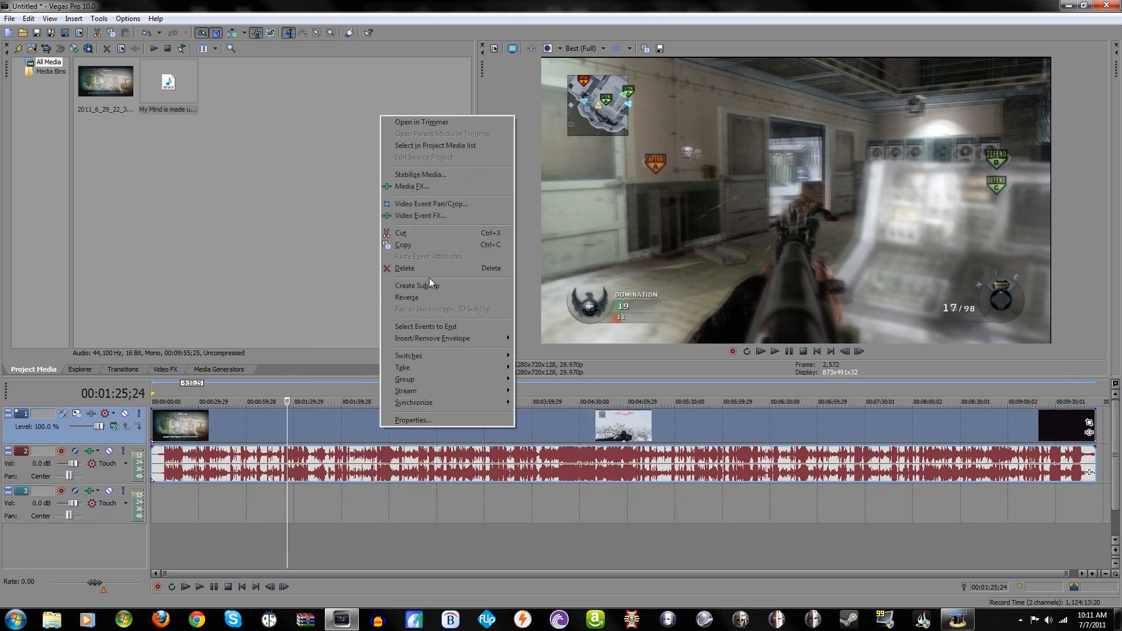
left_click(404, 268)
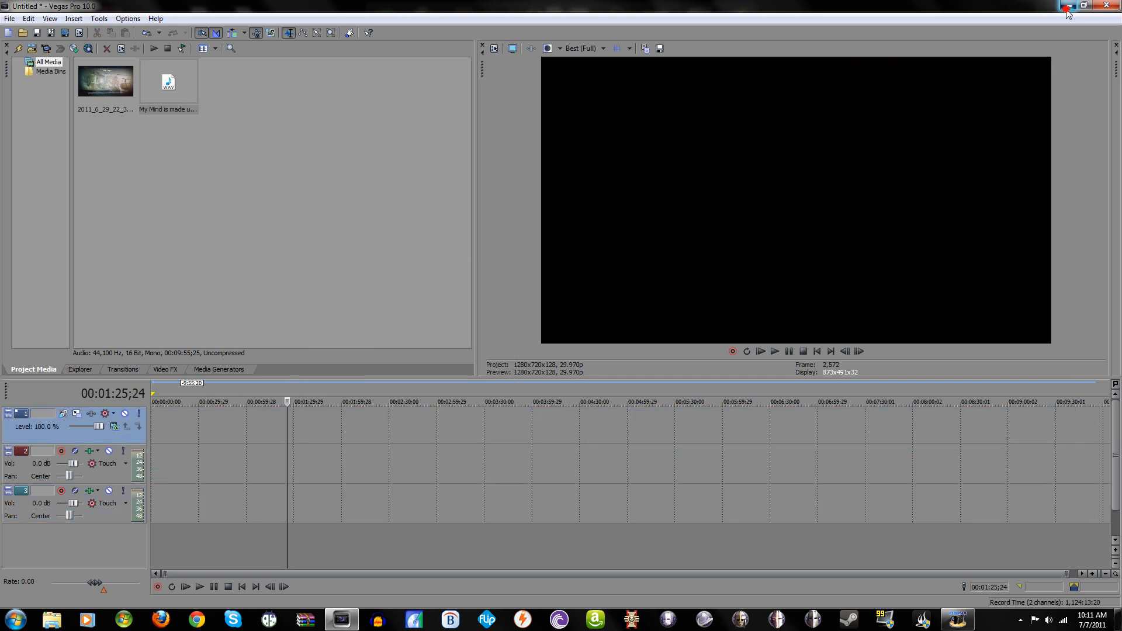
left_click(1061, 8)
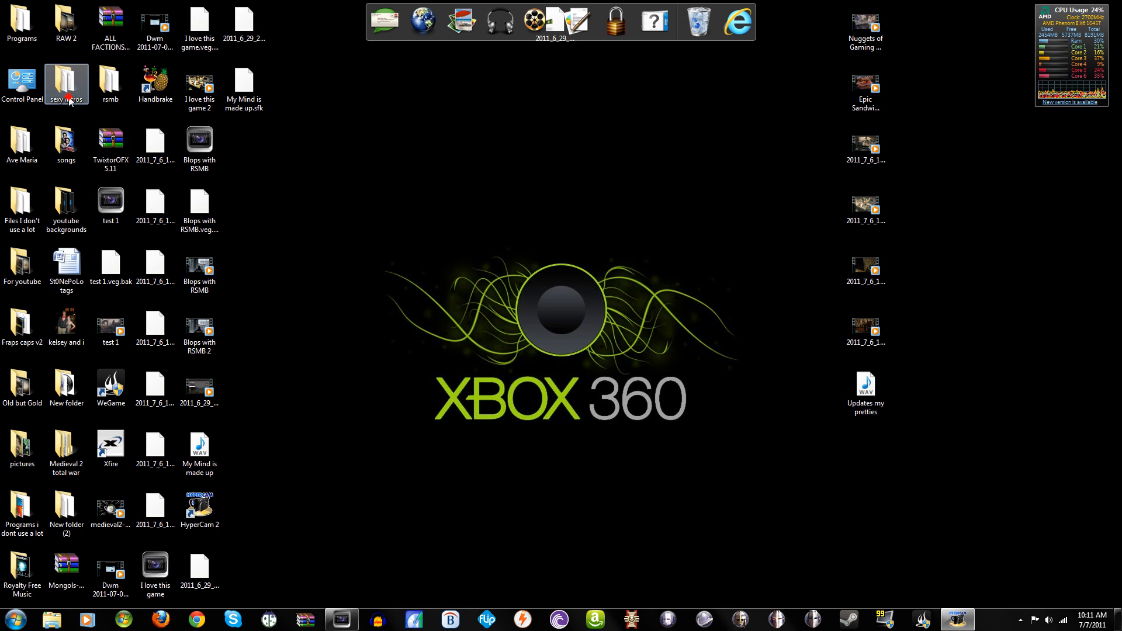
Open the desktop intros folder to bring in the PoLo intro clip.
double_click(66, 79)
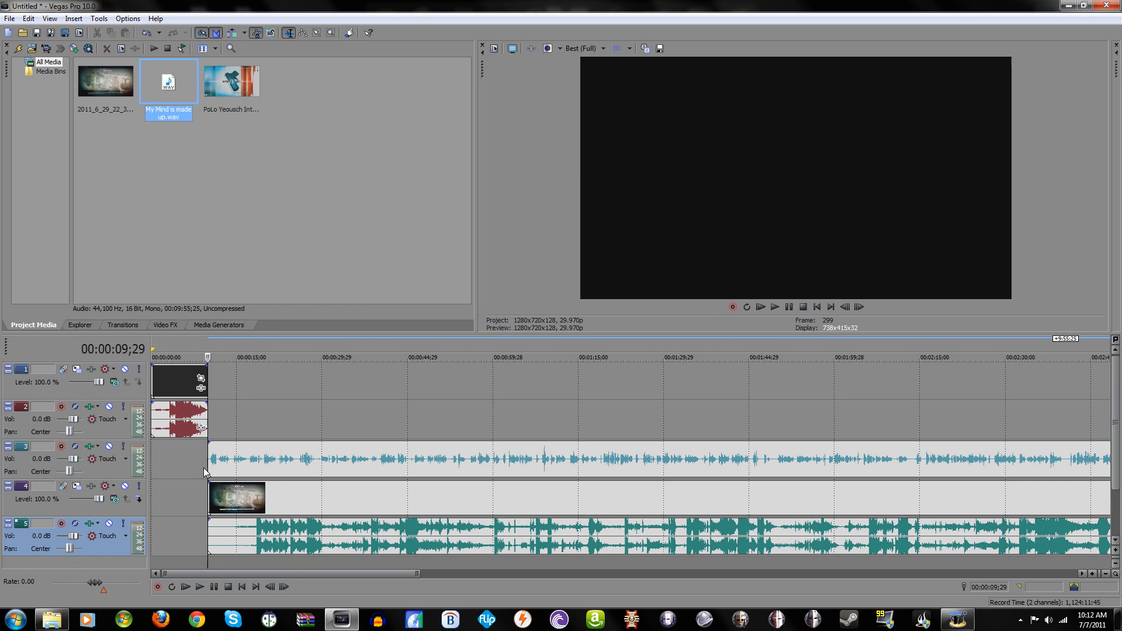
mouse_move(53, 471)
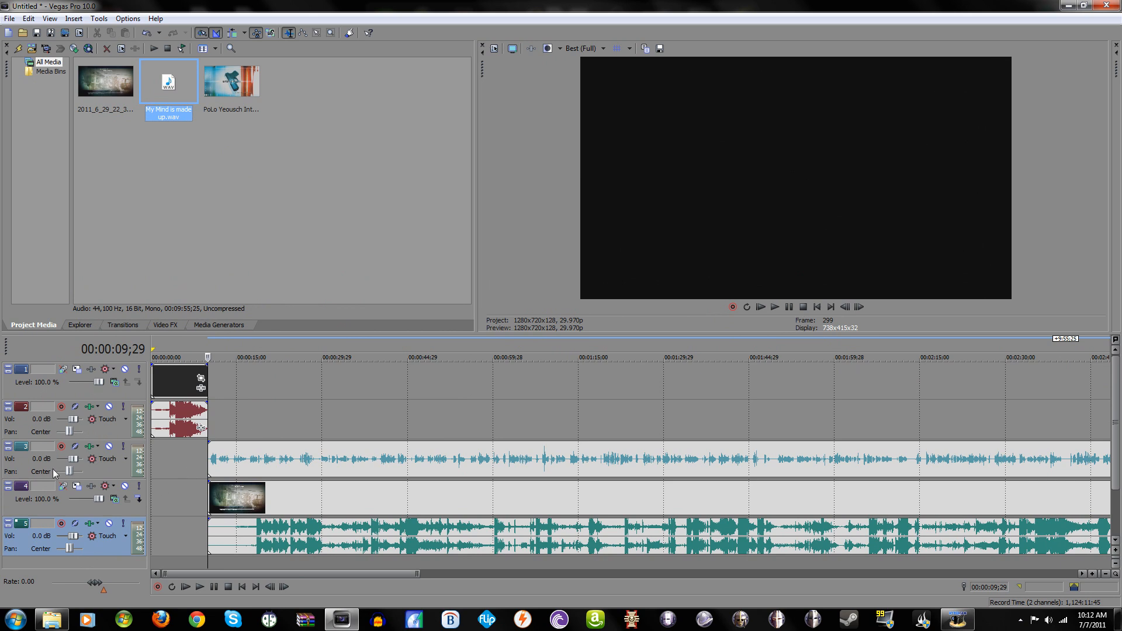
mouse_move(74, 462)
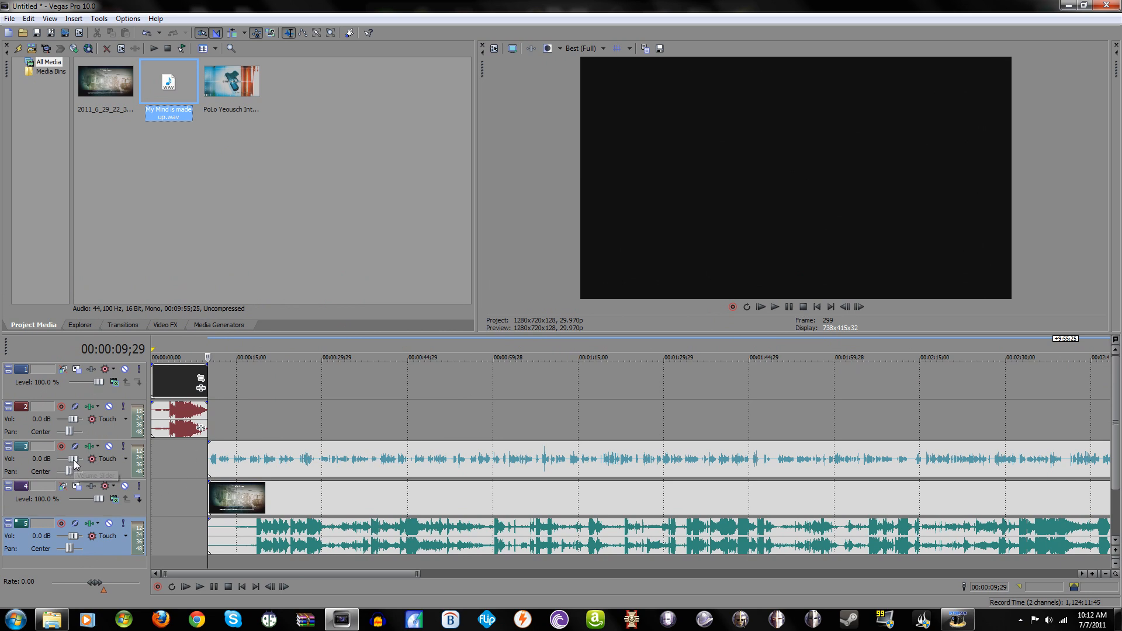
Set track 3's volume to about 5.3 dB and track 5's to about -35 dB.
left_click_drag(100, 459, 64, 459)
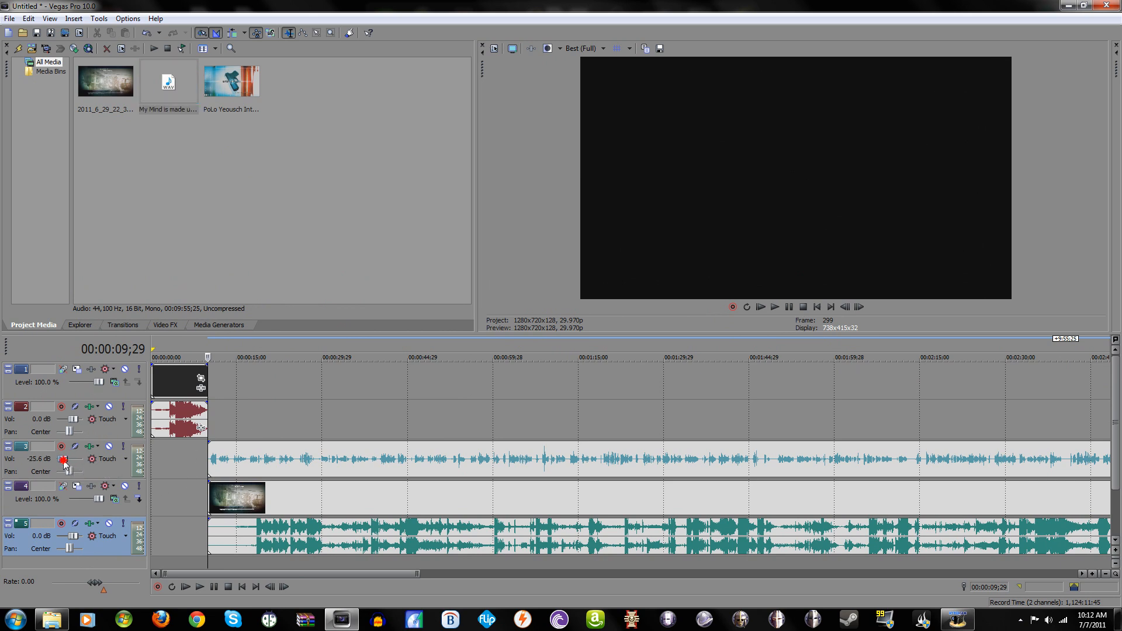
left_click_drag(61, 459, 61, 465)
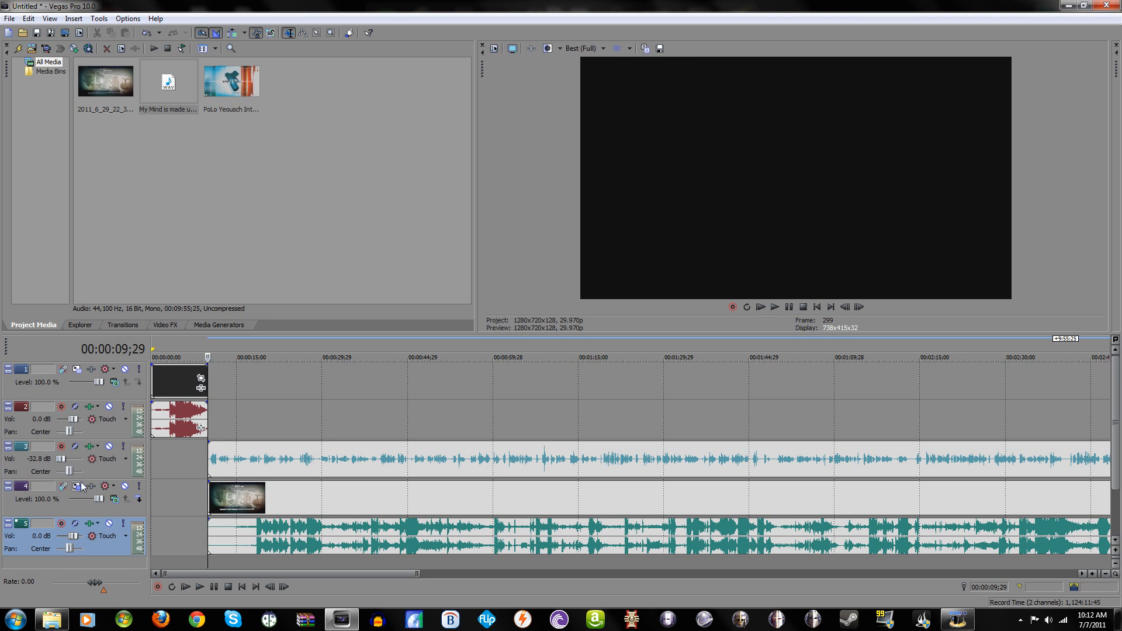
left_click_drag(68, 459, 73, 459)
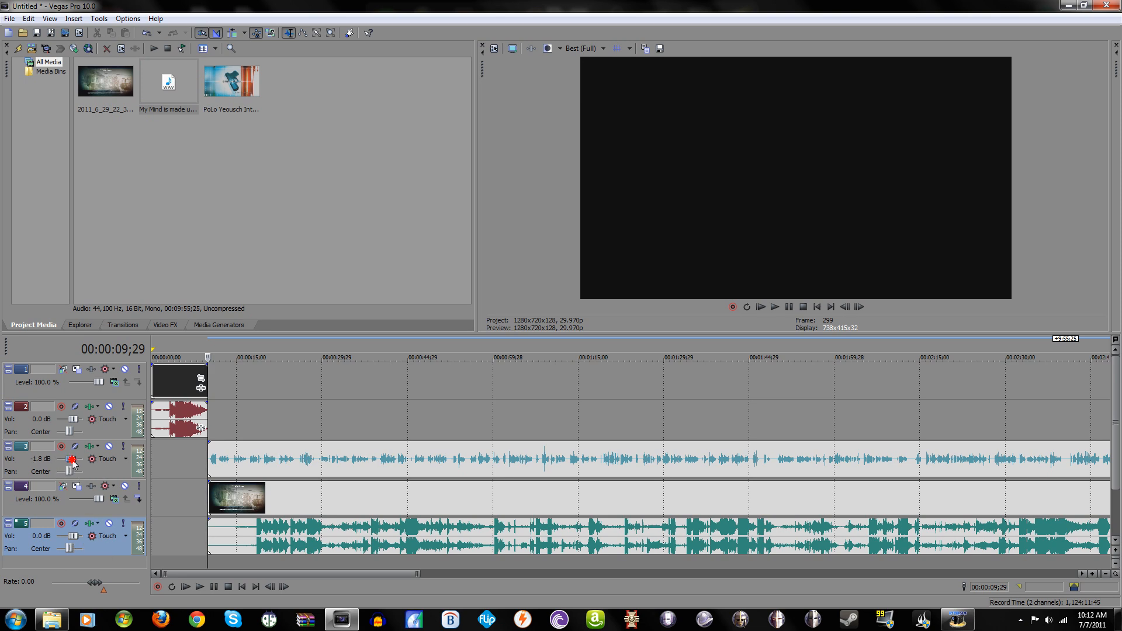
left_click_drag(72, 458, 83, 458)
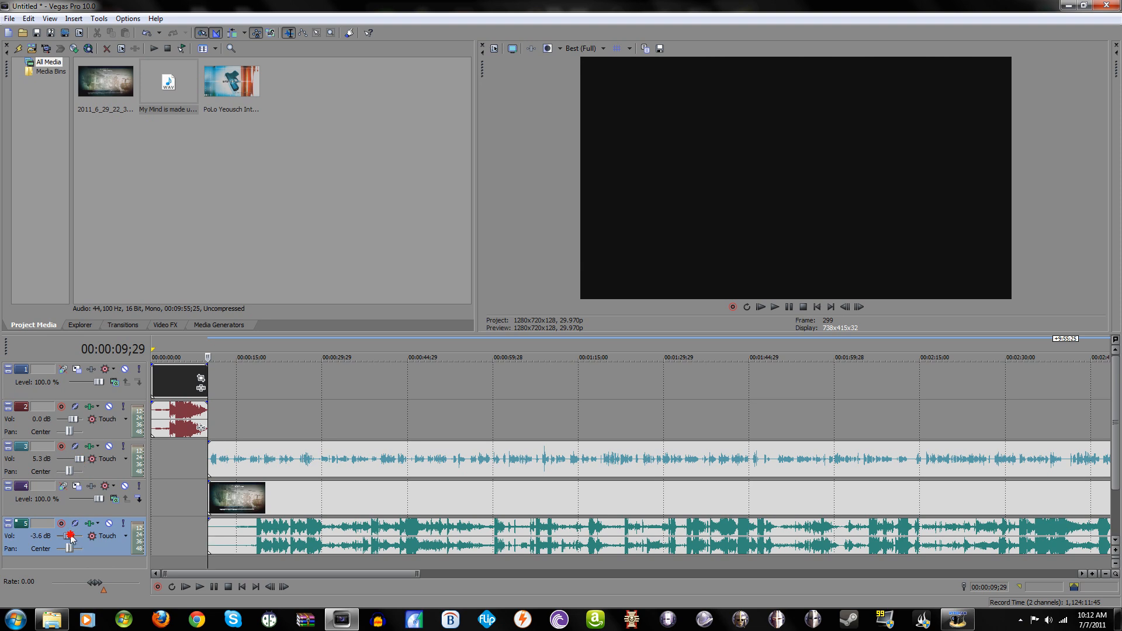
left_click_drag(70, 535, 64, 535)
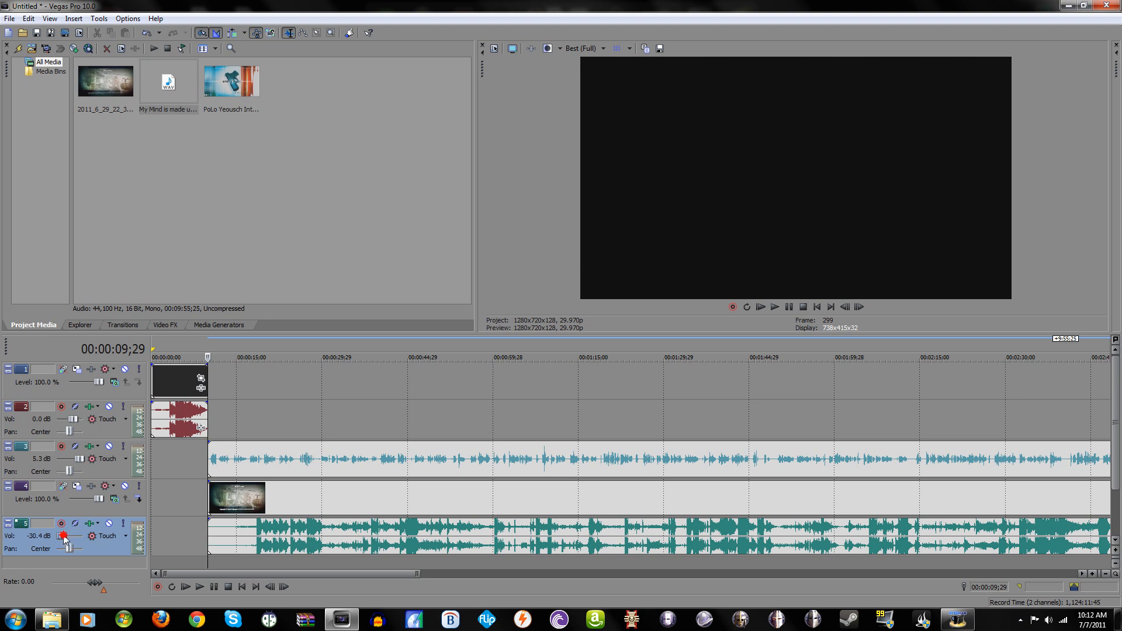
left_click_drag(64, 536, 64, 538)
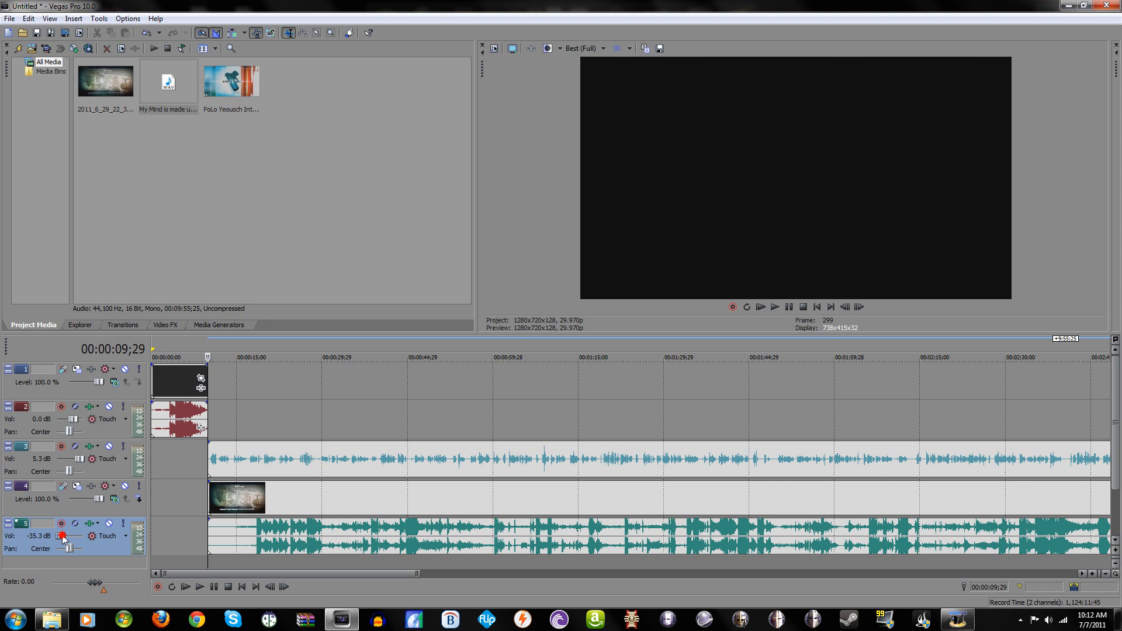
mouse_move(63, 538)
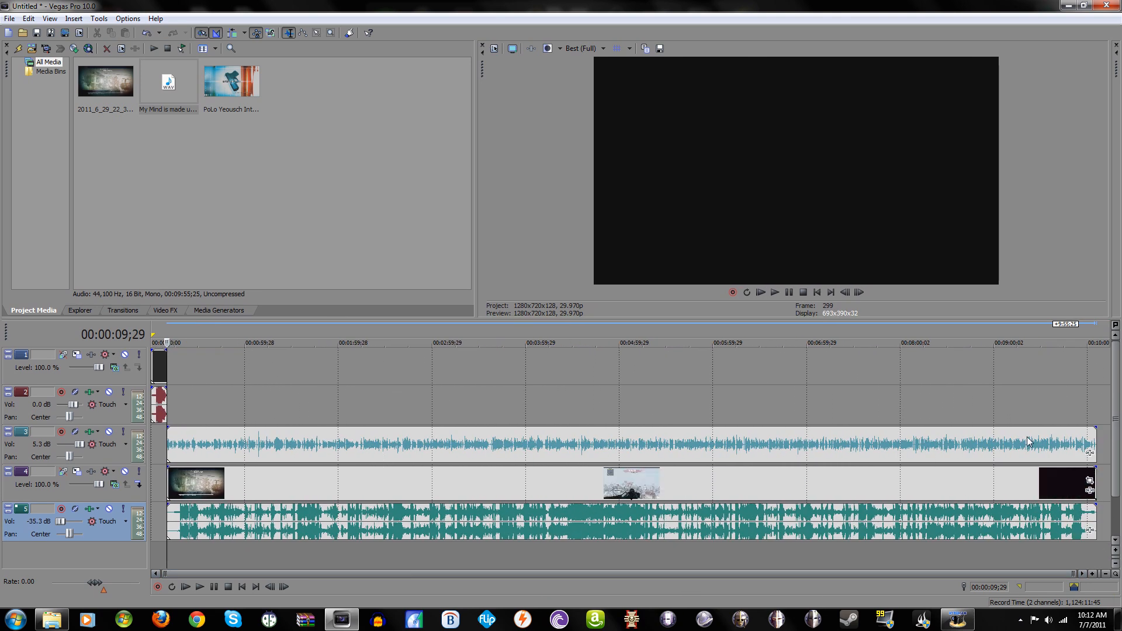
mouse_move(1088, 497)
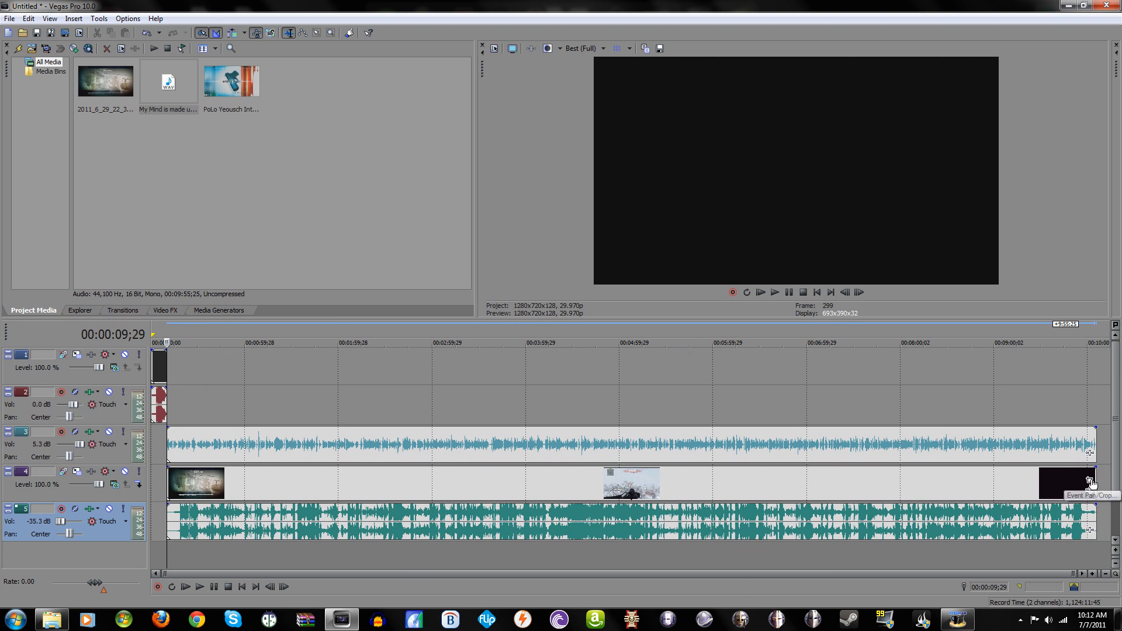
Open Event Pan/Crop for the gameplay event on track 4.
left_click(1089, 481)
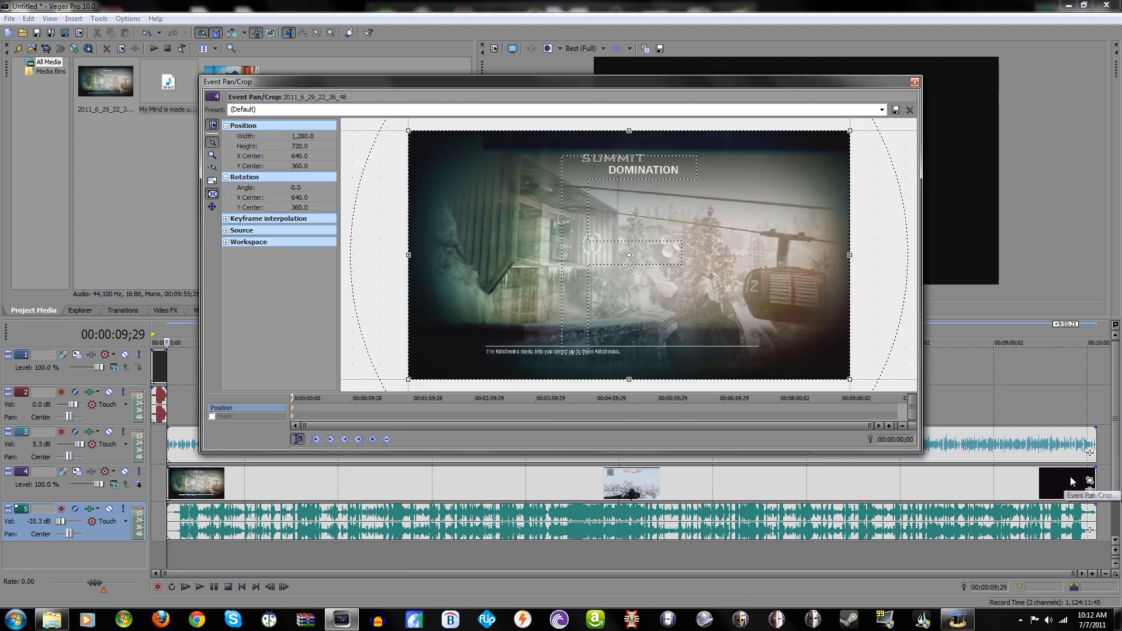
mouse_move(878, 109)
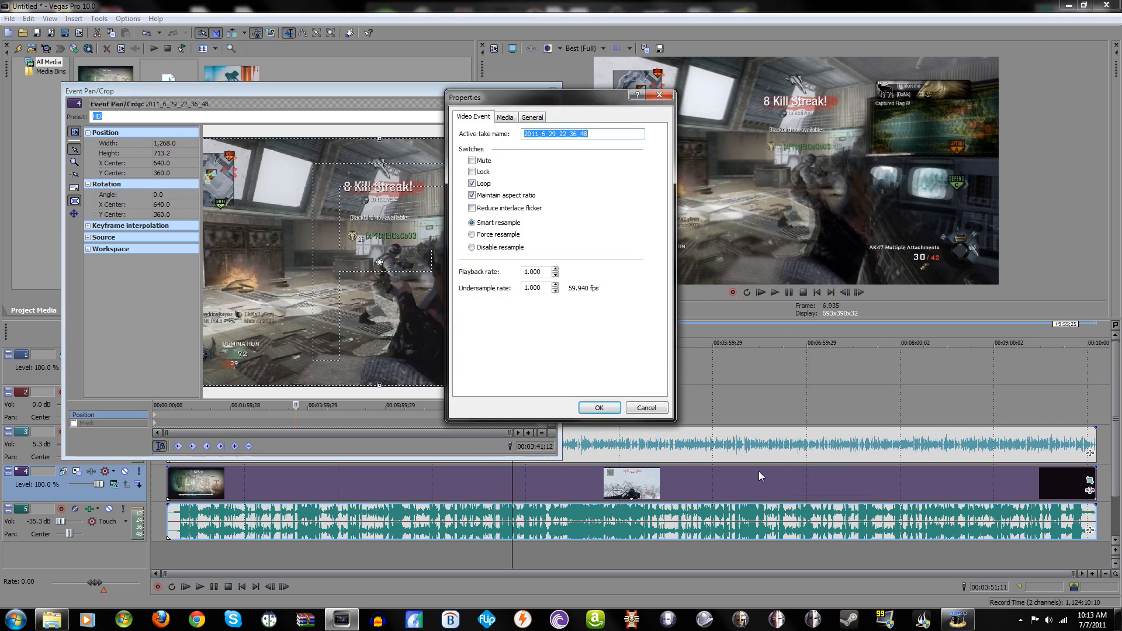
Turn on Reduce interlace flicker and Disable resample for the gameplay clip.
left_click(472, 208)
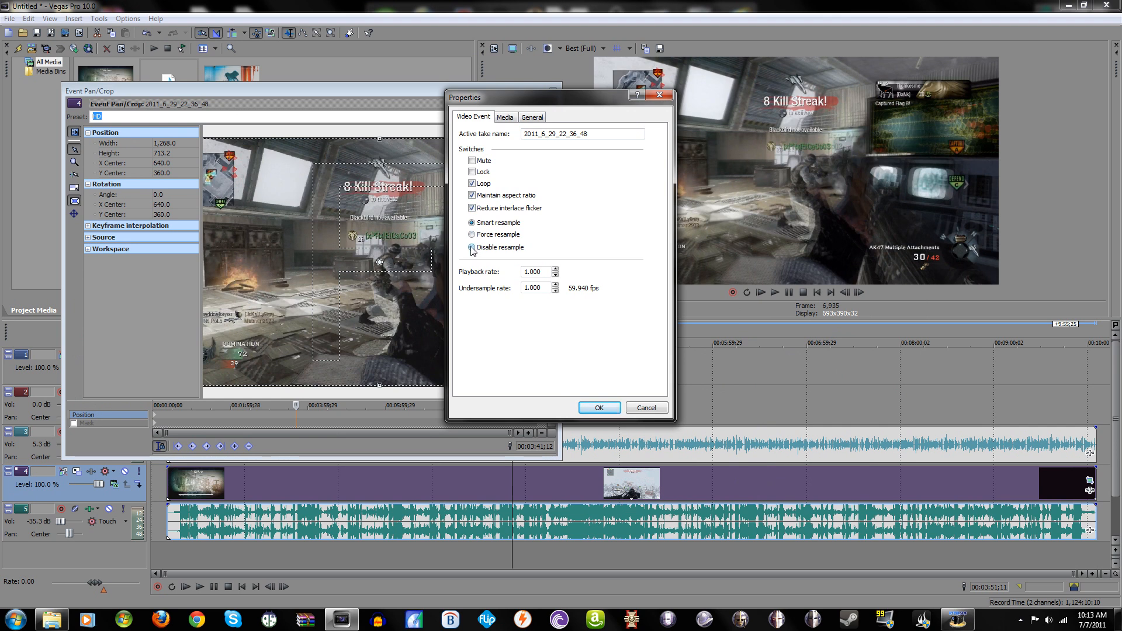
left_click(471, 247)
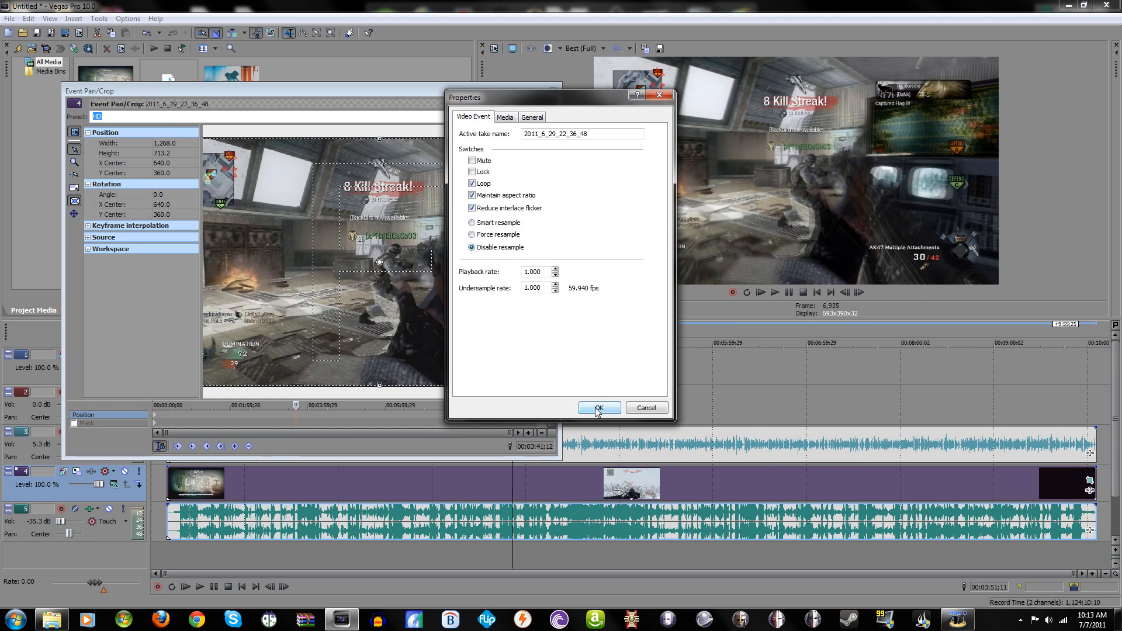
left_click(599, 407)
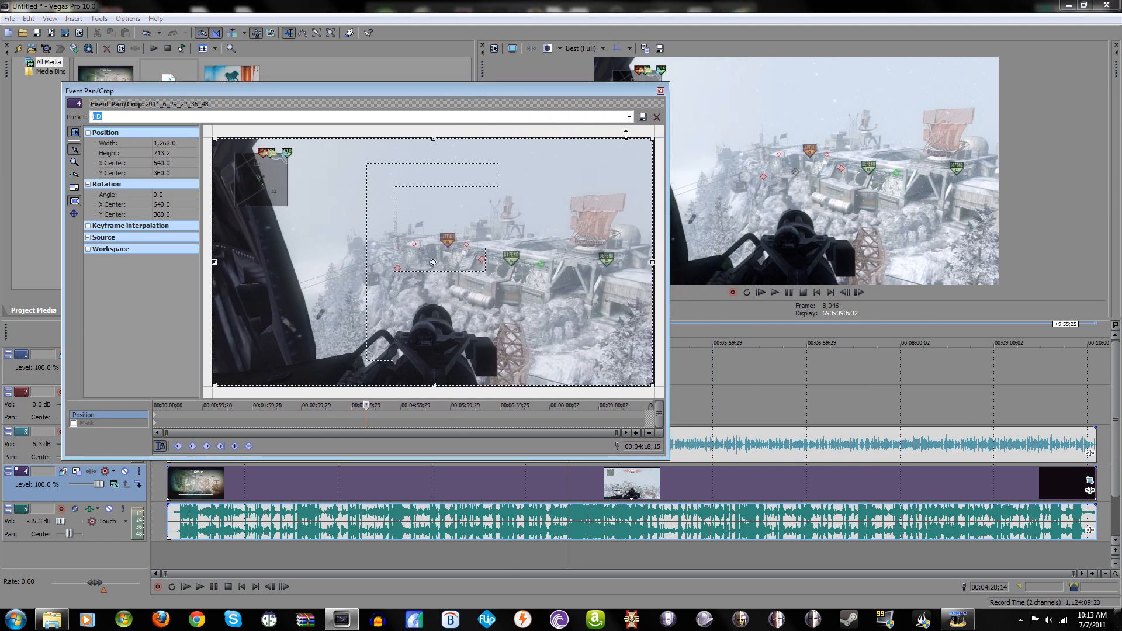
Apply the Cinema 2 Blops pan/crop preset to the gameplay clip.
left_click(628, 117)
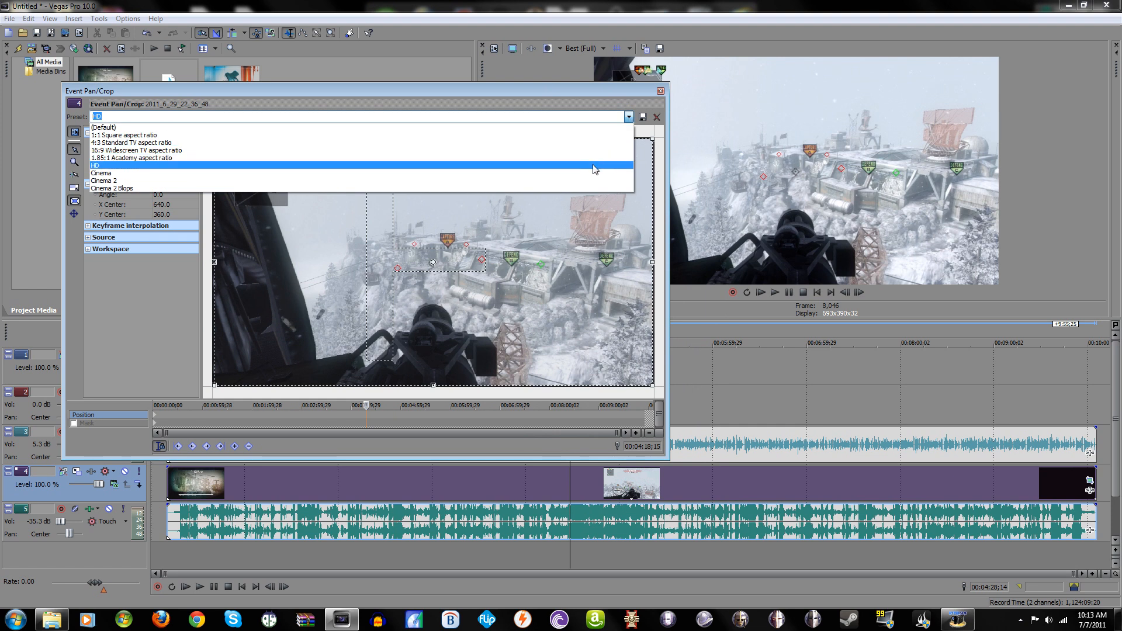
left_click(99, 165)
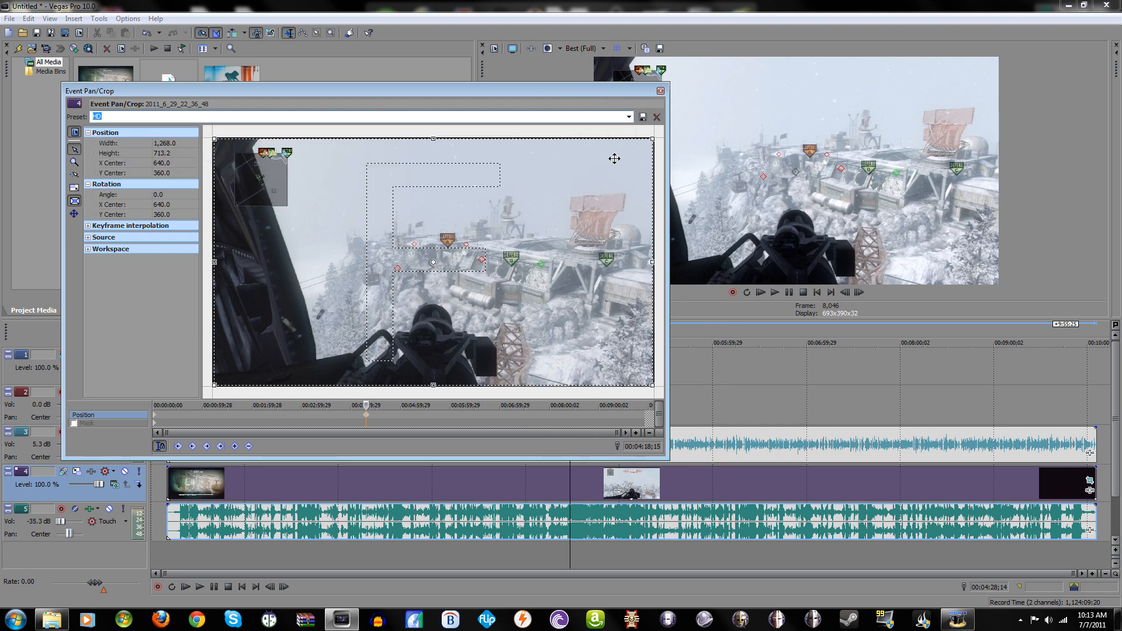
mouse_move(883, 148)
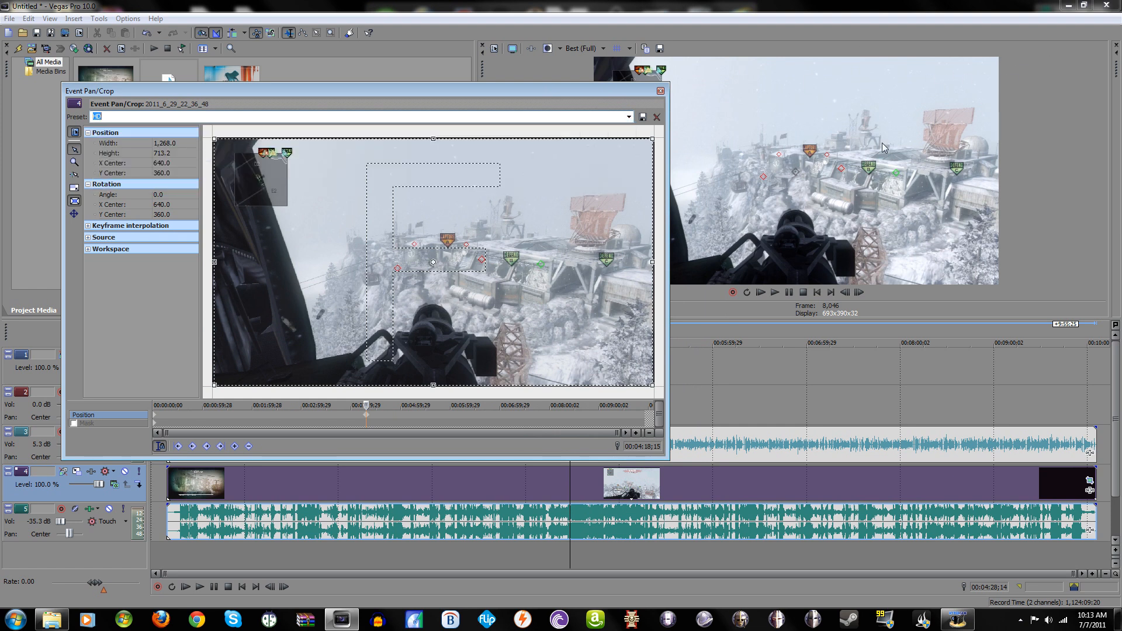
mouse_move(1004, 88)
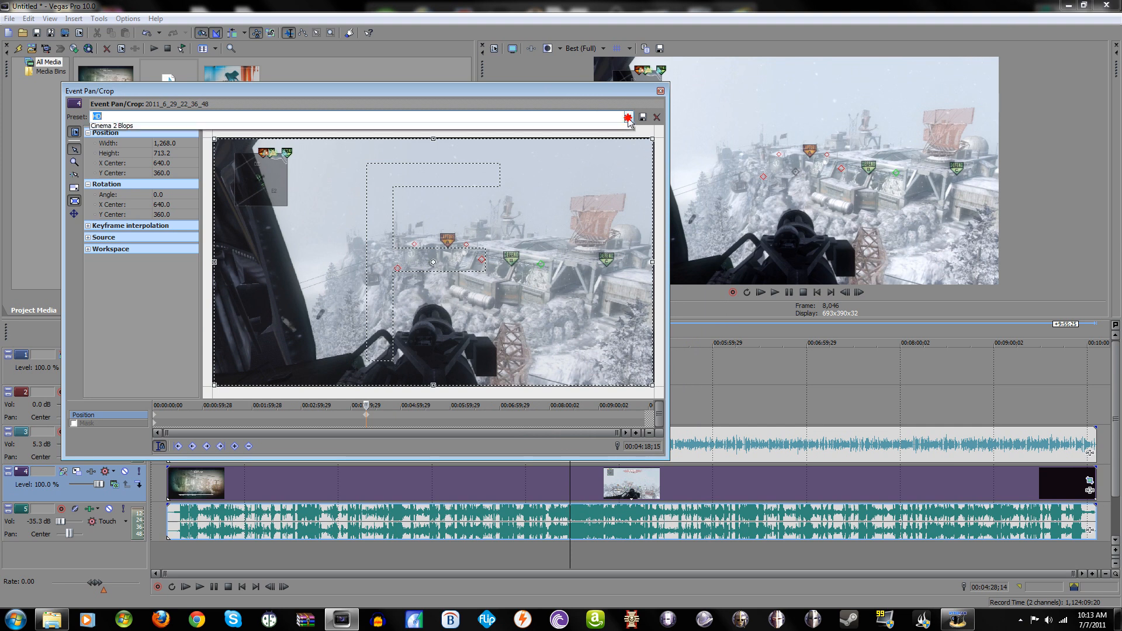
left_click(628, 118)
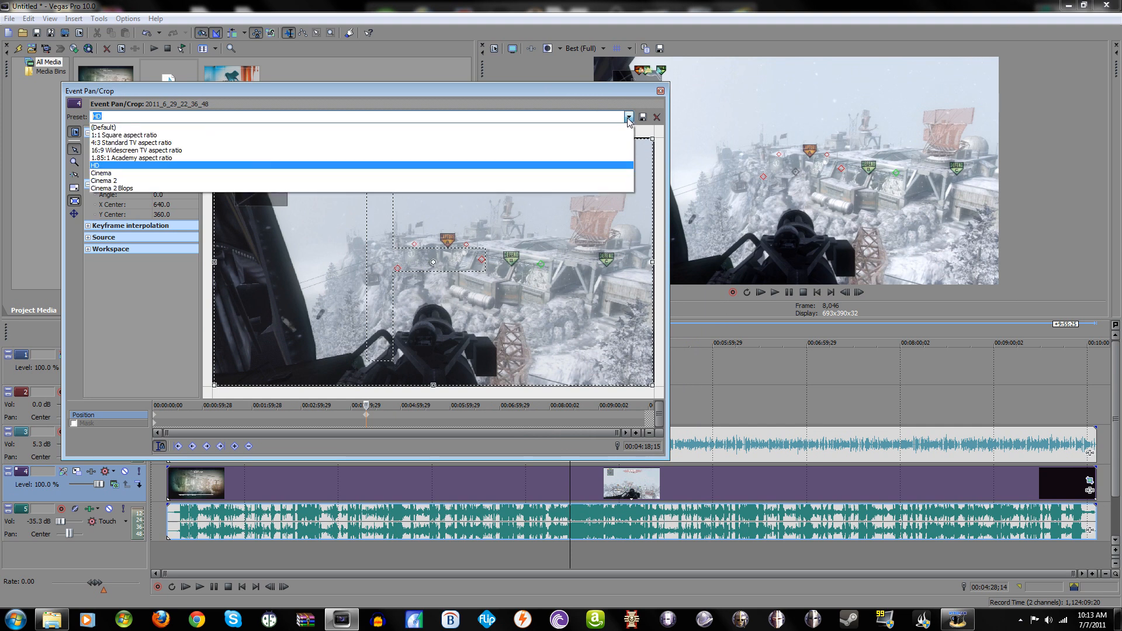
mouse_move(581, 184)
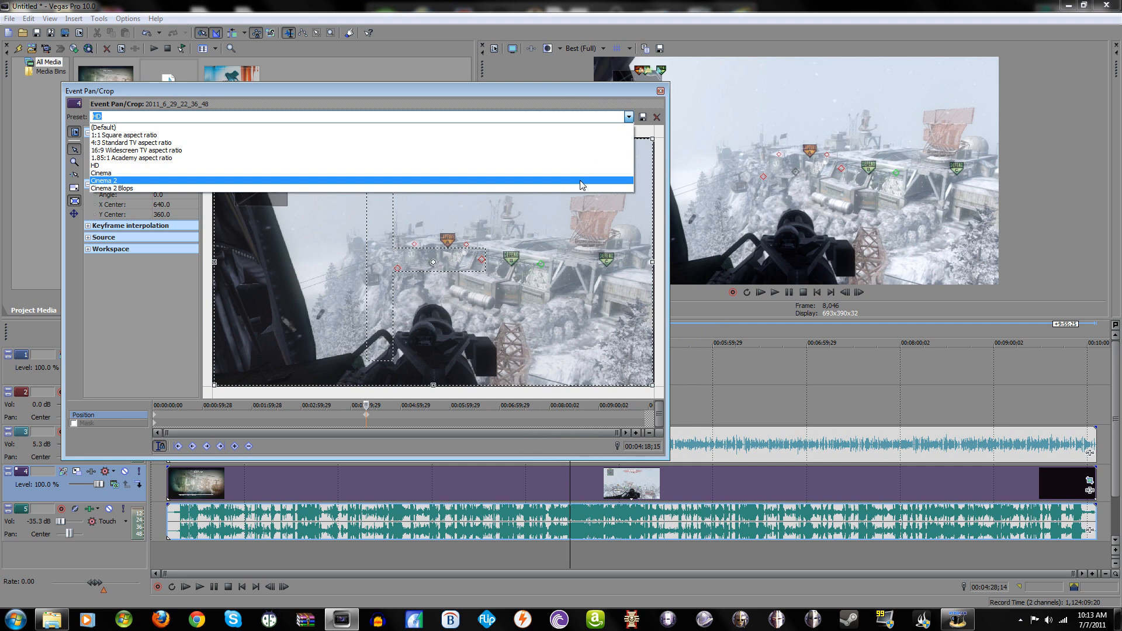
left_click(104, 181)
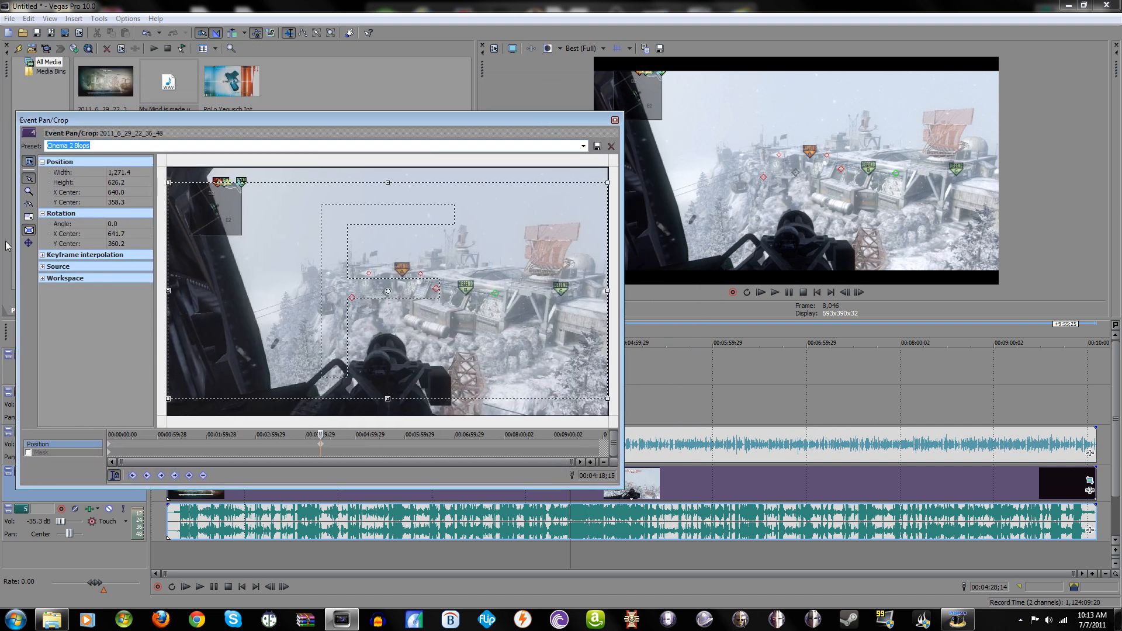
mouse_move(29, 217)
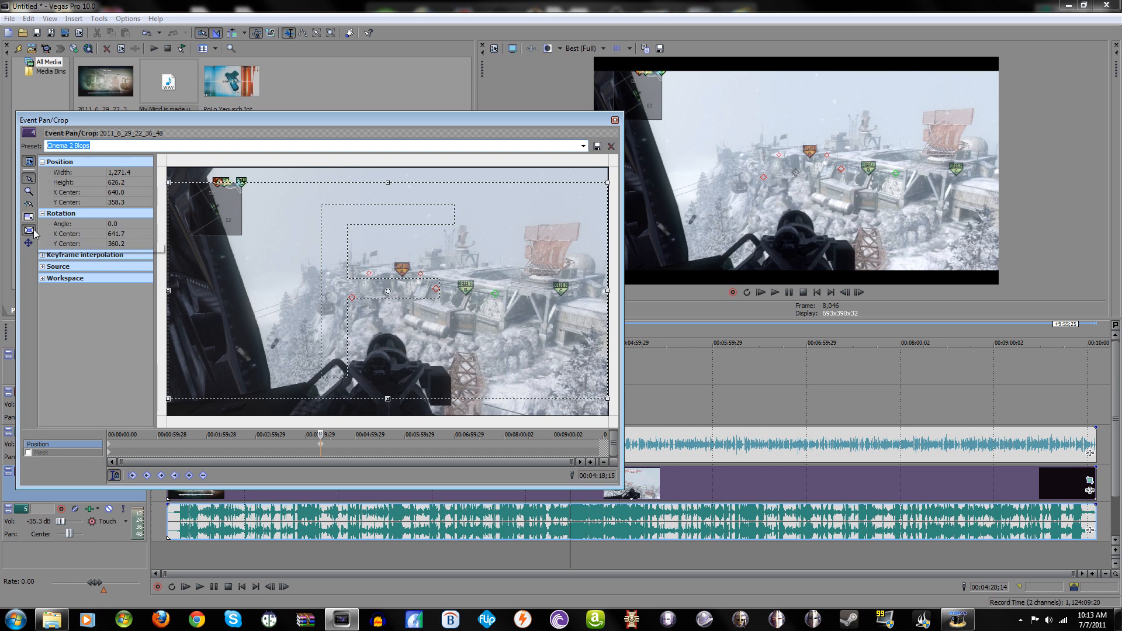
mouse_move(388, 182)
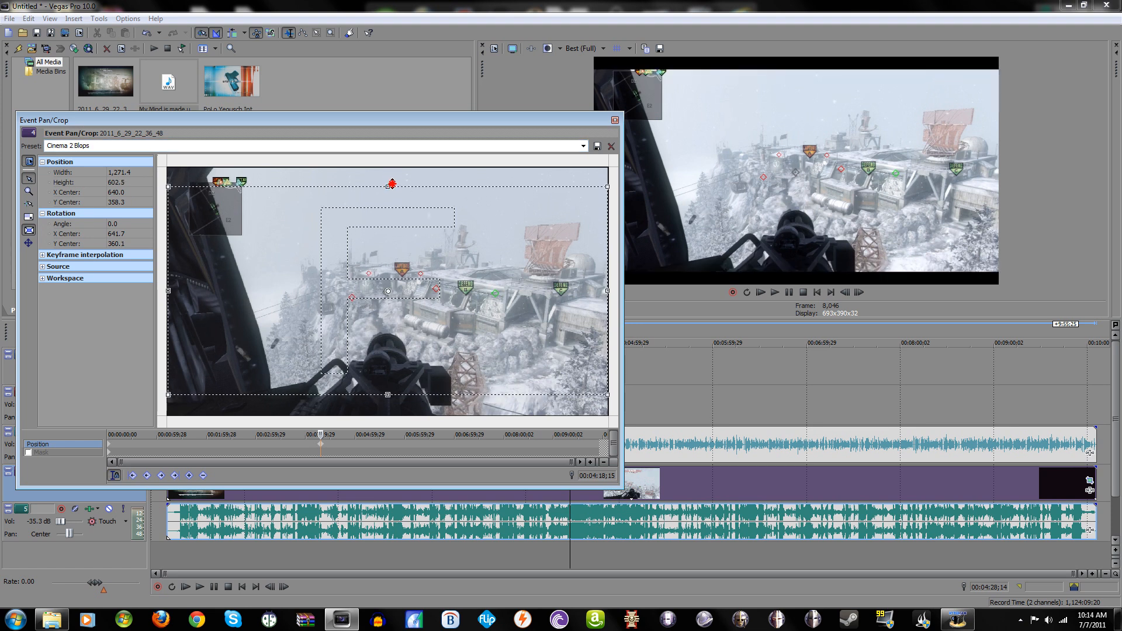
Test-drag the crop frame, restore the Cinema 2 Blops framing, and close Pan/Crop.
left_click_drag(391, 184, 391, 189)
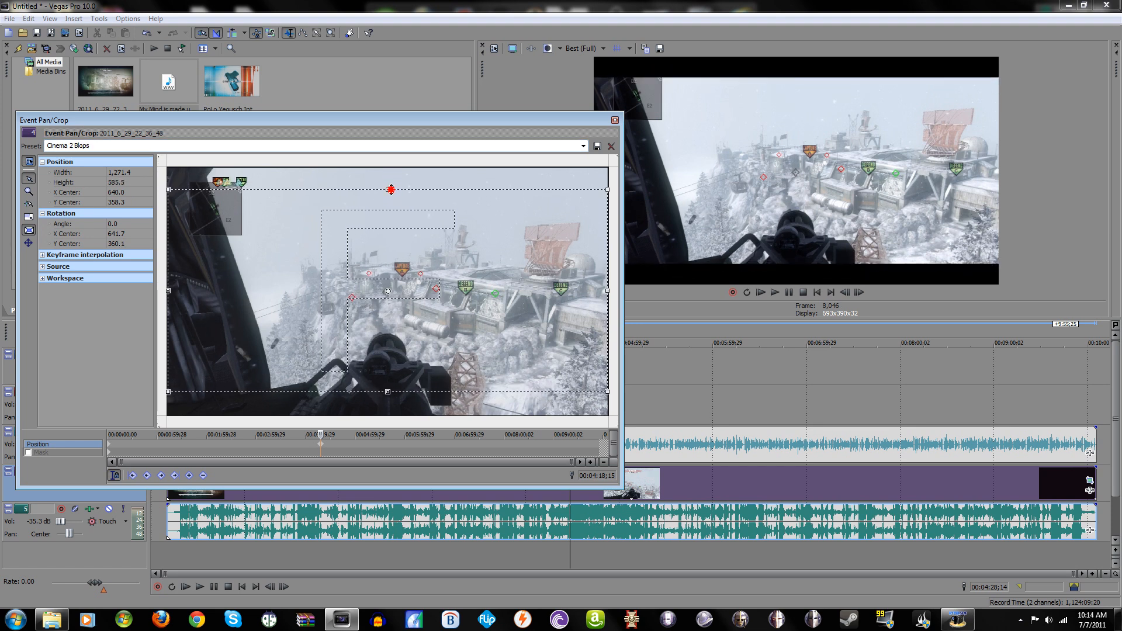
left_click_drag(391, 189, 454, 290)
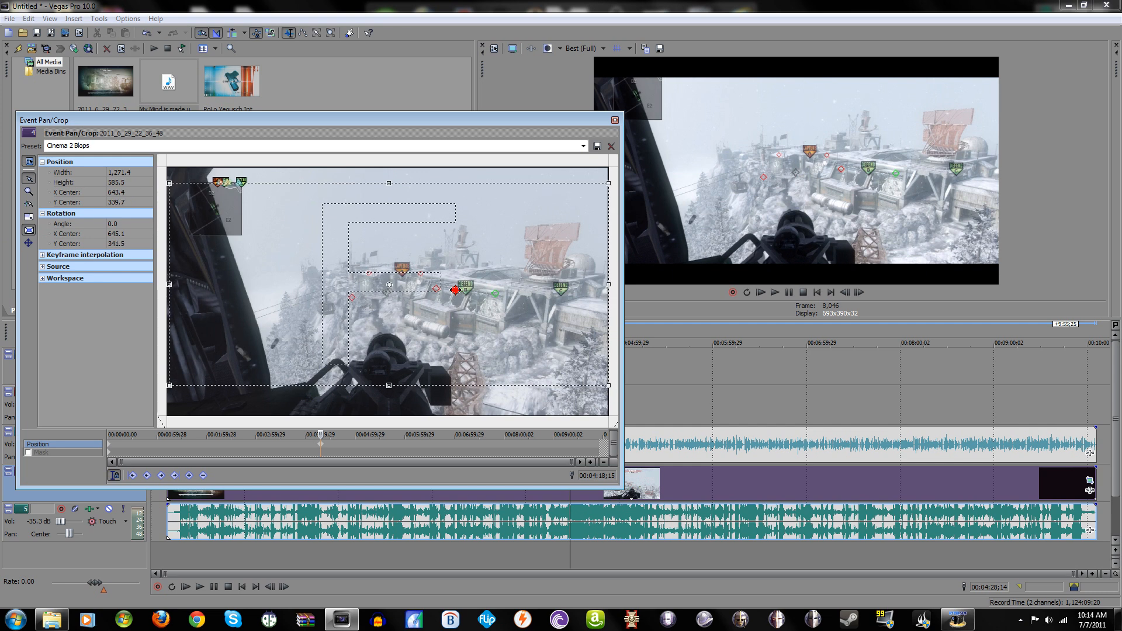
left_click_drag(456, 290, 443, 292)
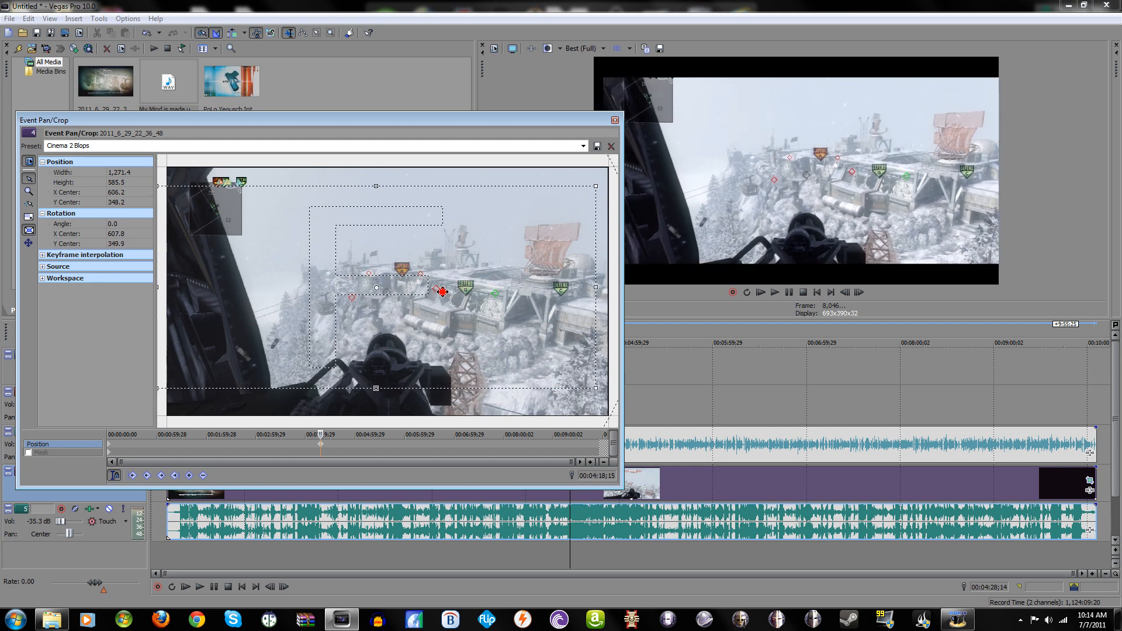
left_click_drag(442, 292, 453, 294)
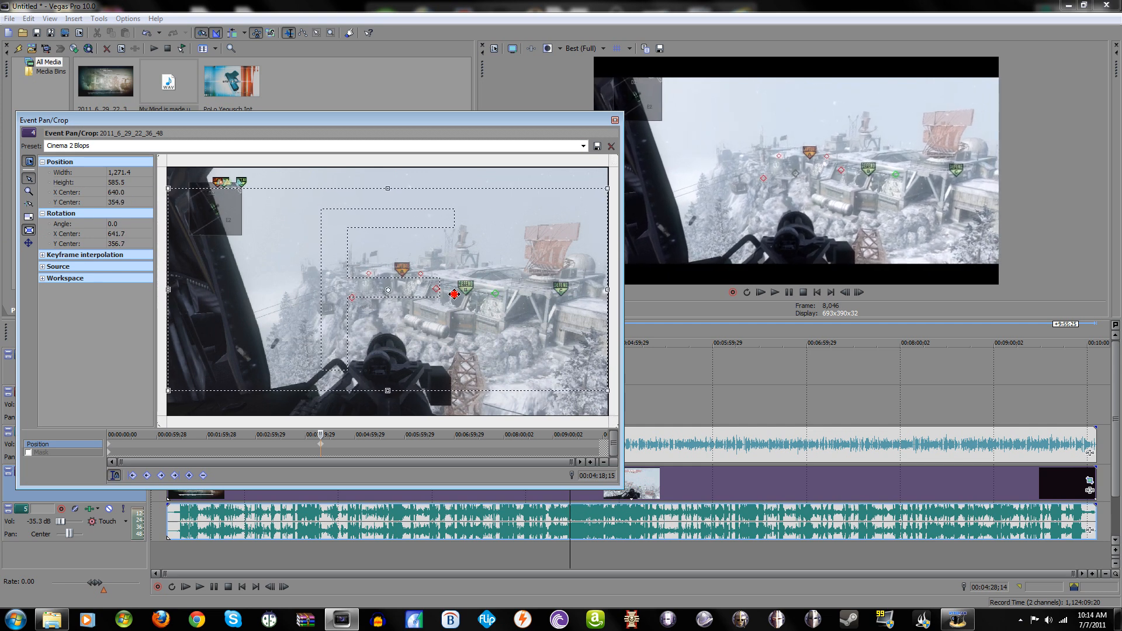
left_click(583, 146)
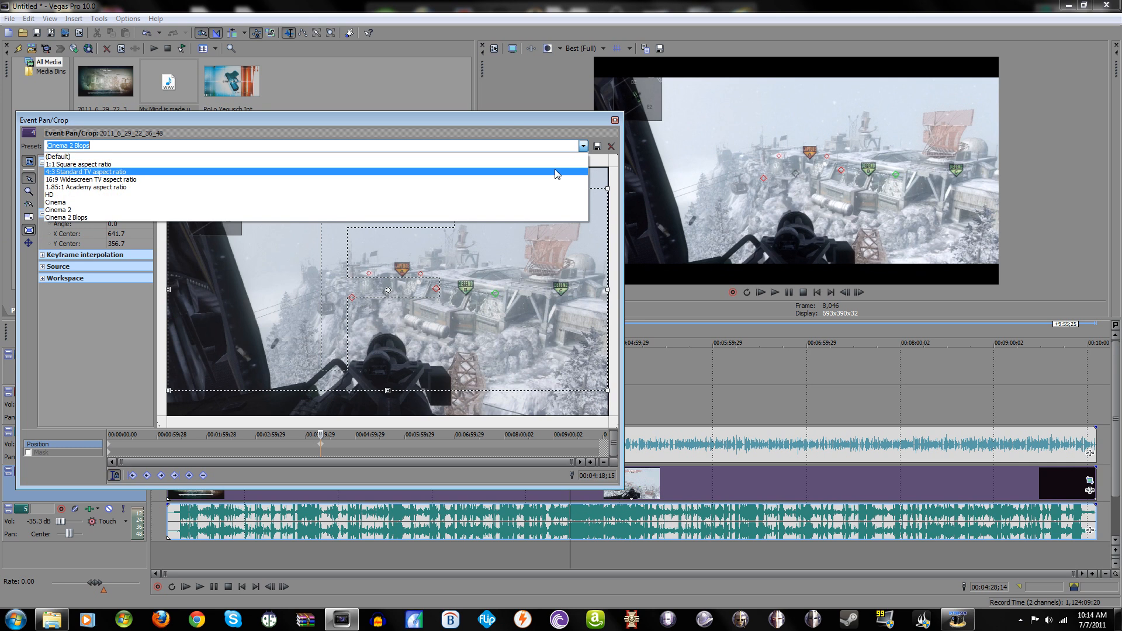
left_click(102, 172)
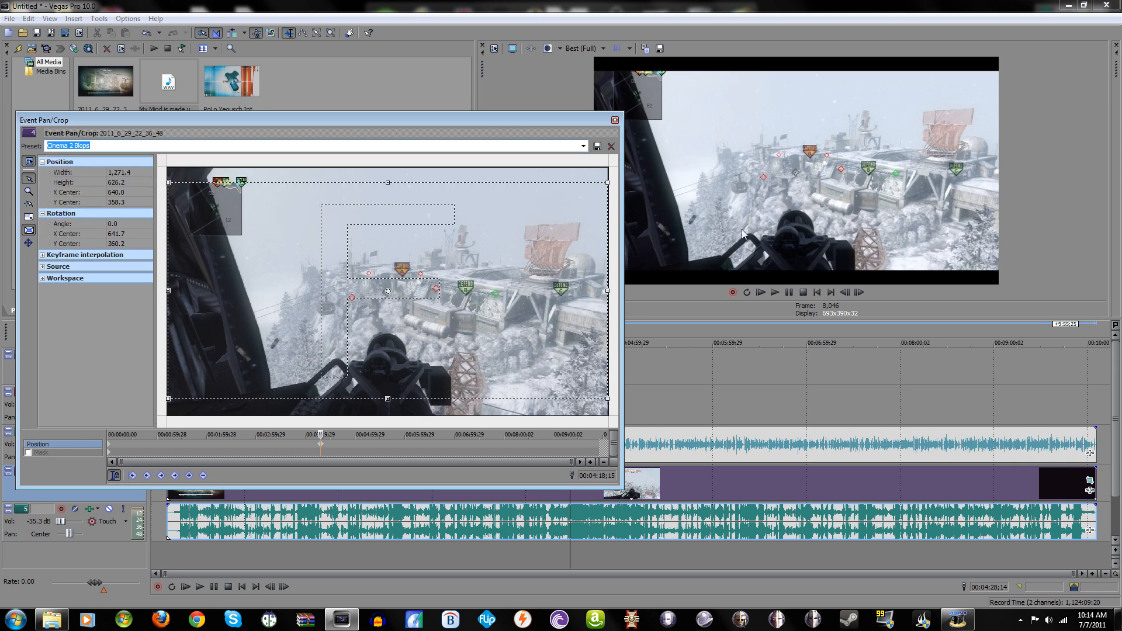
mouse_move(604, 158)
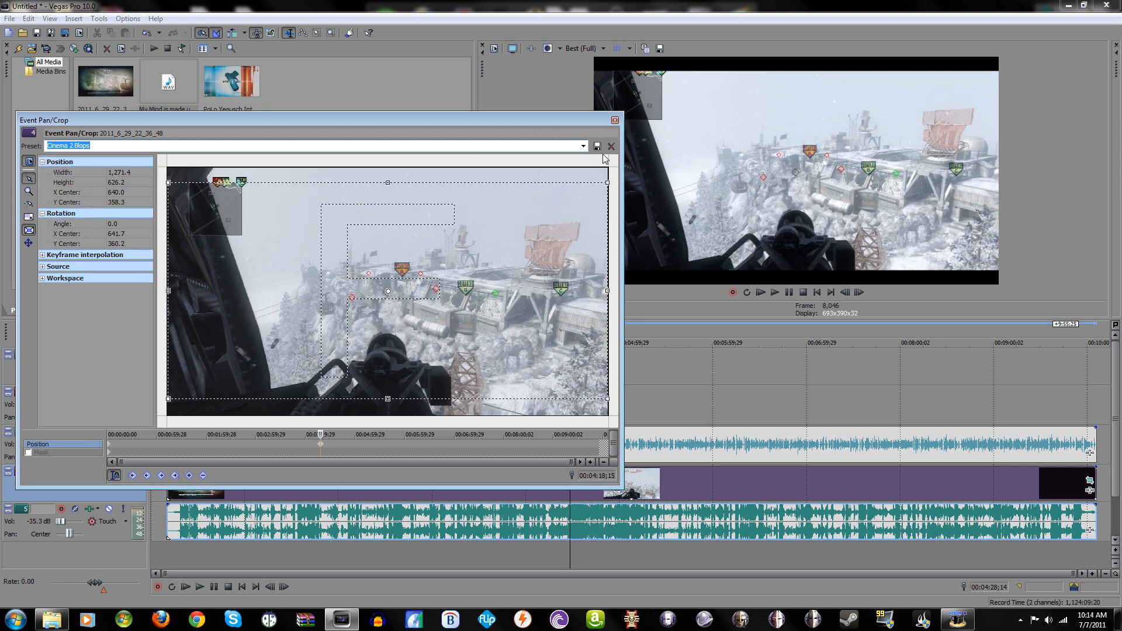
left_click(610, 146)
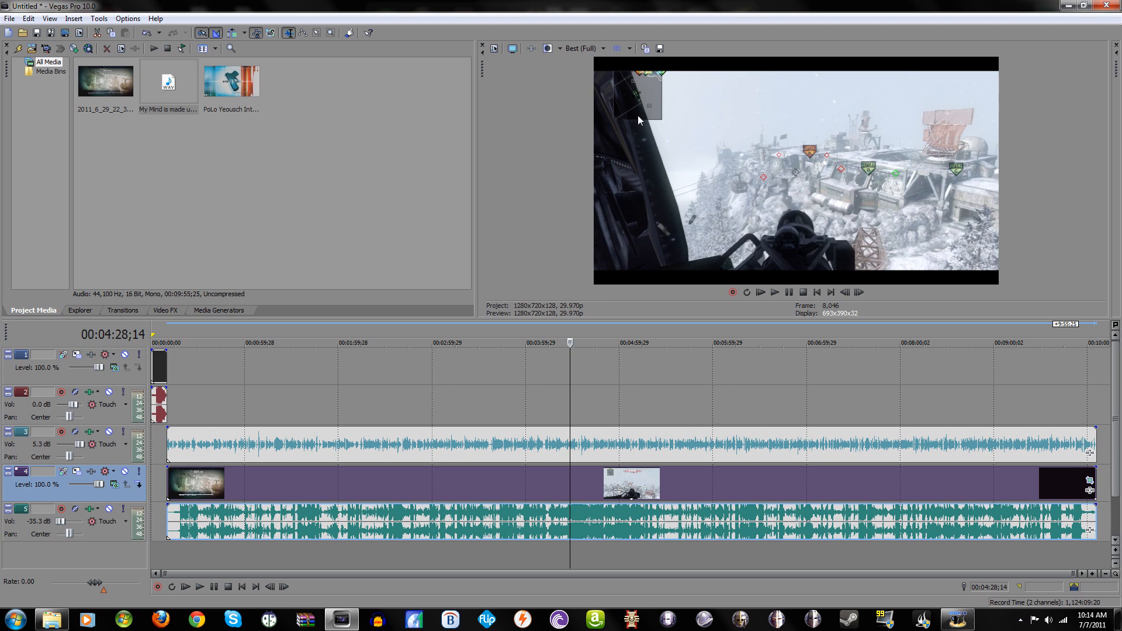
mouse_move(780, 199)
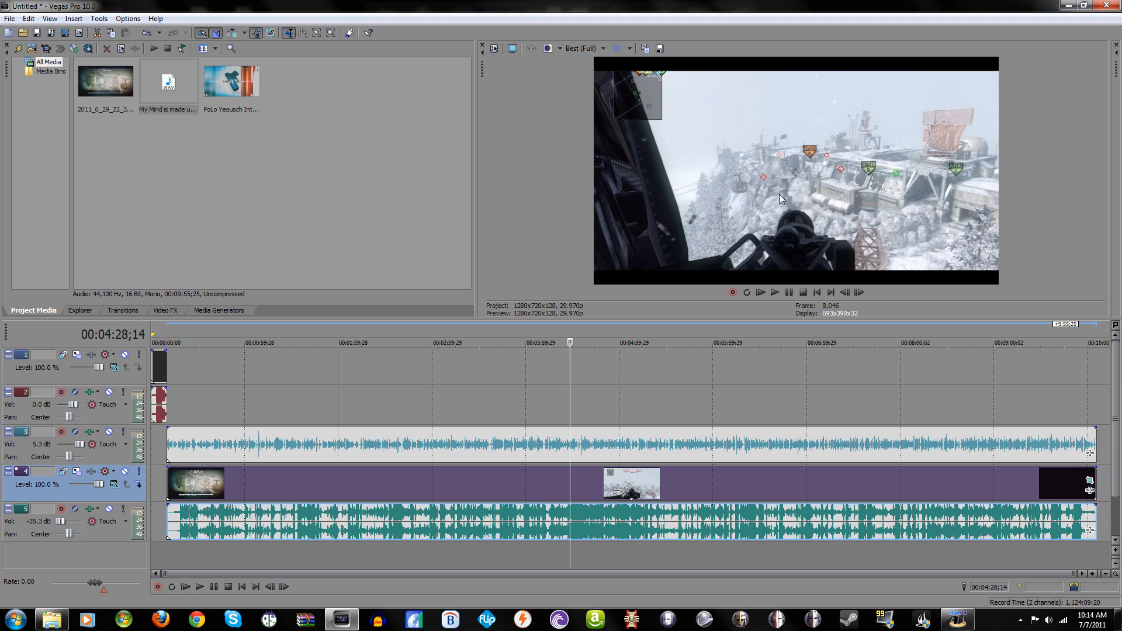
mouse_move(336, 142)
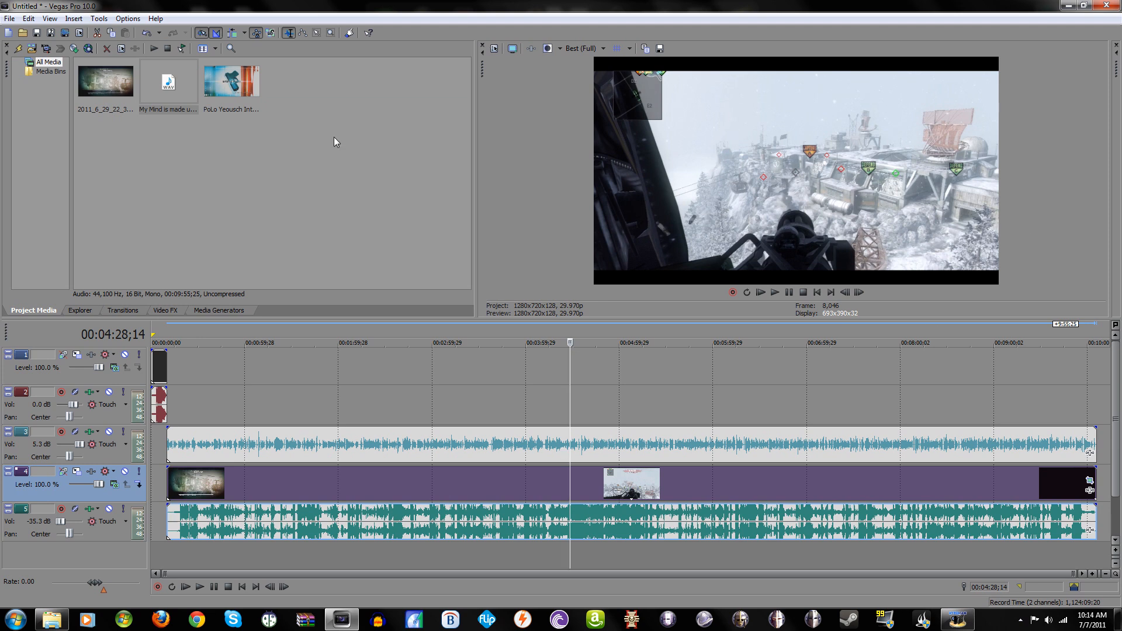
mouse_move(714, 260)
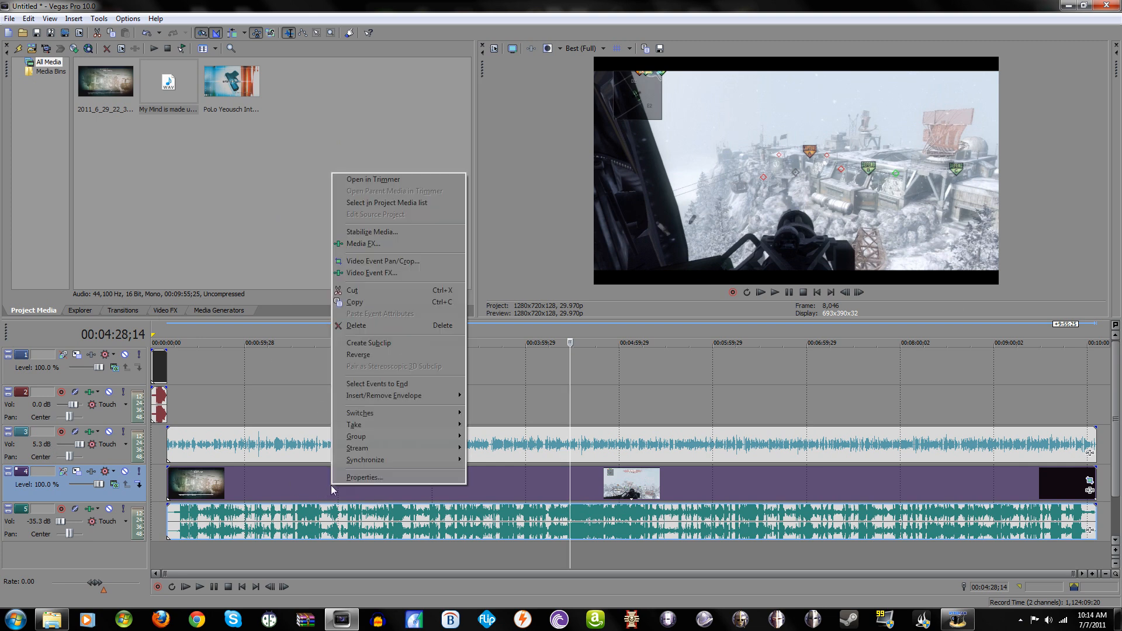
Reopen the gameplay clip's Properties and confirm the existing settings with OK.
left_click(364, 477)
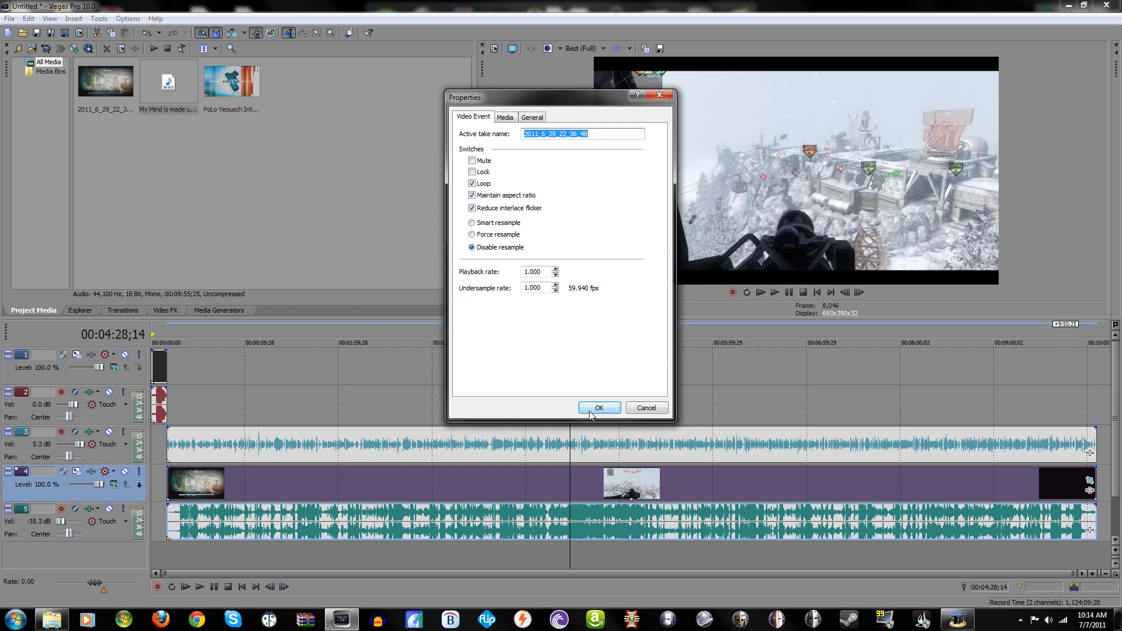
left_click(599, 407)
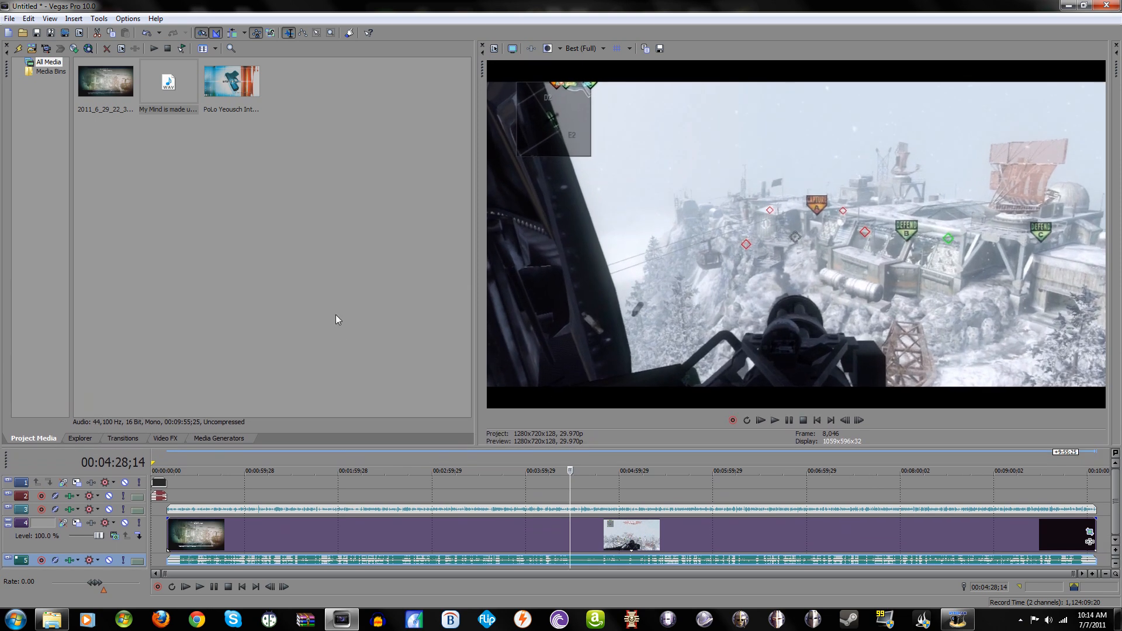
Apply the Sharpen PoLo preset (amount 0.100) to the gameplay clip and close the Video Event FX window.
left_click(165, 438)
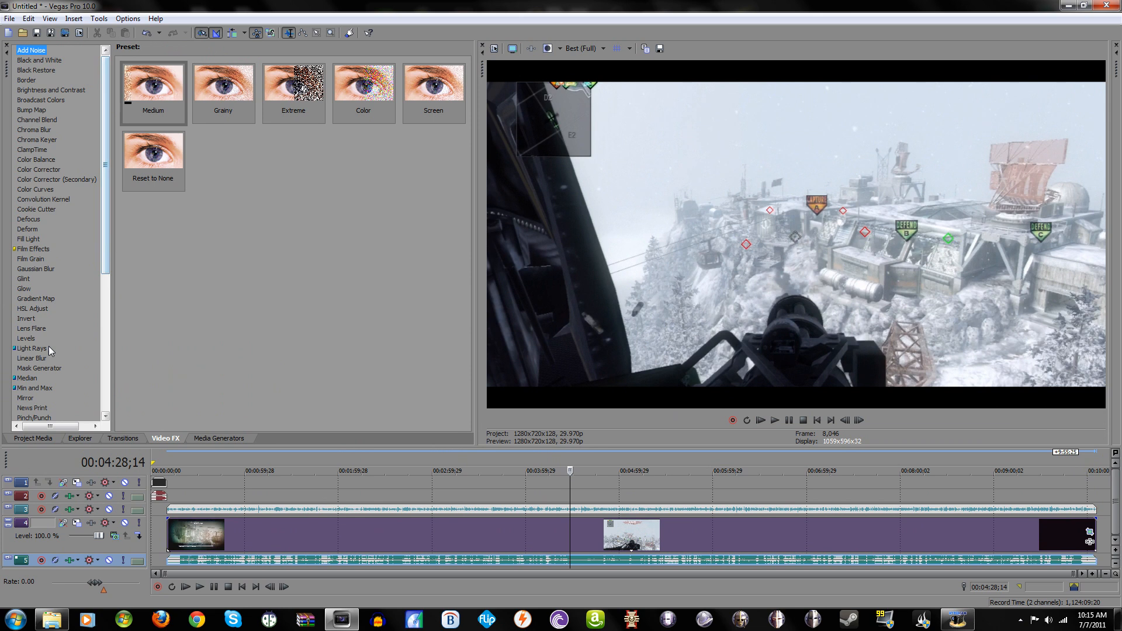
scroll("down", 3)
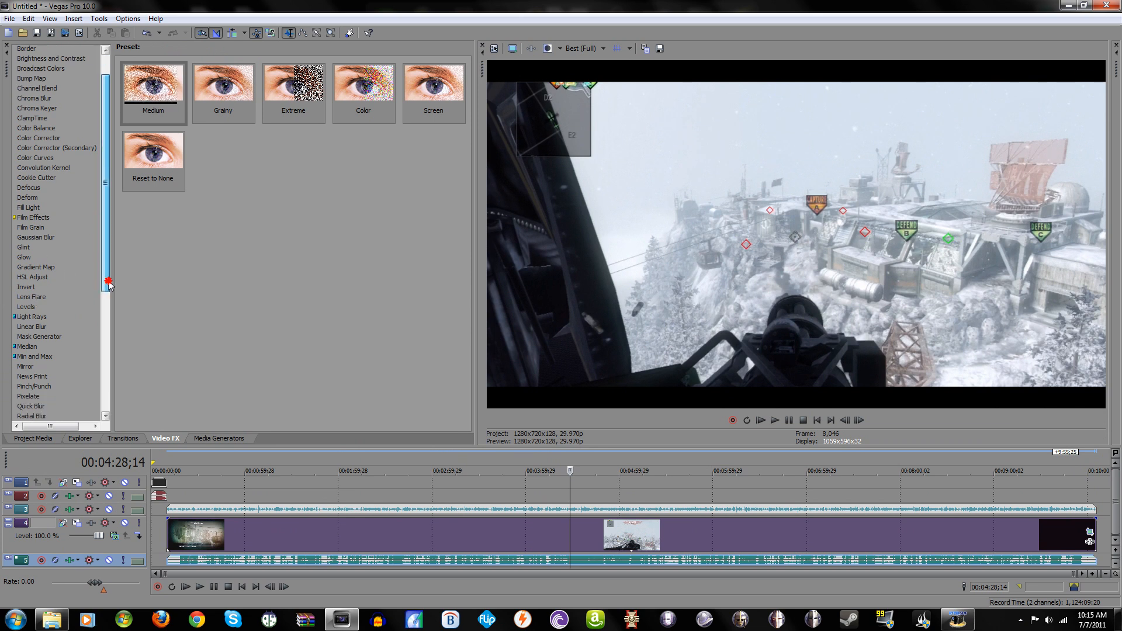
scroll("down", 3)
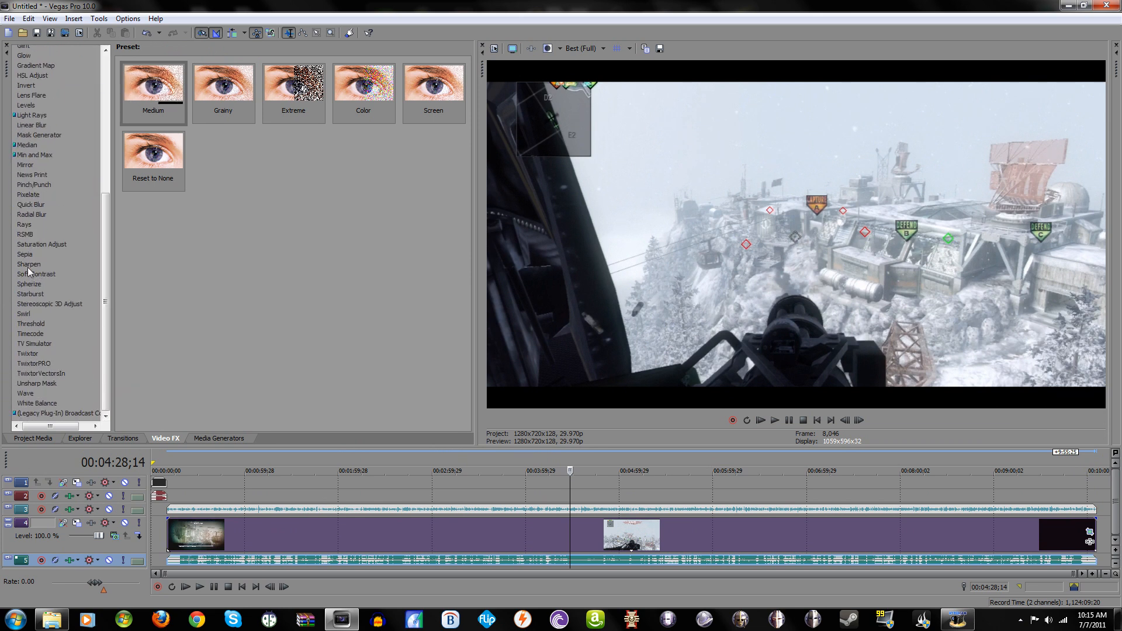
left_click(28, 264)
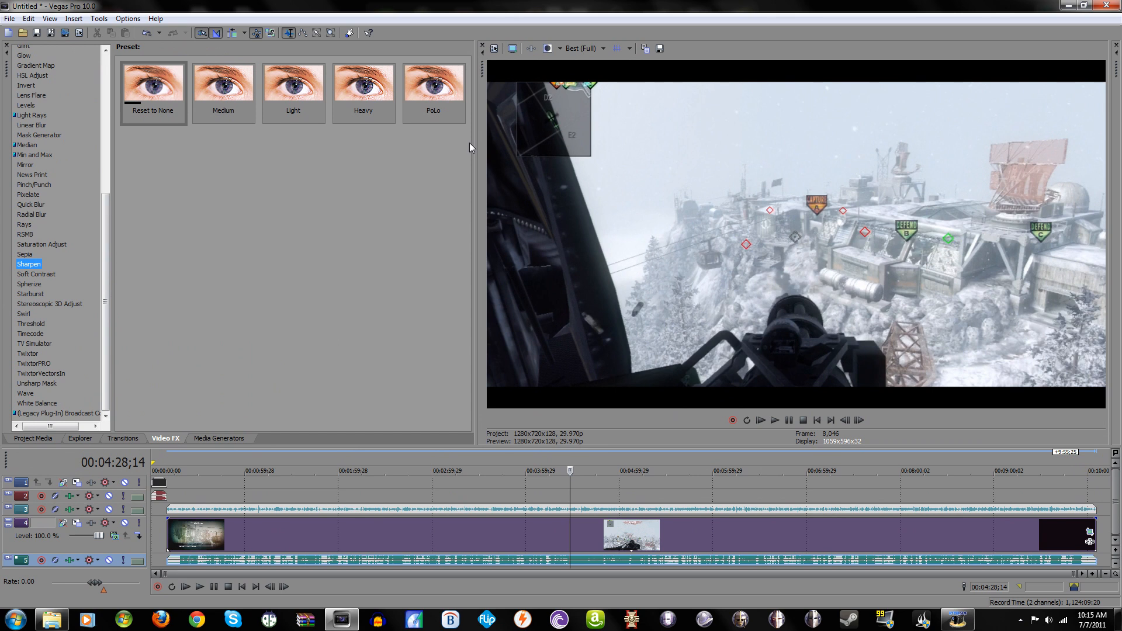
left_click(433, 82)
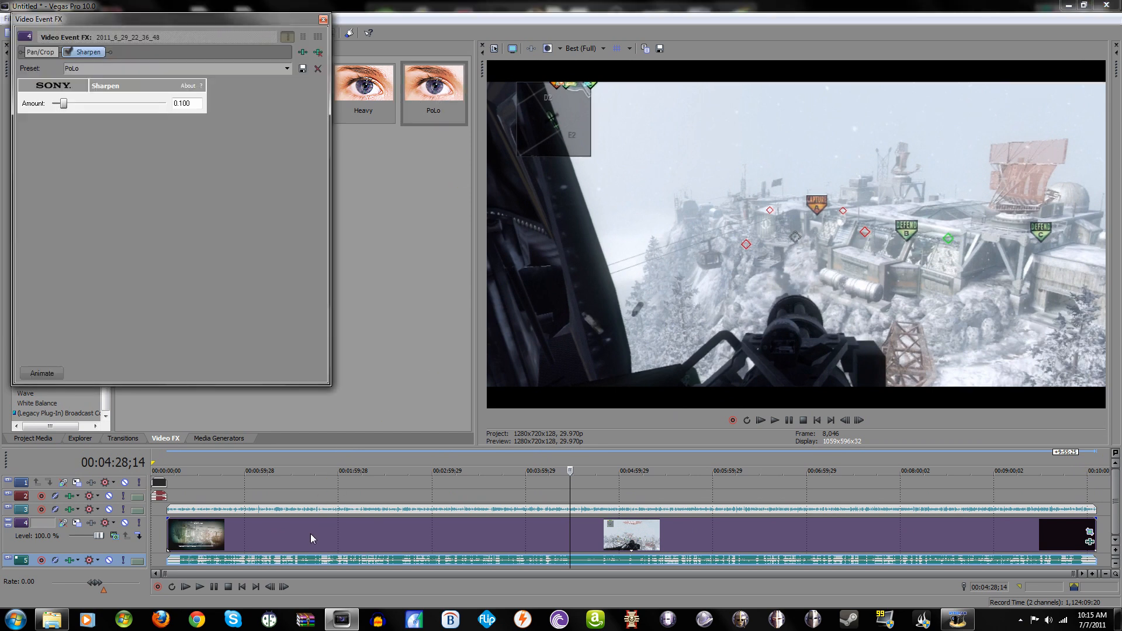
mouse_move(103, 113)
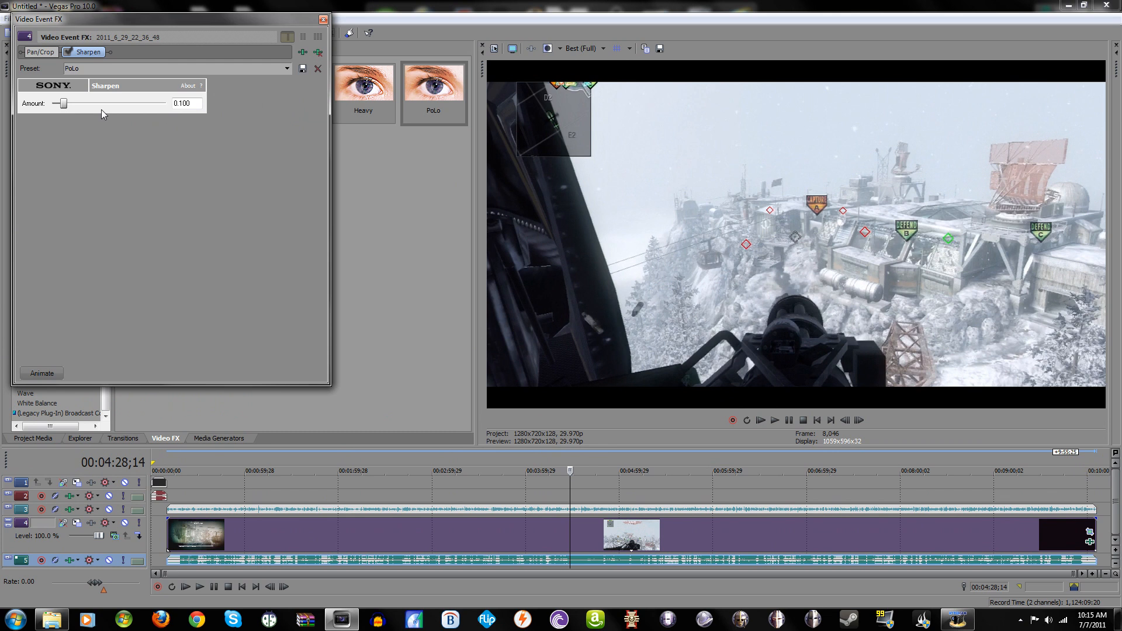
mouse_move(235, 112)
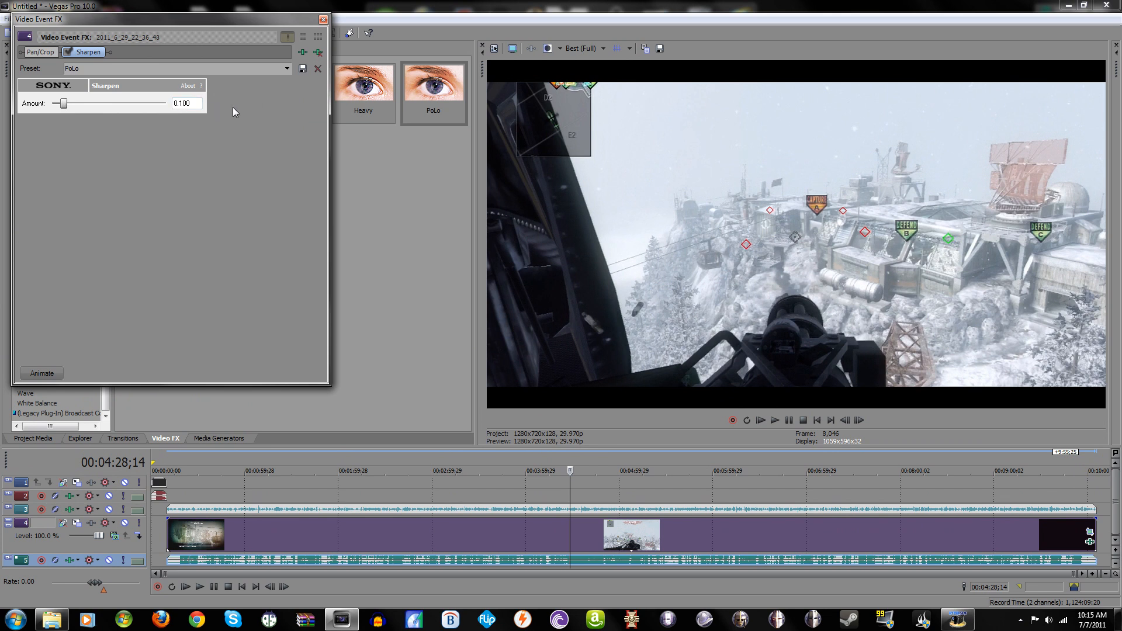
mouse_move(321, 20)
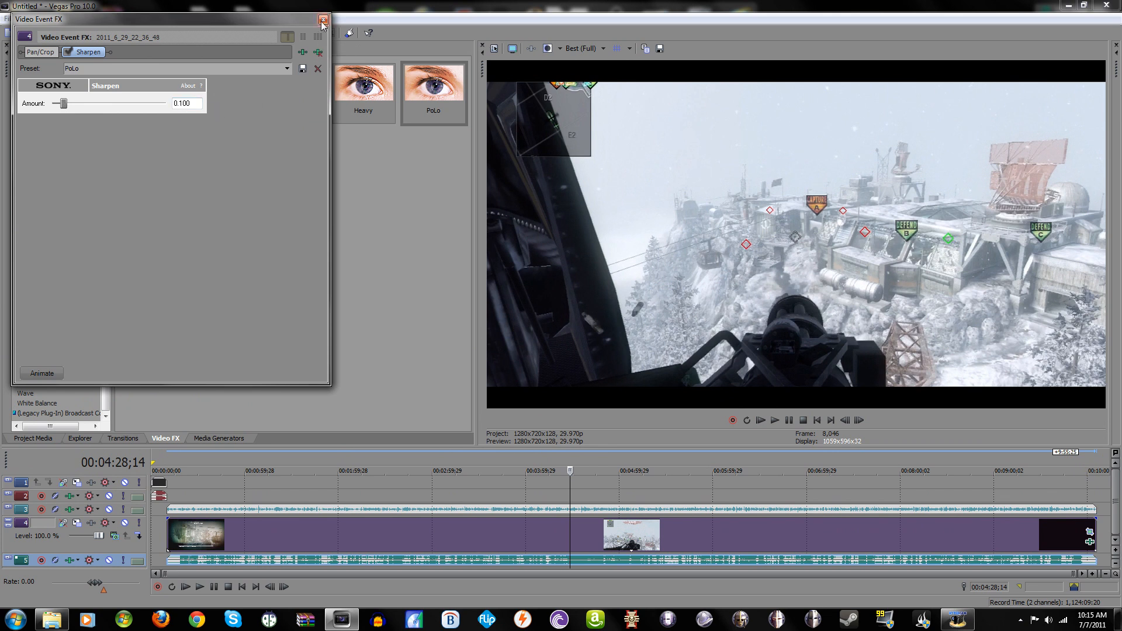
mouse_move(321, 20)
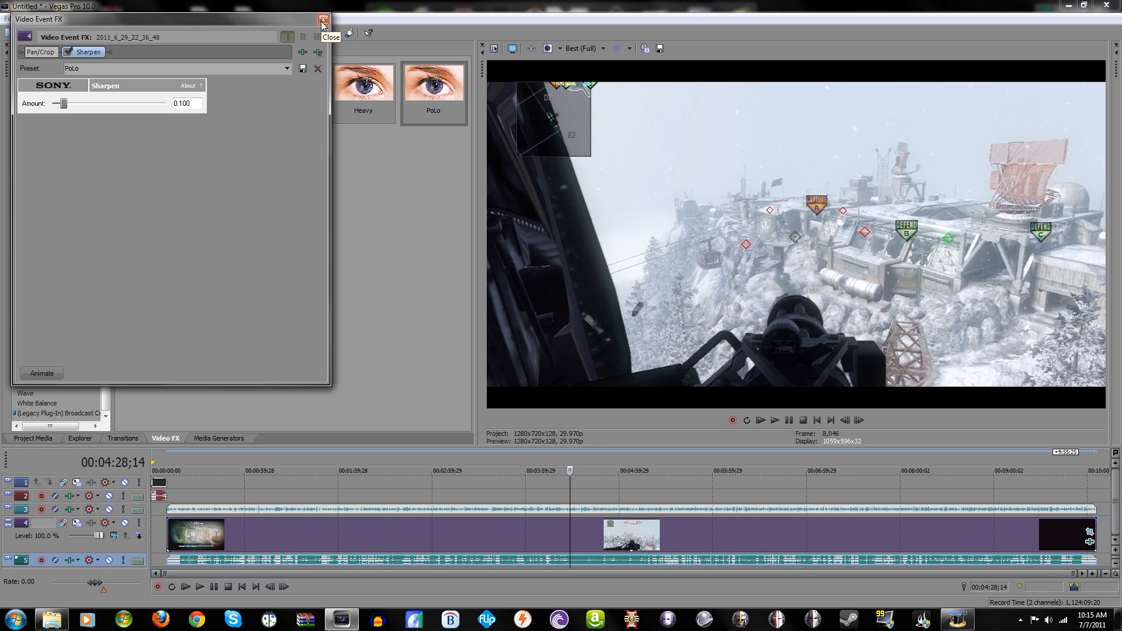
left_click(319, 19)
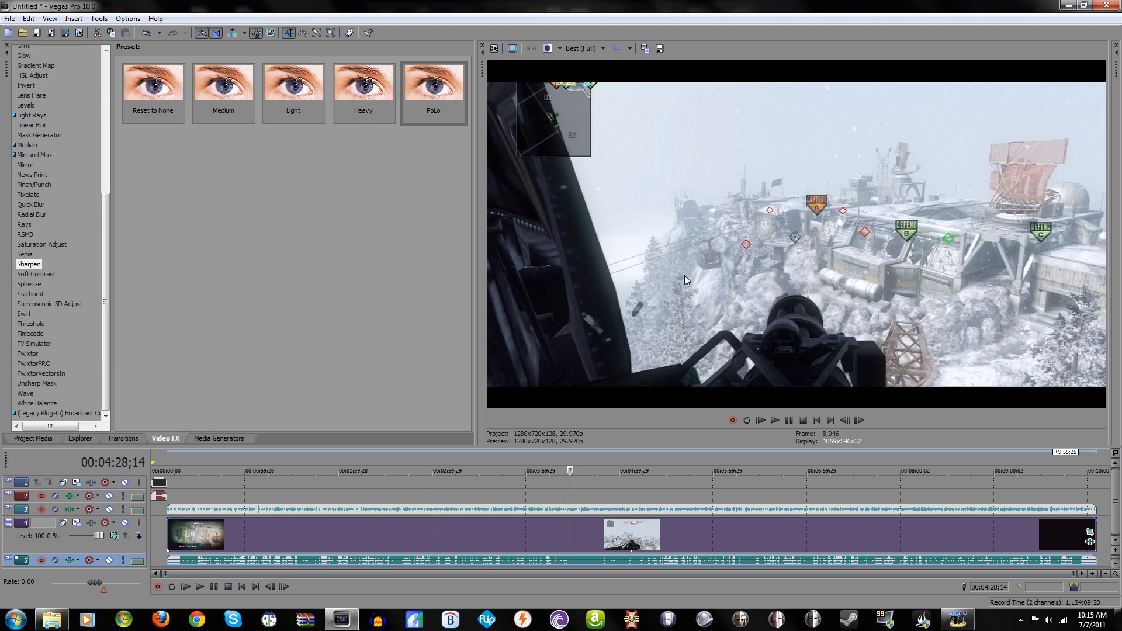
mouse_move(633, 324)
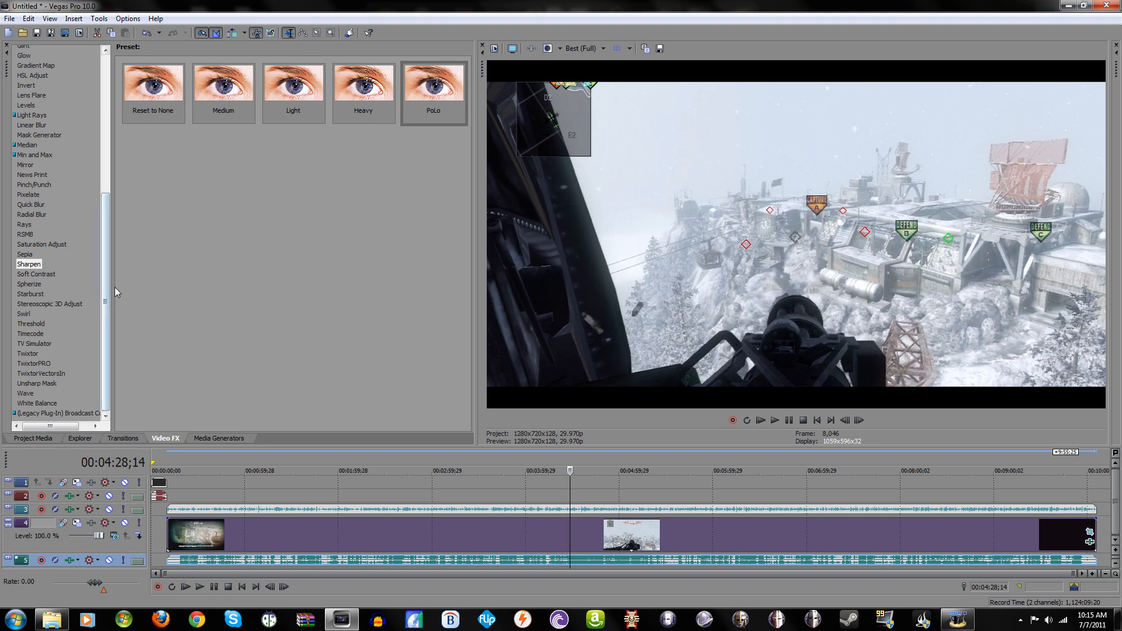
mouse_move(256, 311)
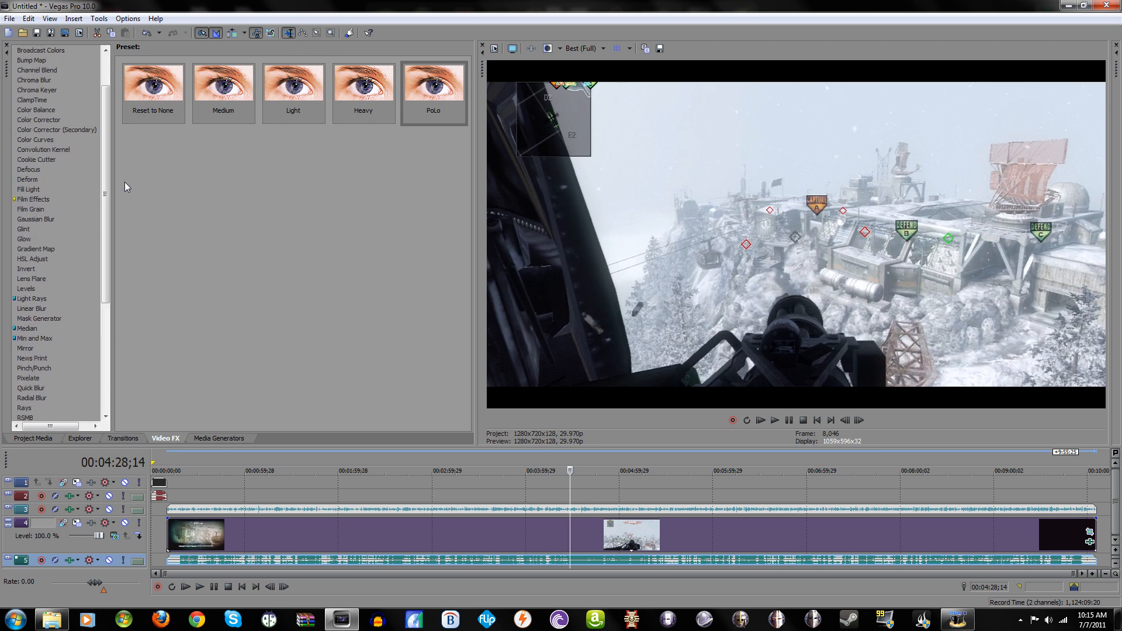
Drop the Color Corrector (Secondary) 'Studio RGB to Computer RGB' preset onto the gameplay clip.
scroll("down", 3)
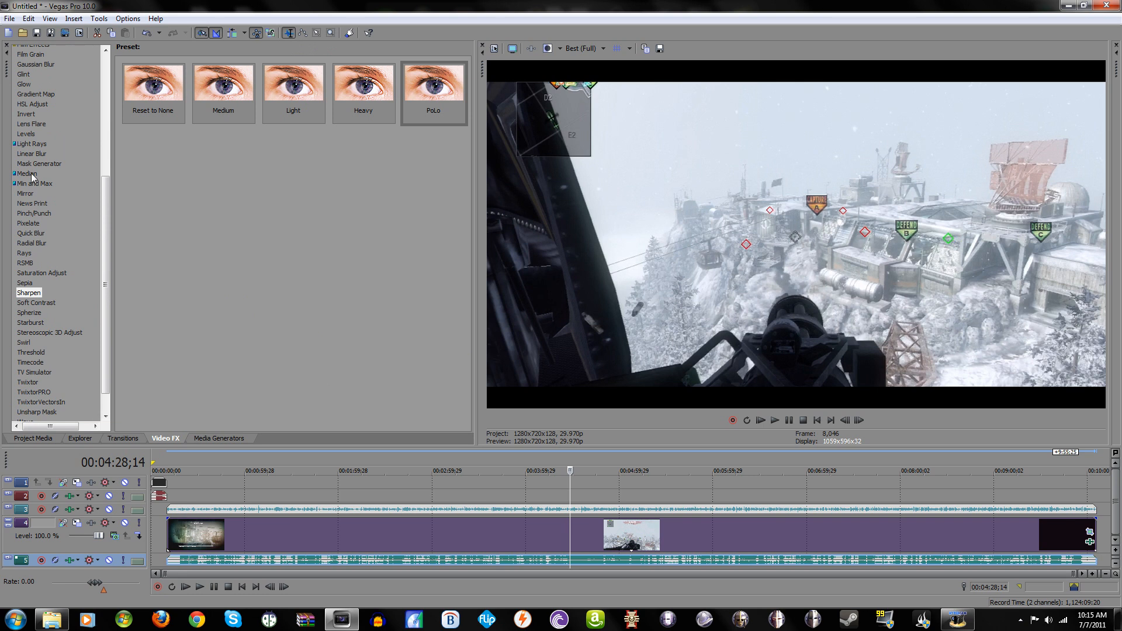
left_click(22, 134)
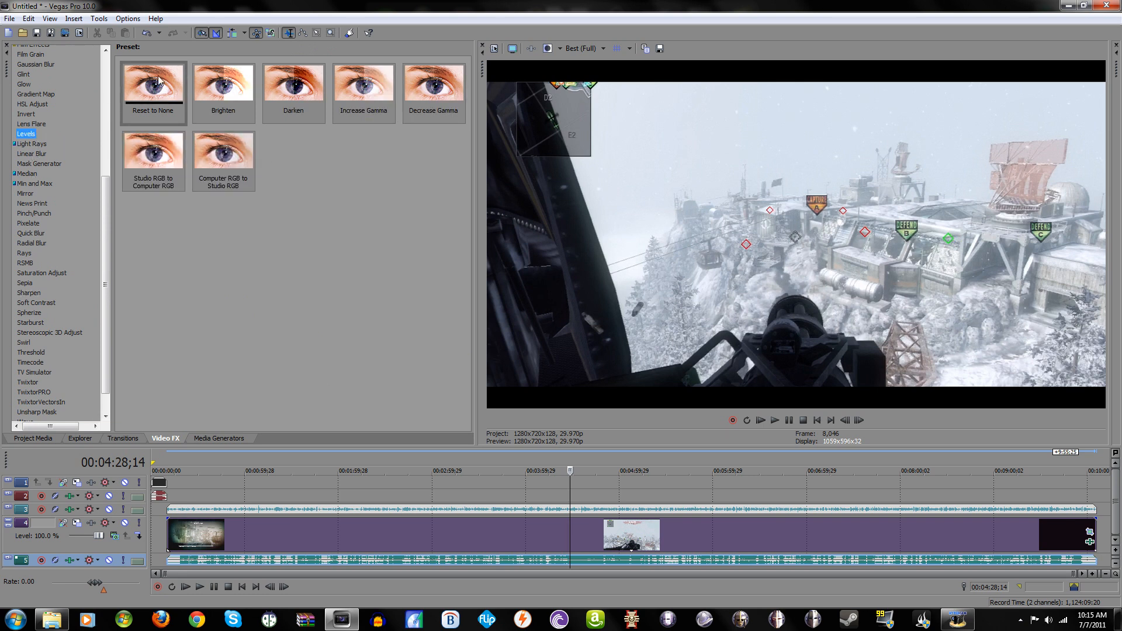
mouse_move(711, 152)
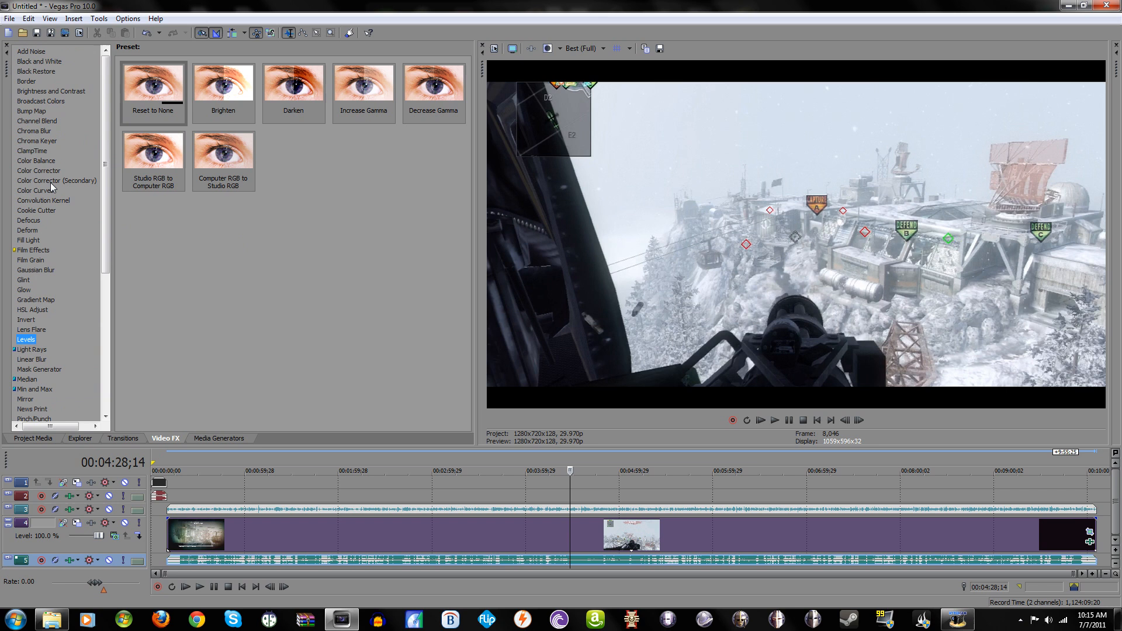
left_click(57, 180)
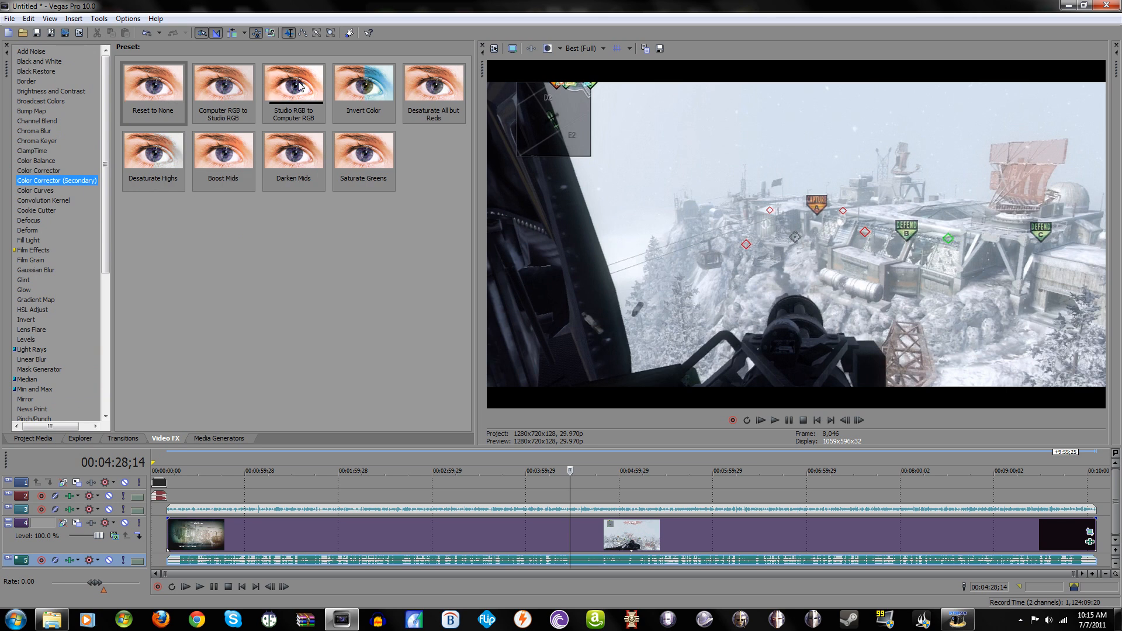
left_click(293, 85)
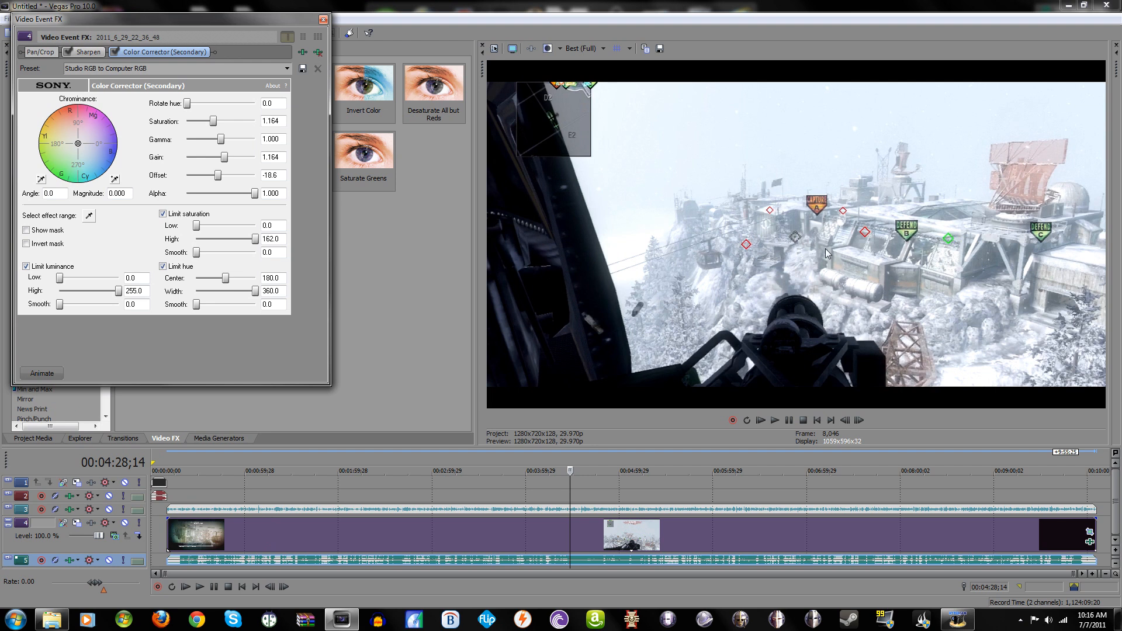
mouse_move(812, 354)
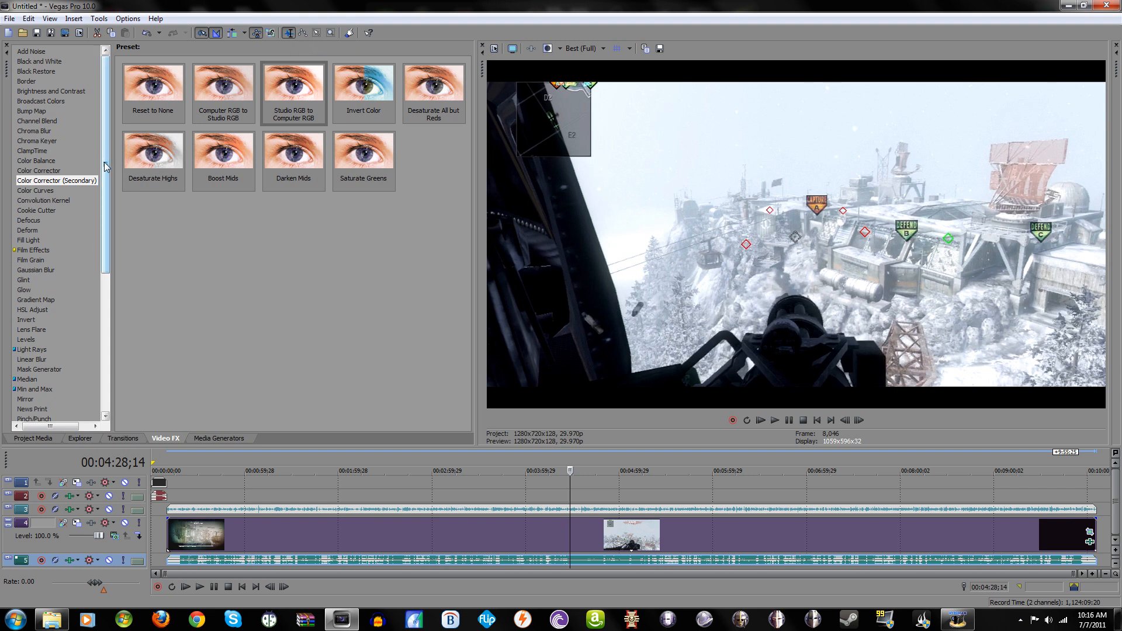
Drop the RSMB 'PoLo 1' motion-blur preset onto the gameplay clip.
scroll("down", 3)
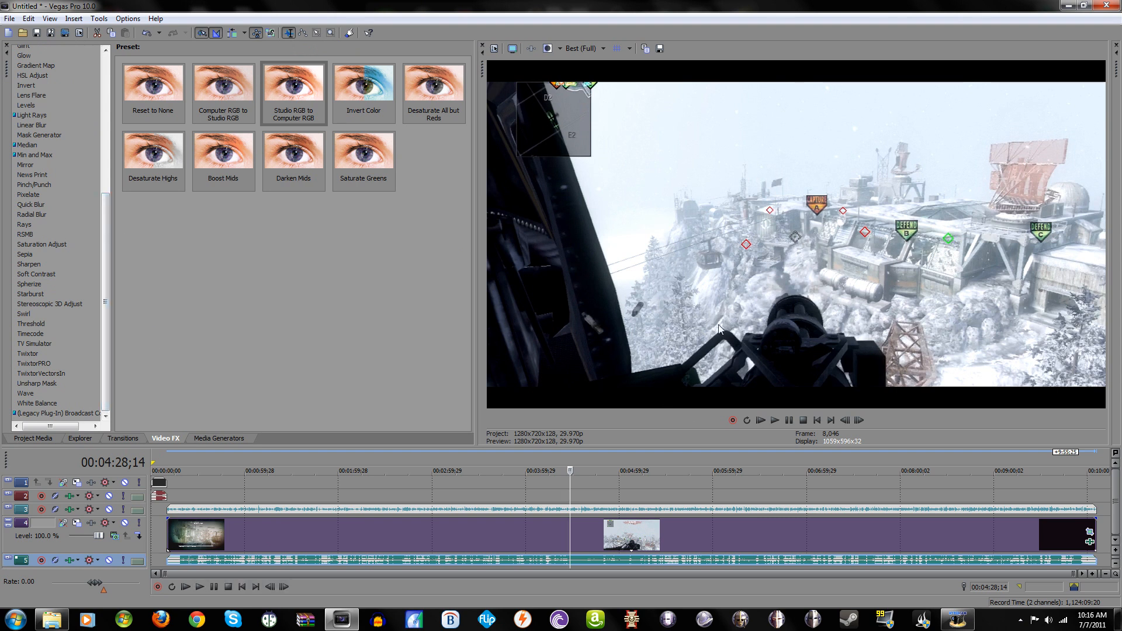
mouse_move(903, 258)
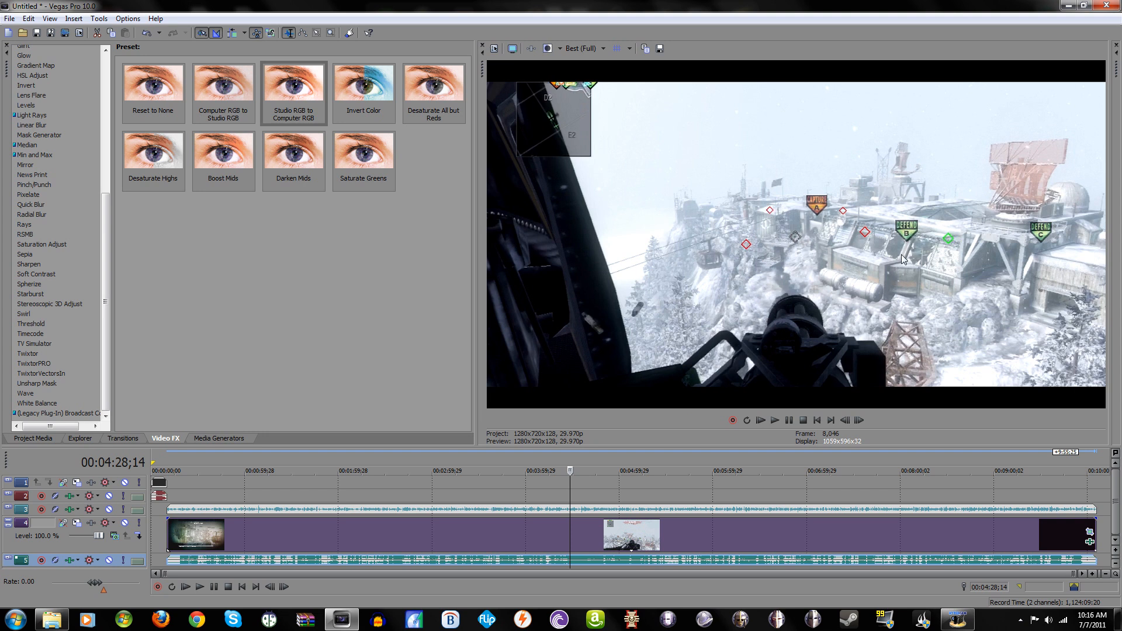
mouse_move(57, 247)
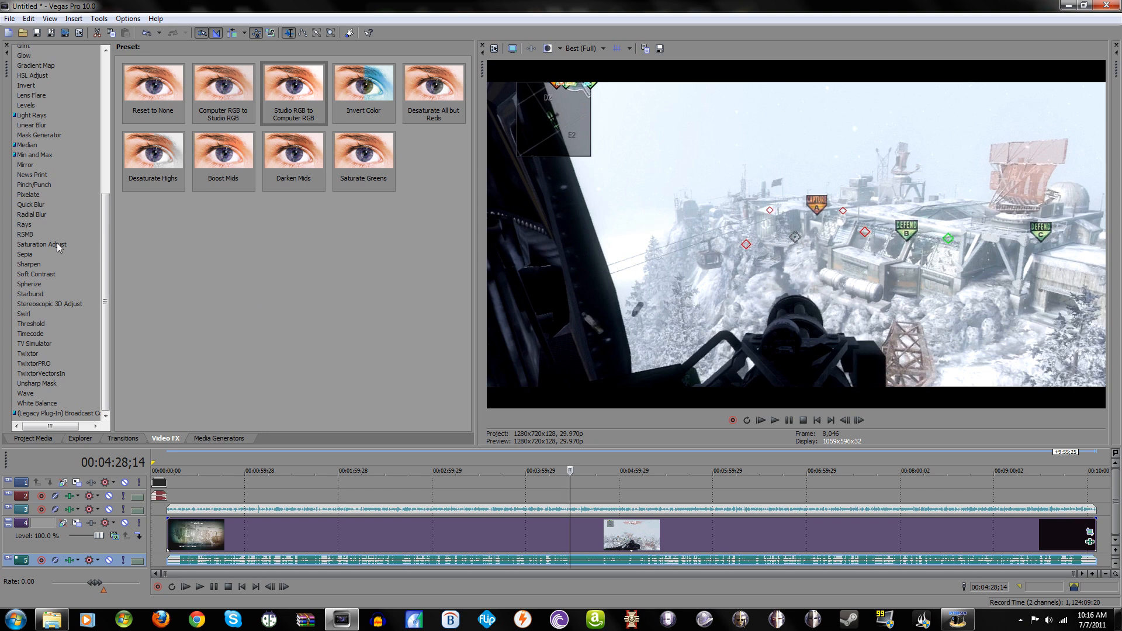
left_click(22, 233)
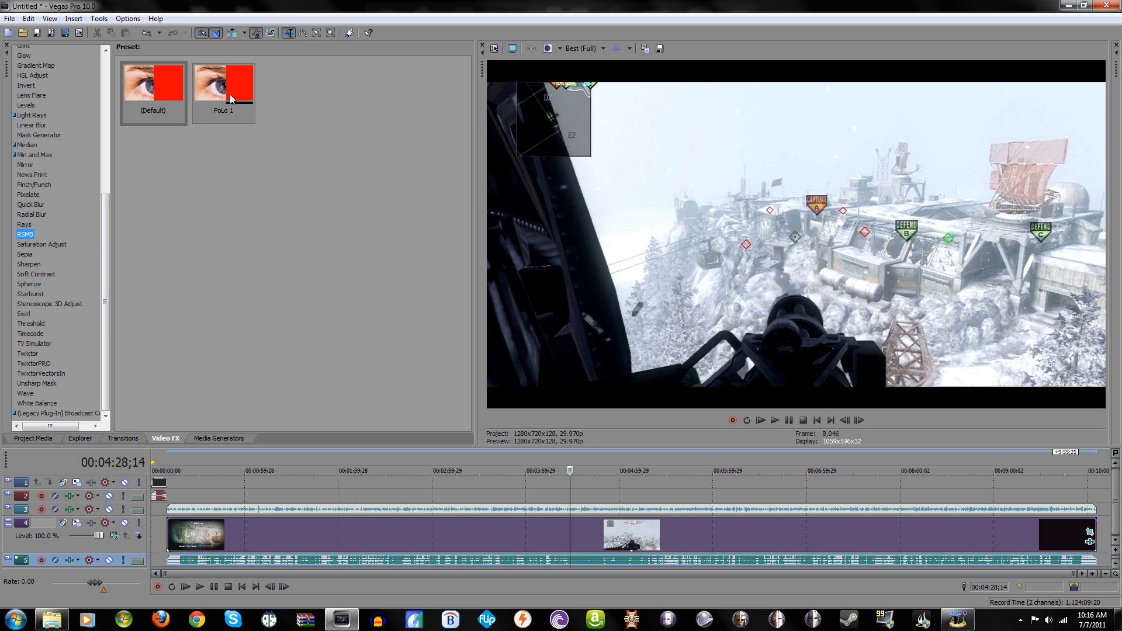
left_click(229, 93)
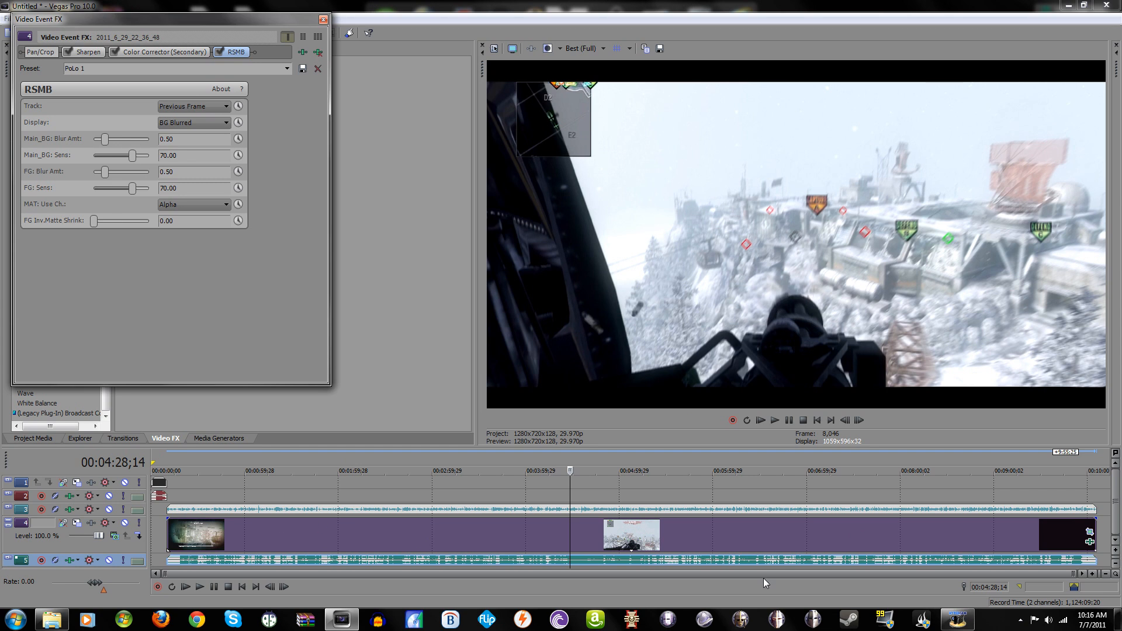
mouse_move(76, 549)
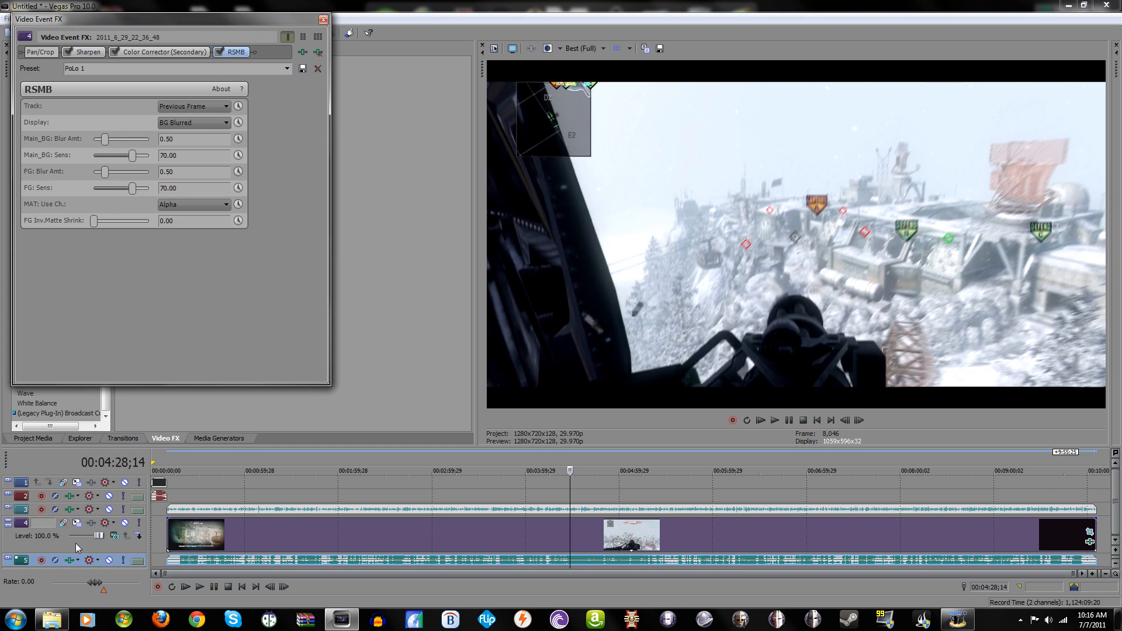
Put the RSMB PoLo 1 preset on Track 4's header as a track effect.
left_click(157, 52)
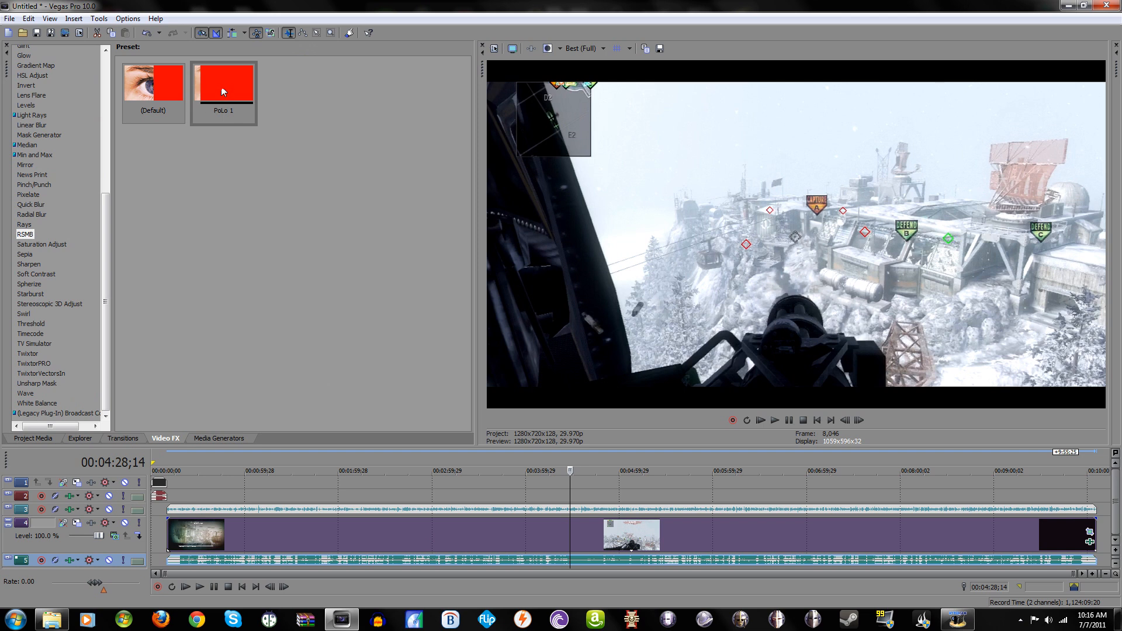
left_click(223, 85)
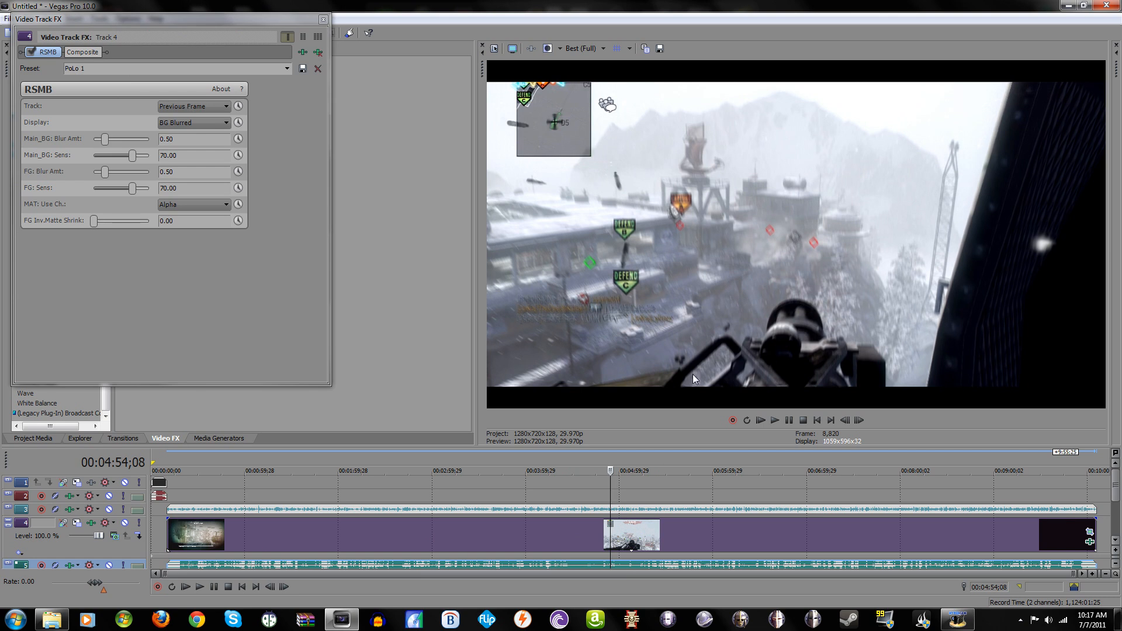
mouse_move(780, 350)
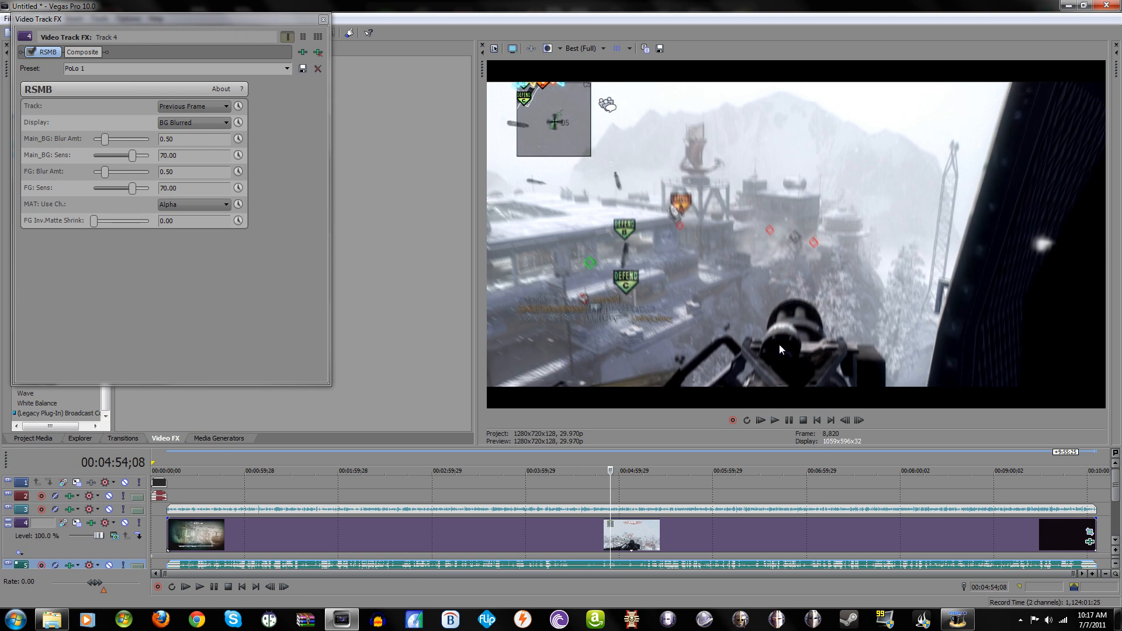
mouse_move(693, 214)
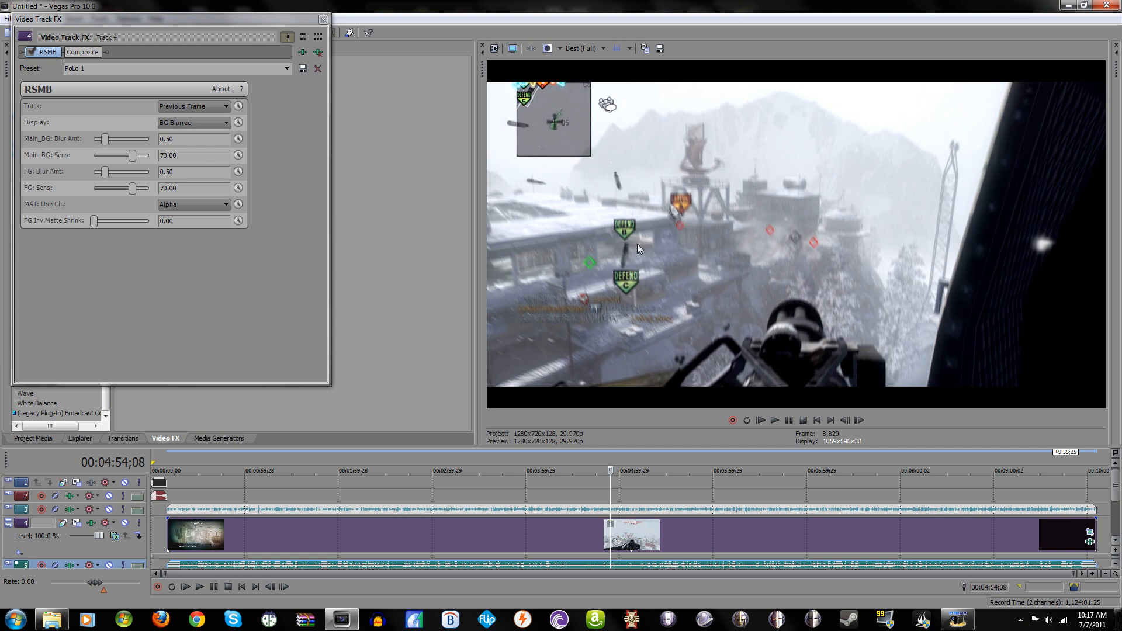
mouse_move(602, 253)
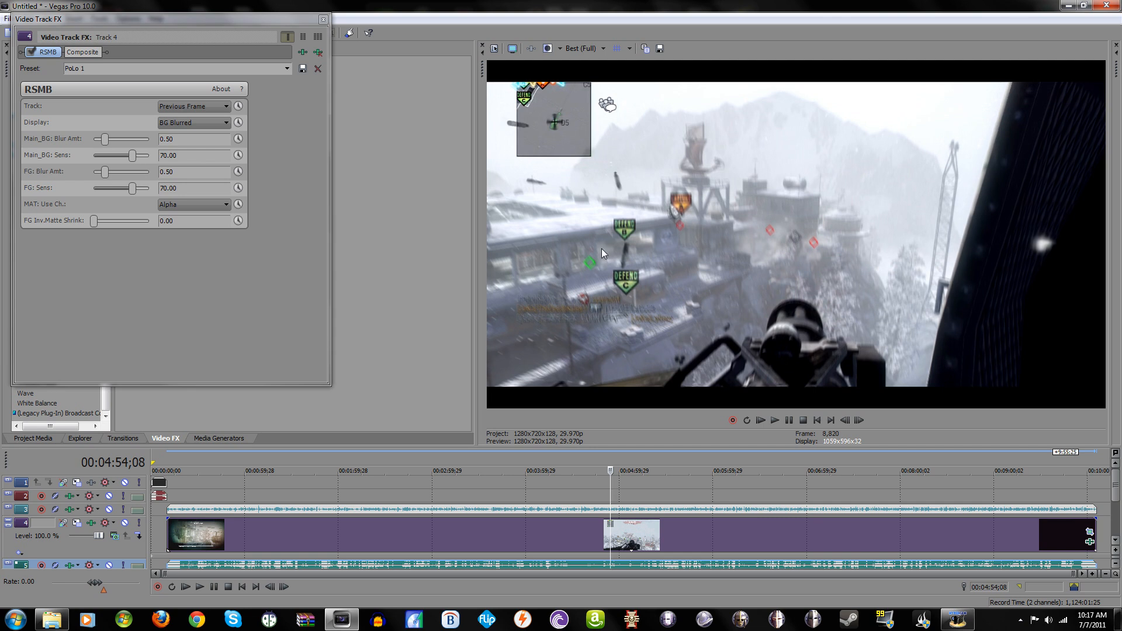
mouse_move(613, 244)
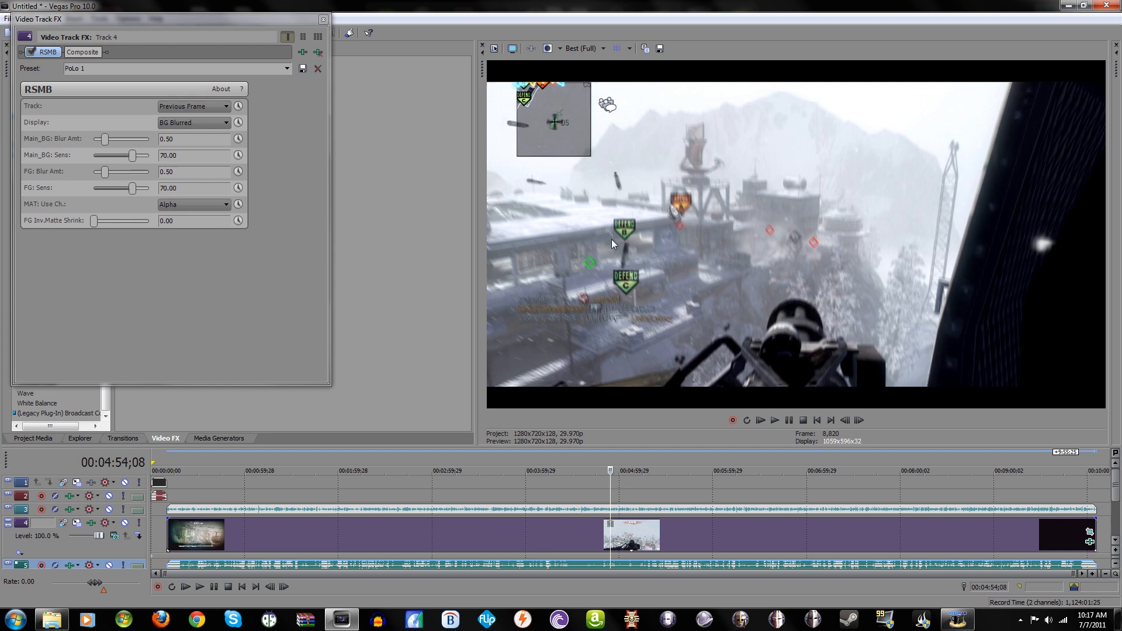
mouse_move(728, 254)
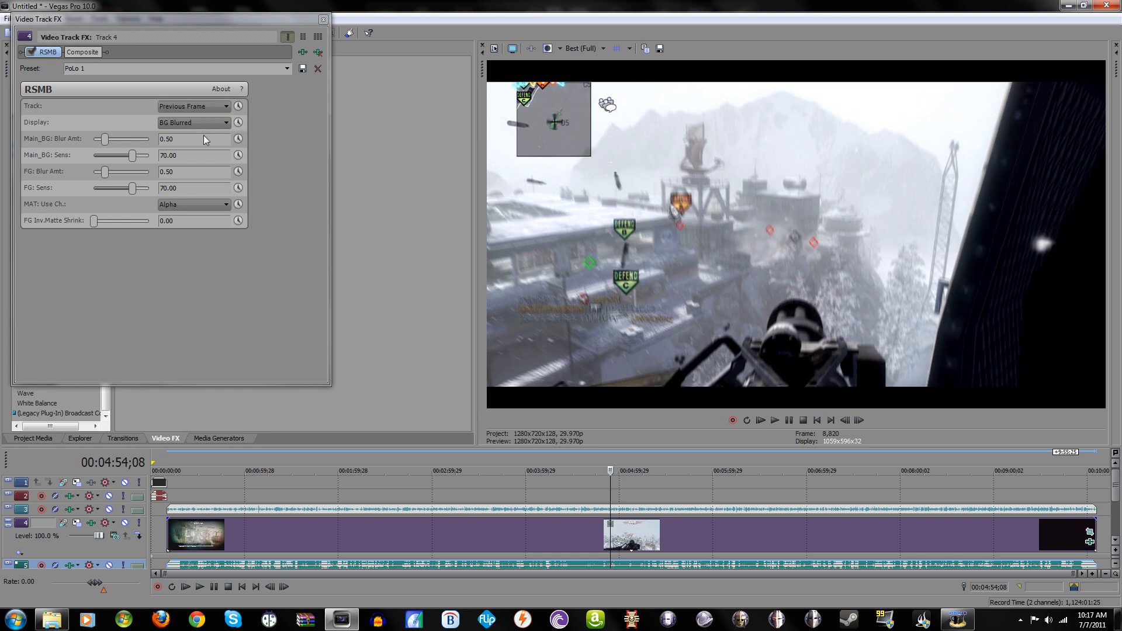
mouse_move(107, 164)
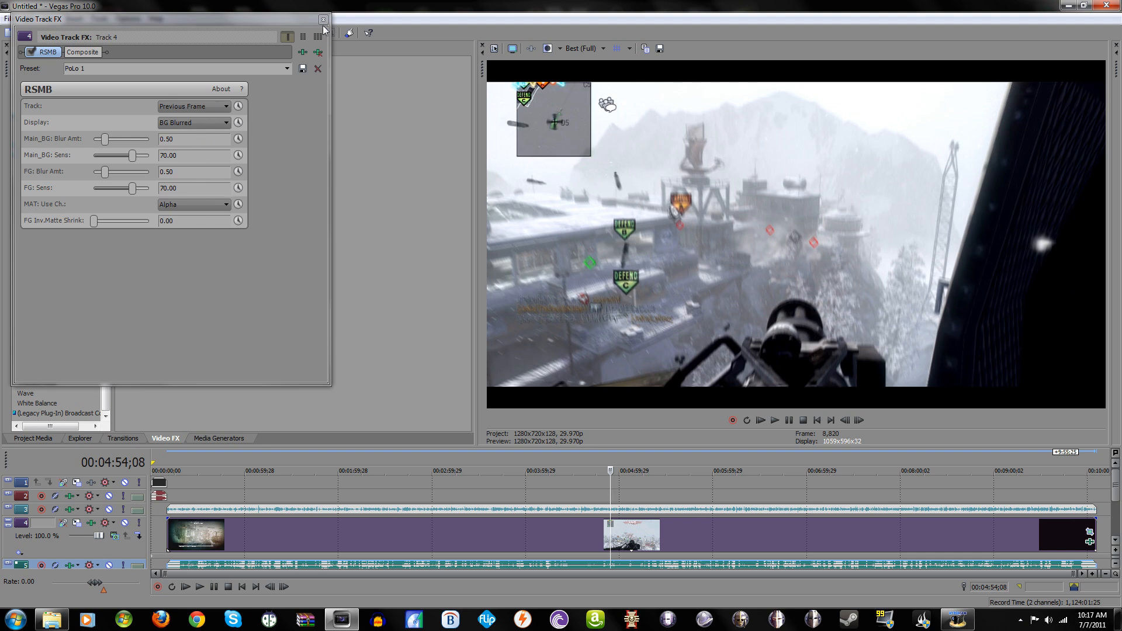
left_click(323, 18)
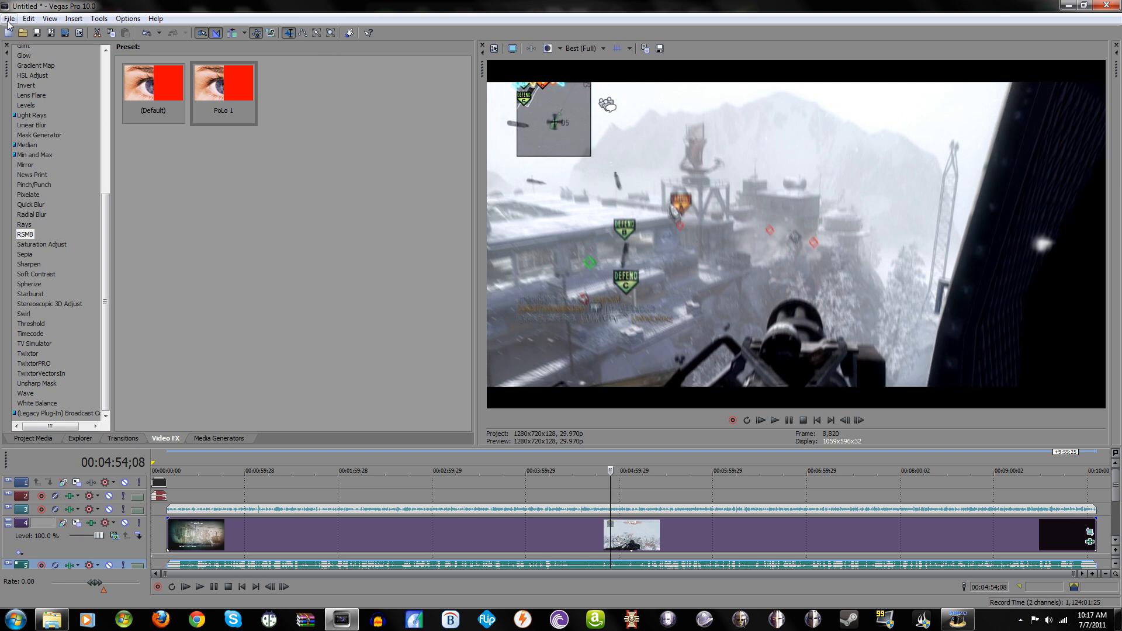
Choose Sony AVC output with the PoLo template in Render As and bring up Custom settings.
left_click(8, 18)
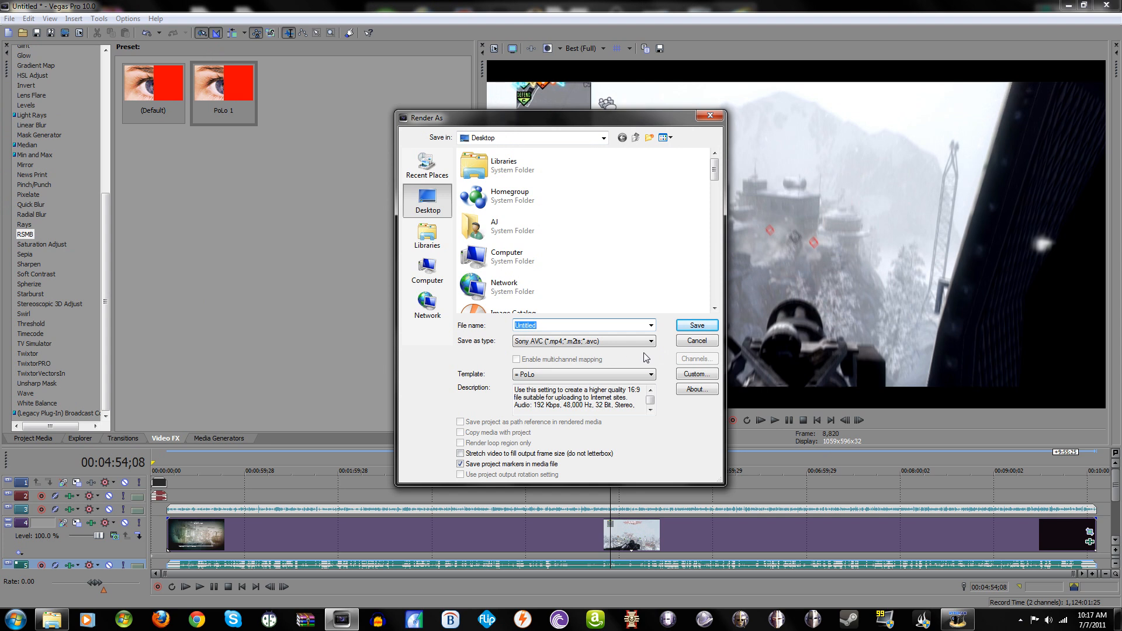
mouse_move(487, 339)
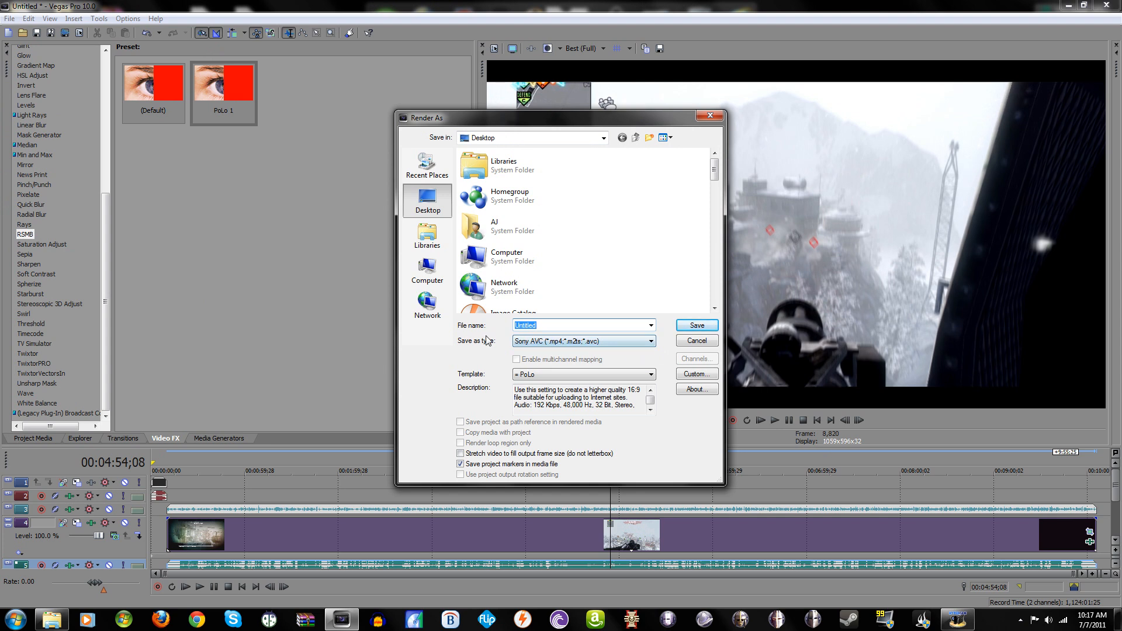
mouse_move(546, 347)
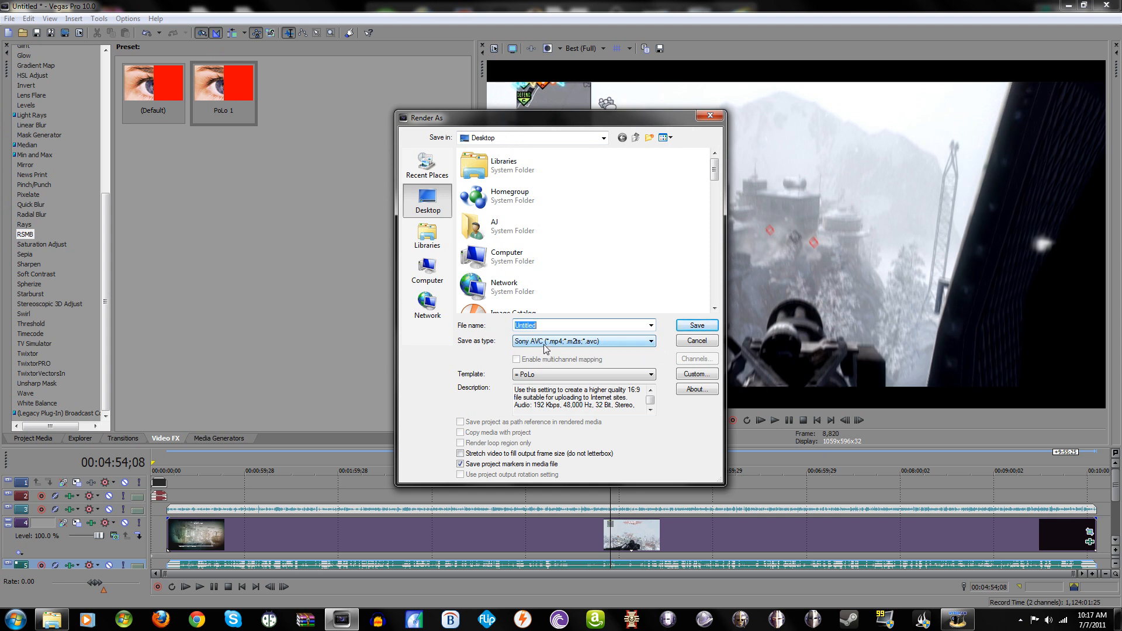
left_click(648, 340)
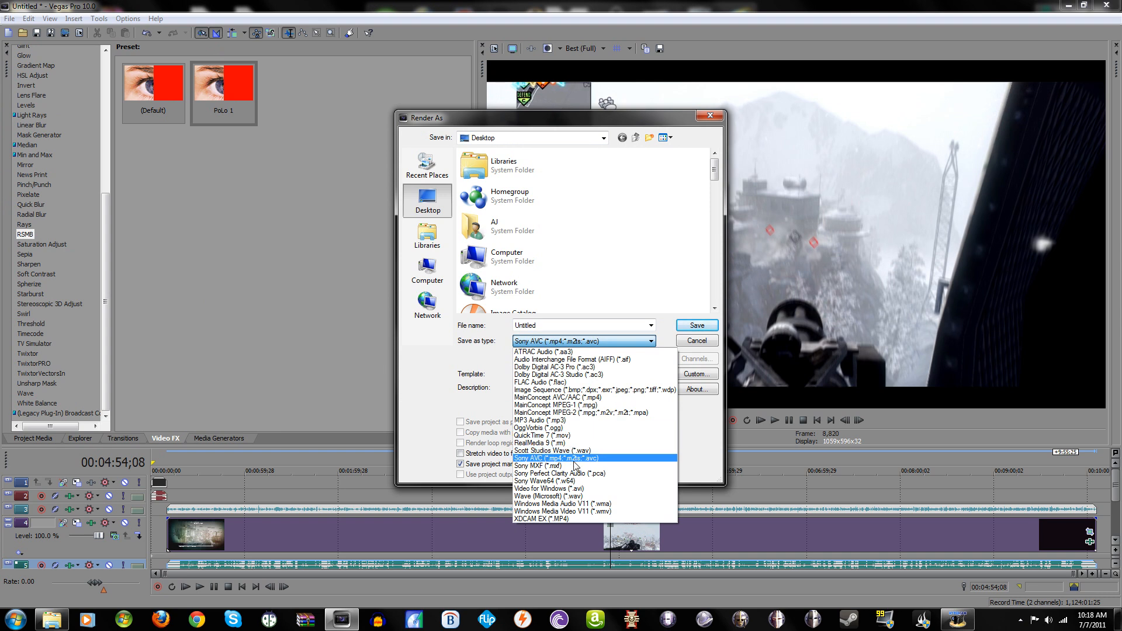
left_click(565, 458)
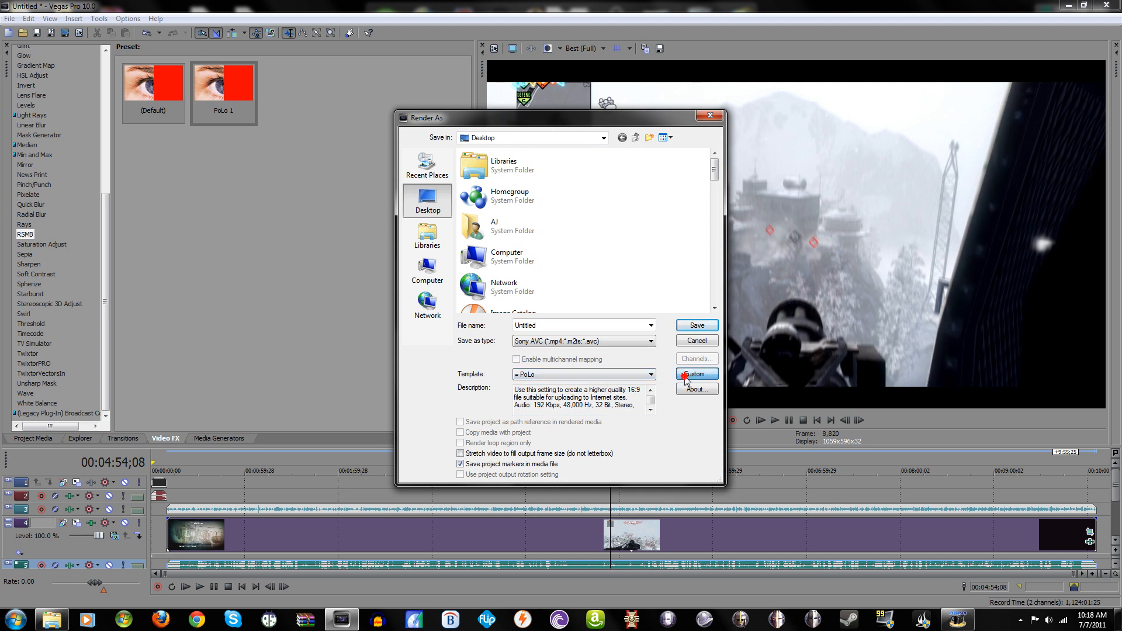
left_click(696, 374)
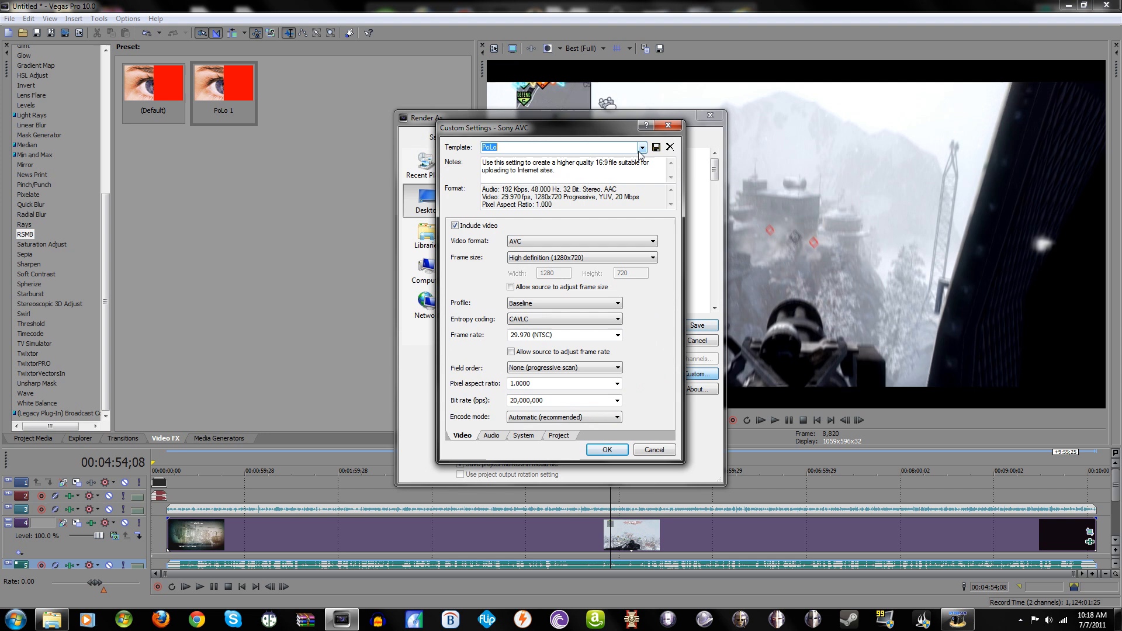
mouse_move(641, 149)
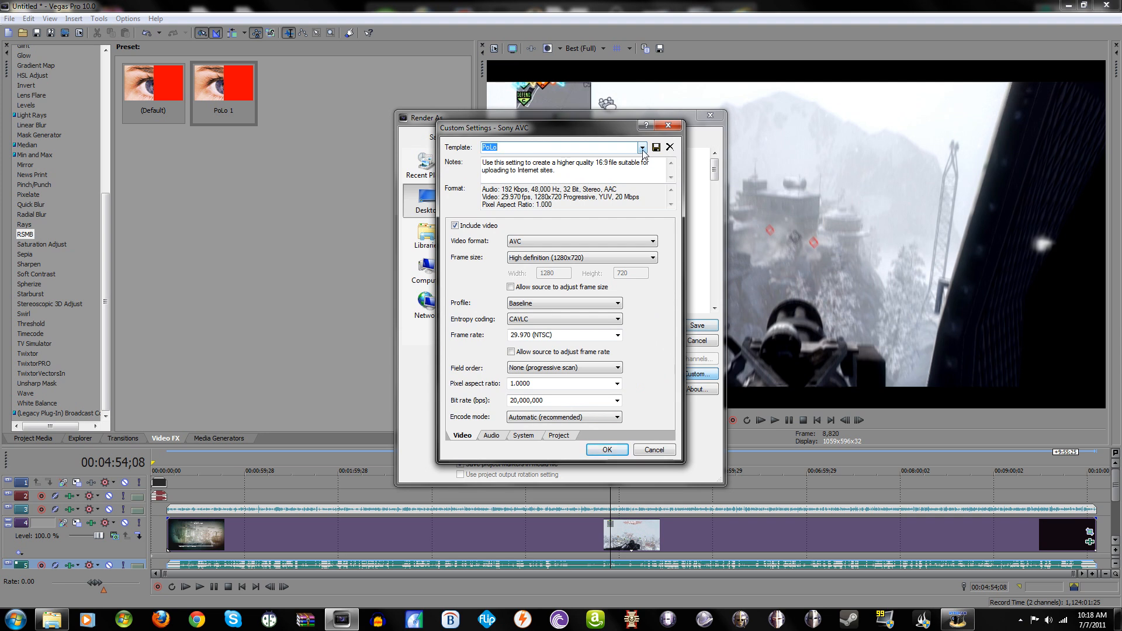
Keep 1280x720 at 29.970 fps and choose a 20,000,000 bps video bit rate.
left_click(640, 147)
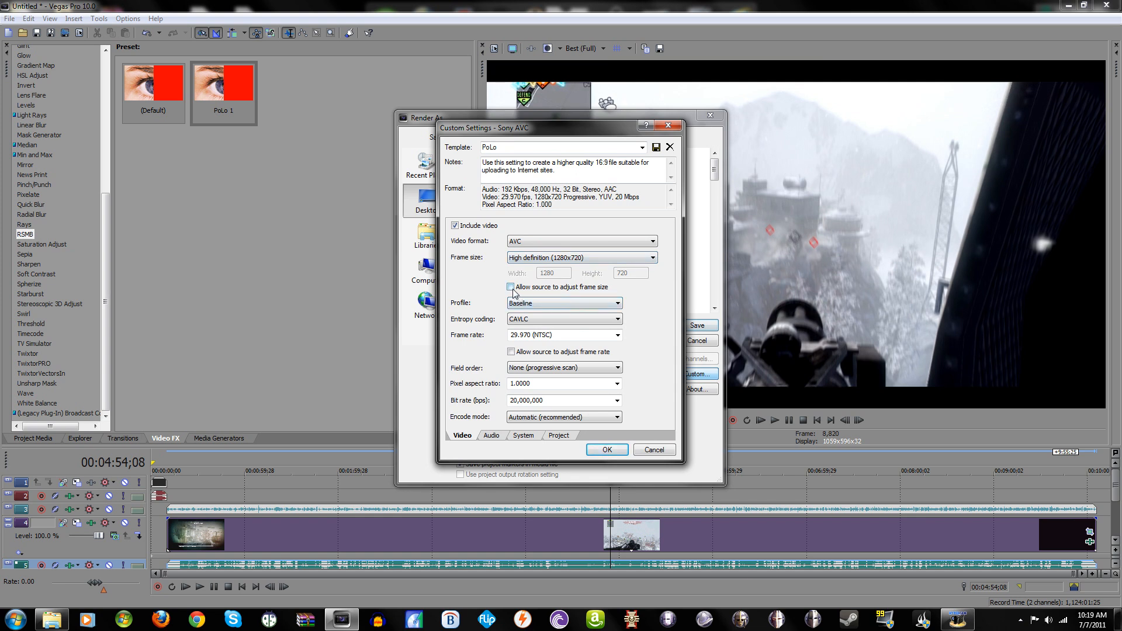
mouse_move(617, 290)
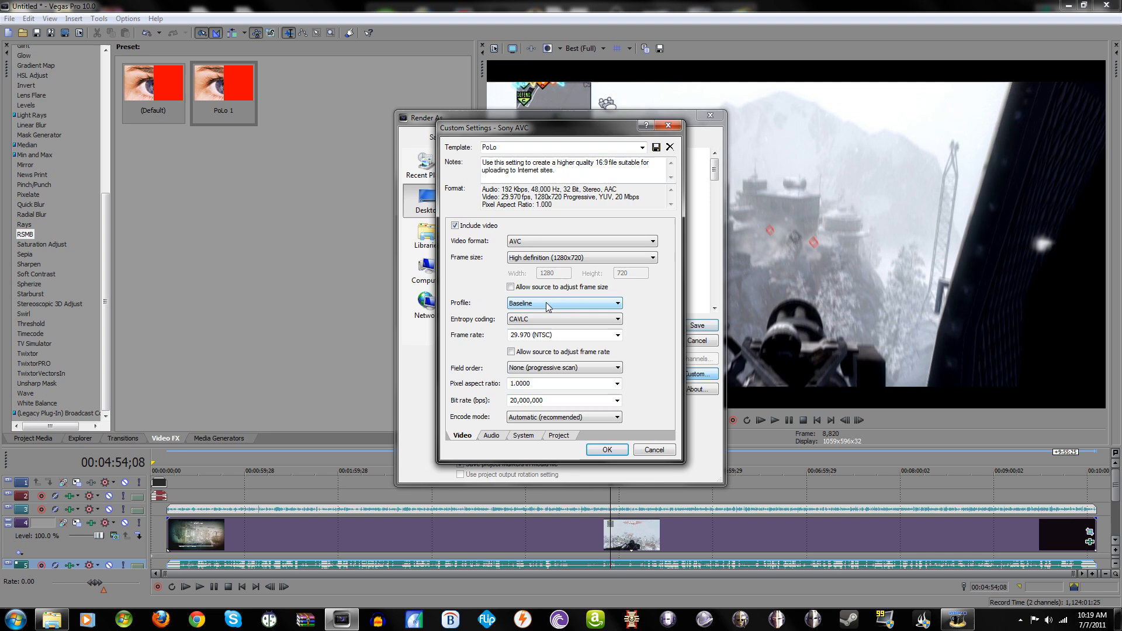
mouse_move(514, 324)
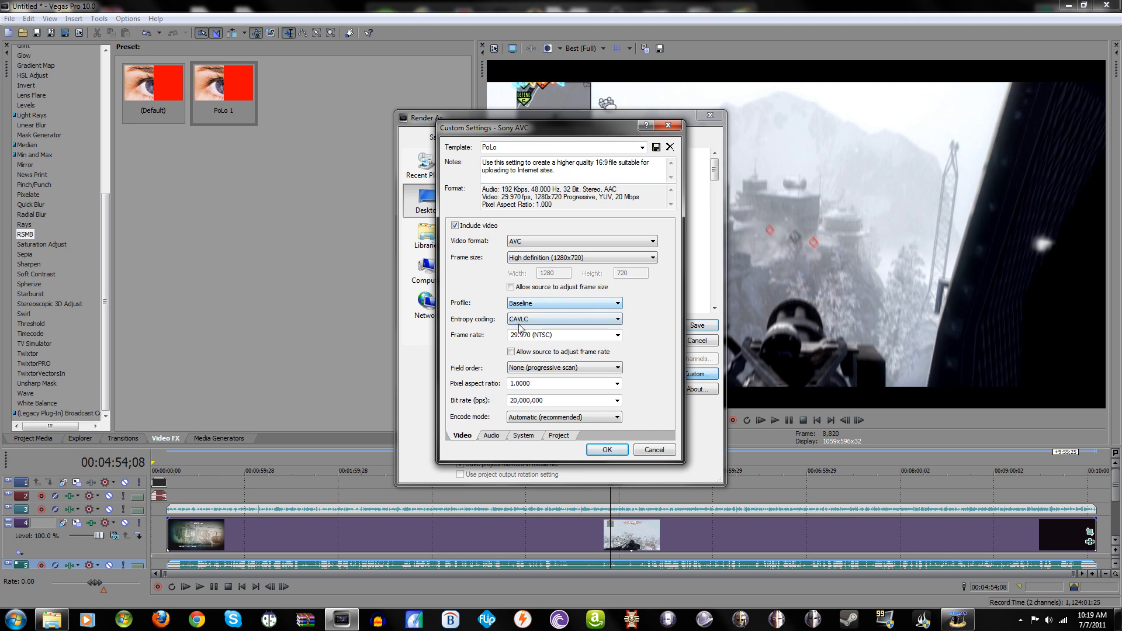
mouse_move(562, 325)
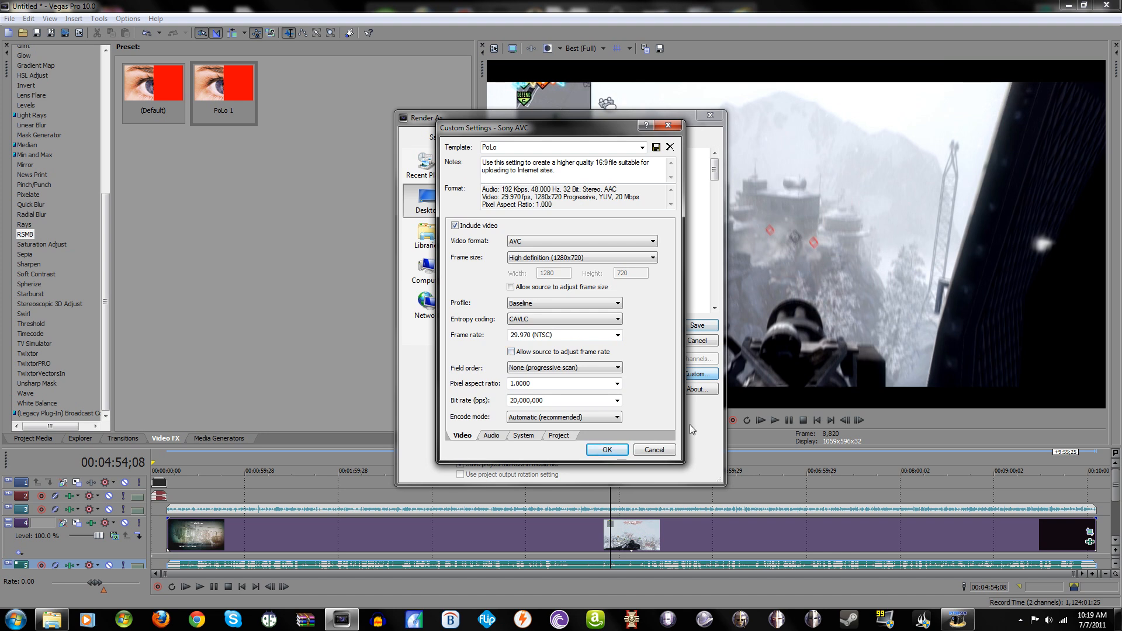
mouse_move(748, 445)
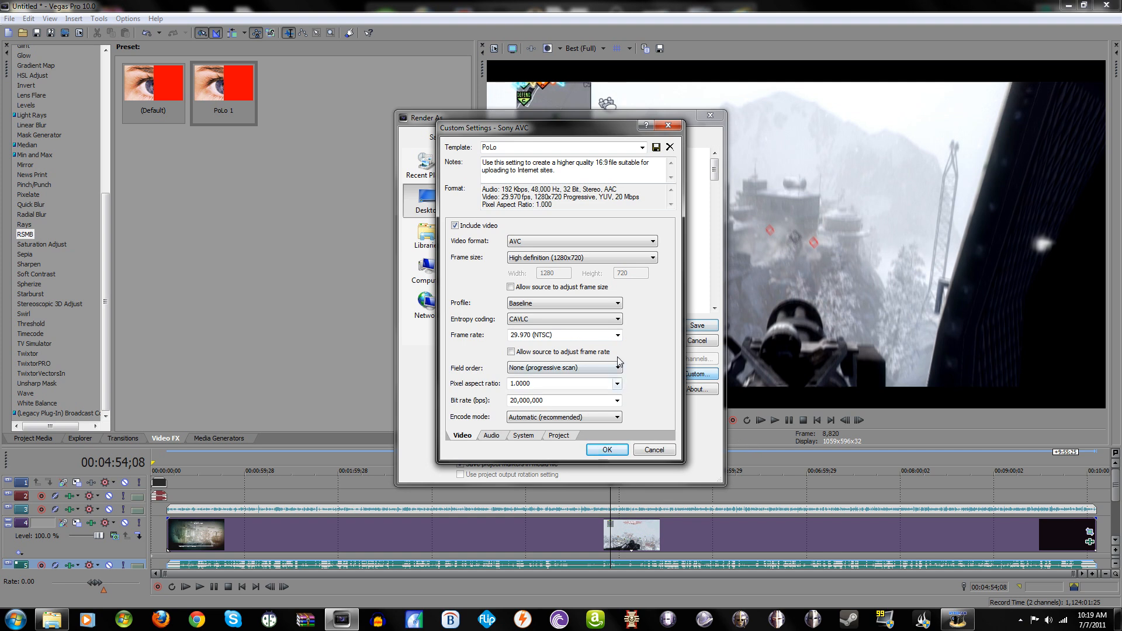
mouse_move(608, 351)
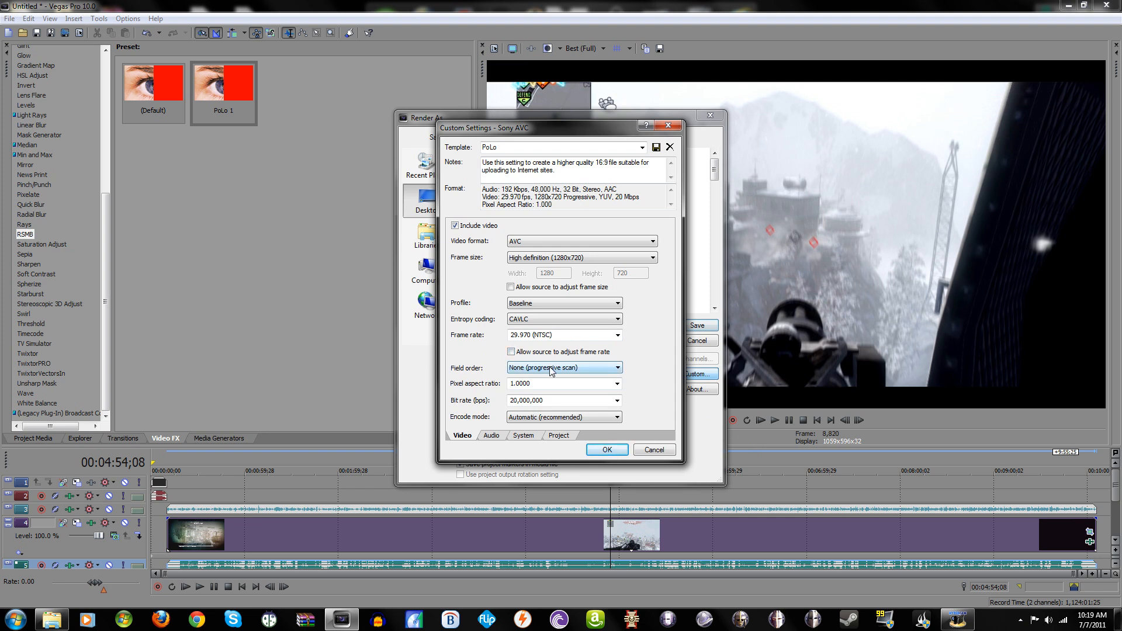
mouse_move(561, 375)
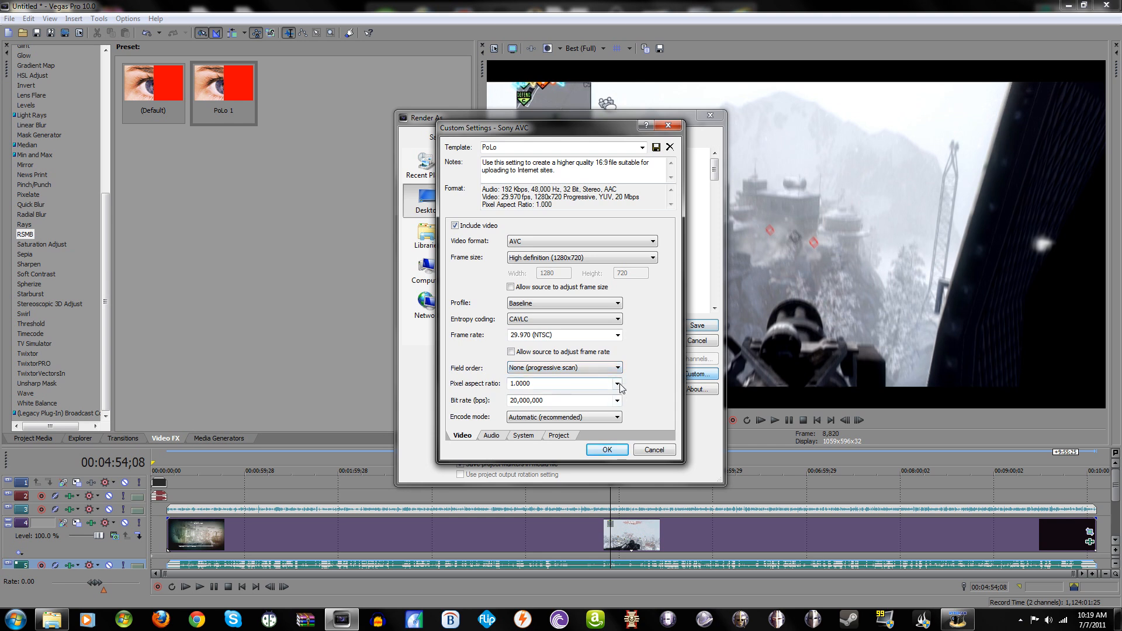
mouse_move(498, 406)
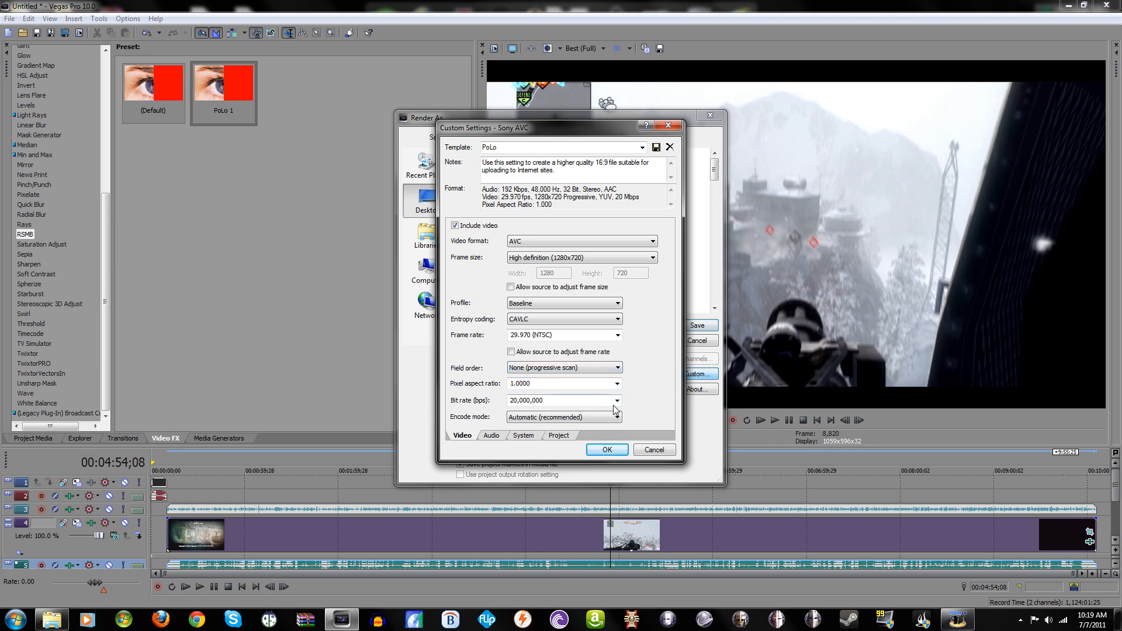
left_click(617, 401)
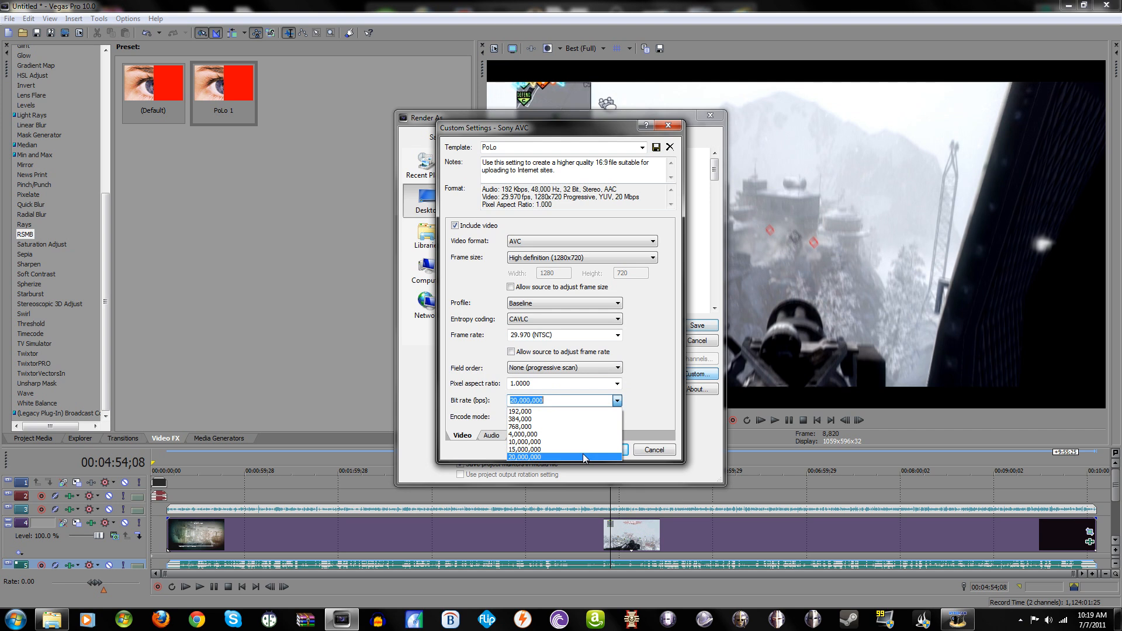
left_click(524, 456)
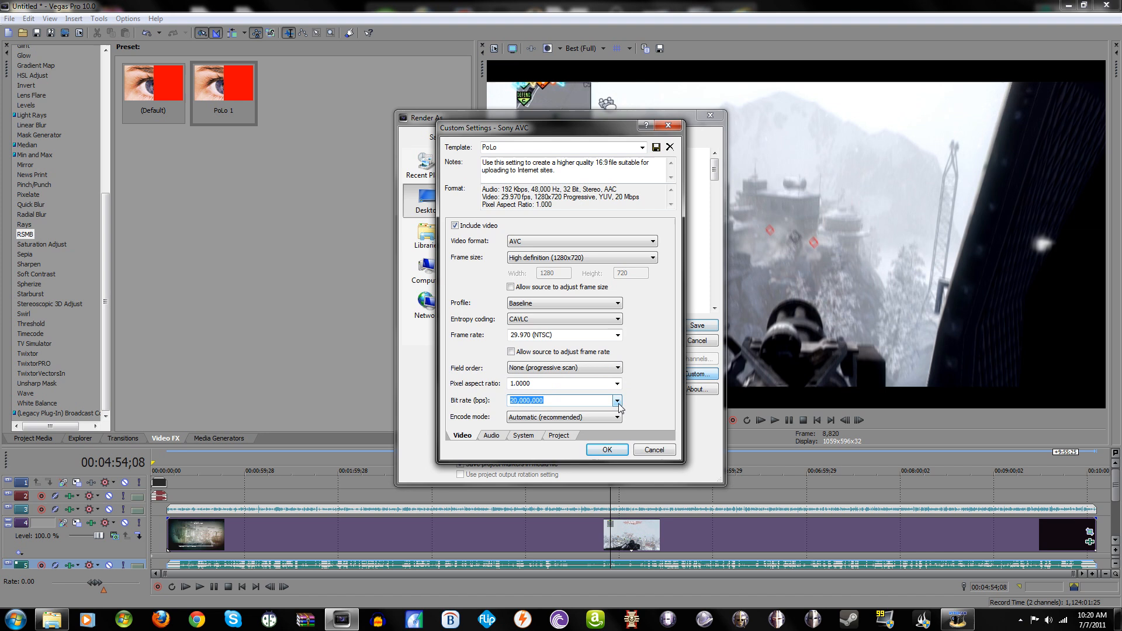
mouse_move(613, 411)
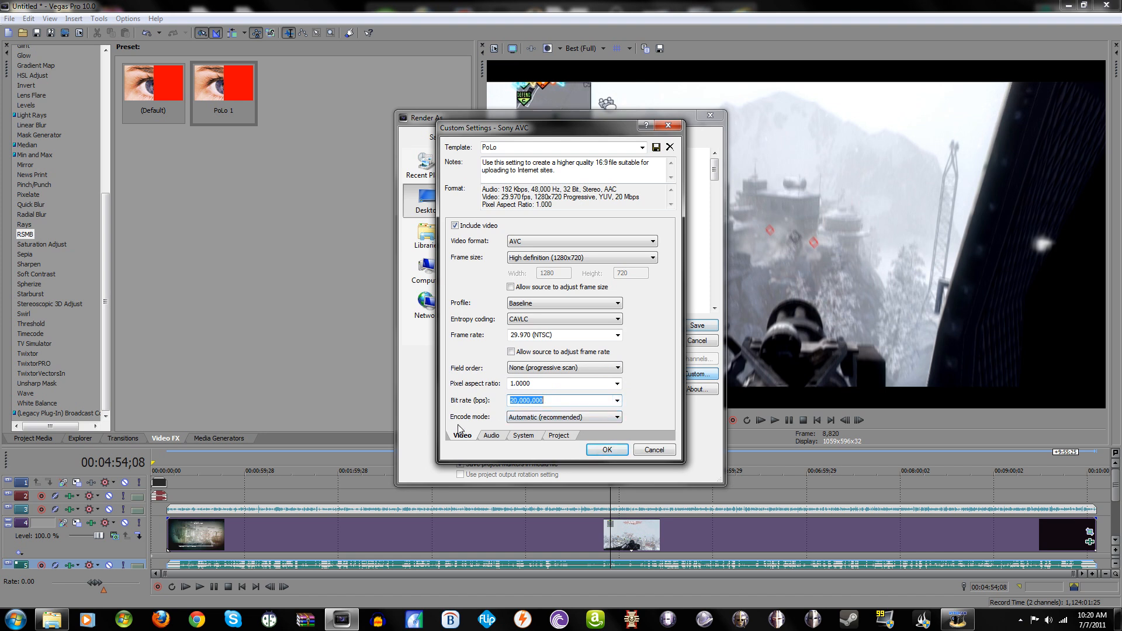
left_click(491, 435)
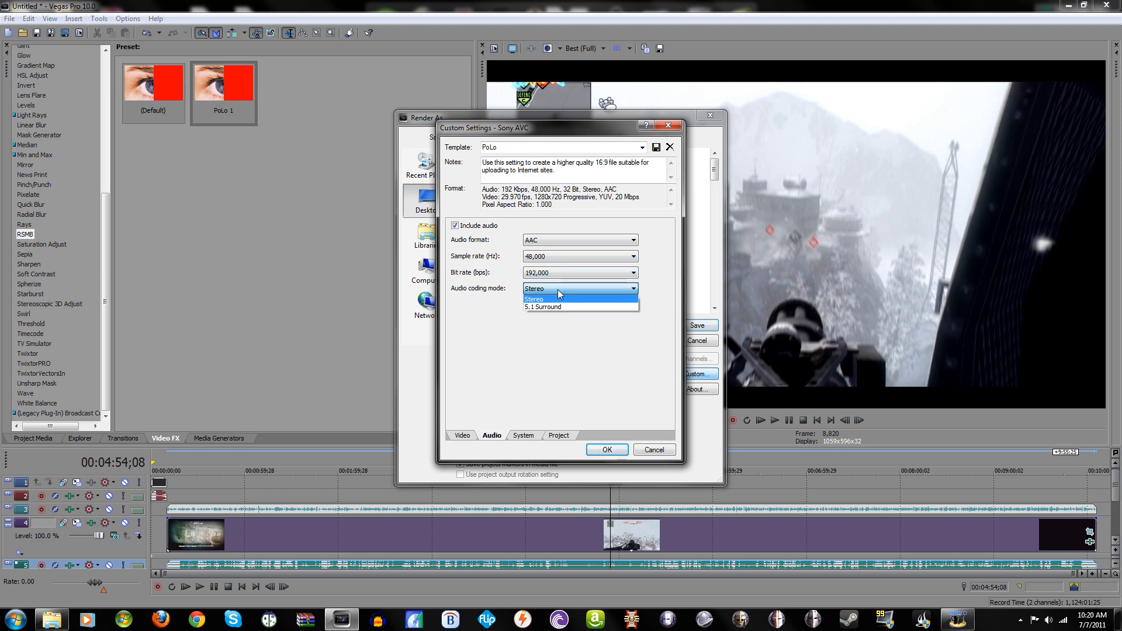
Confirm Stereo audio, MP4 format and project-settings rendering quality, then accept the custom settings.
left_click(523, 435)
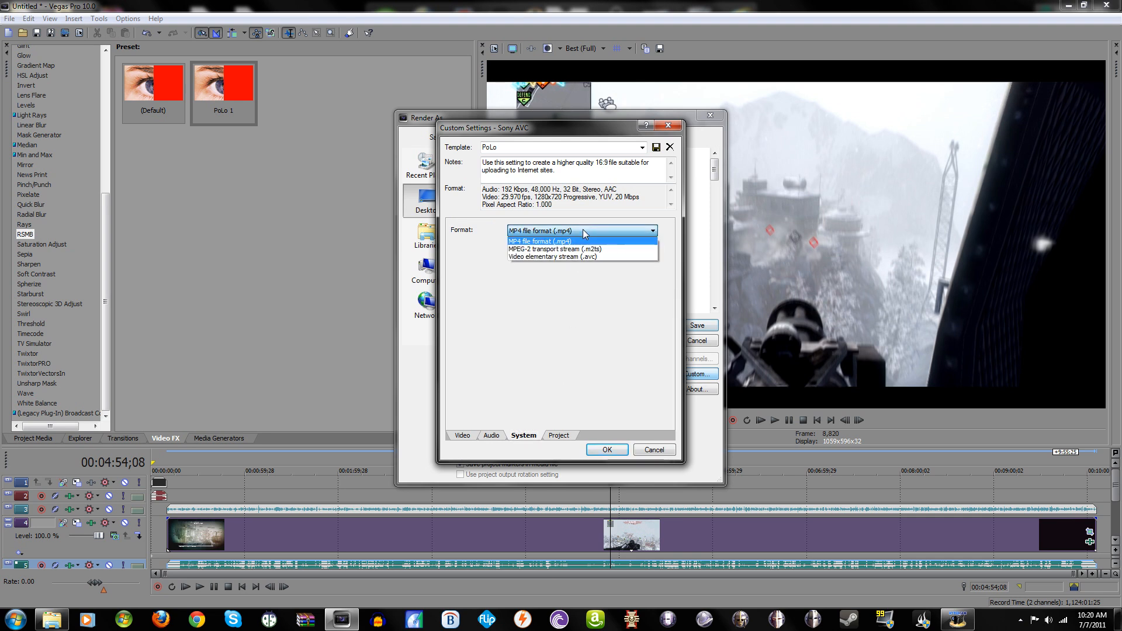
left_click(539, 242)
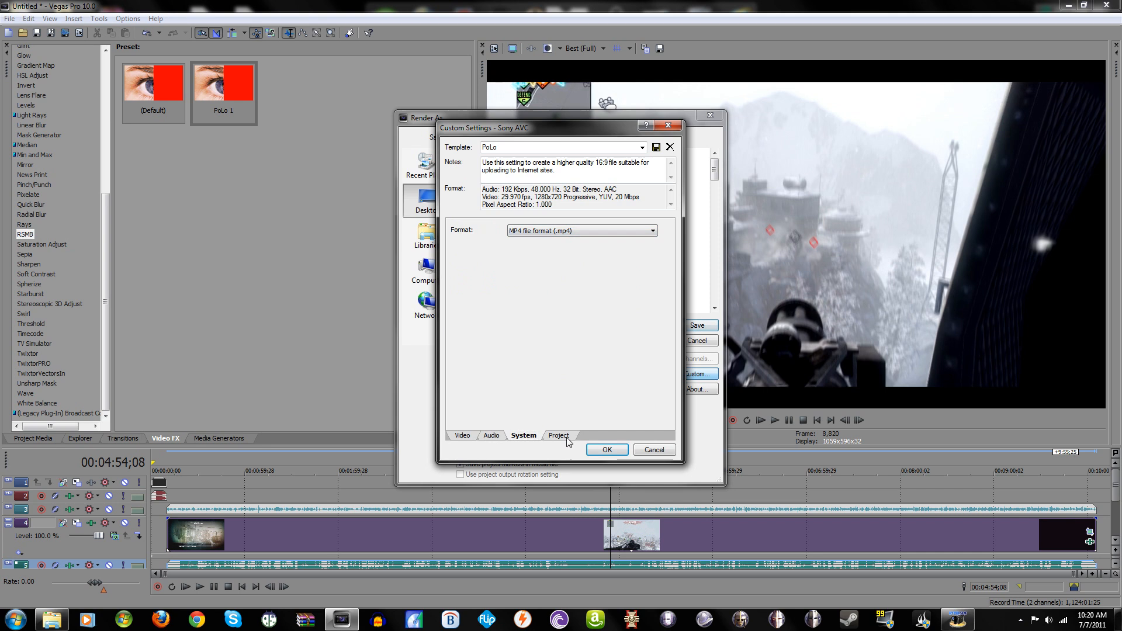
left_click(558, 435)
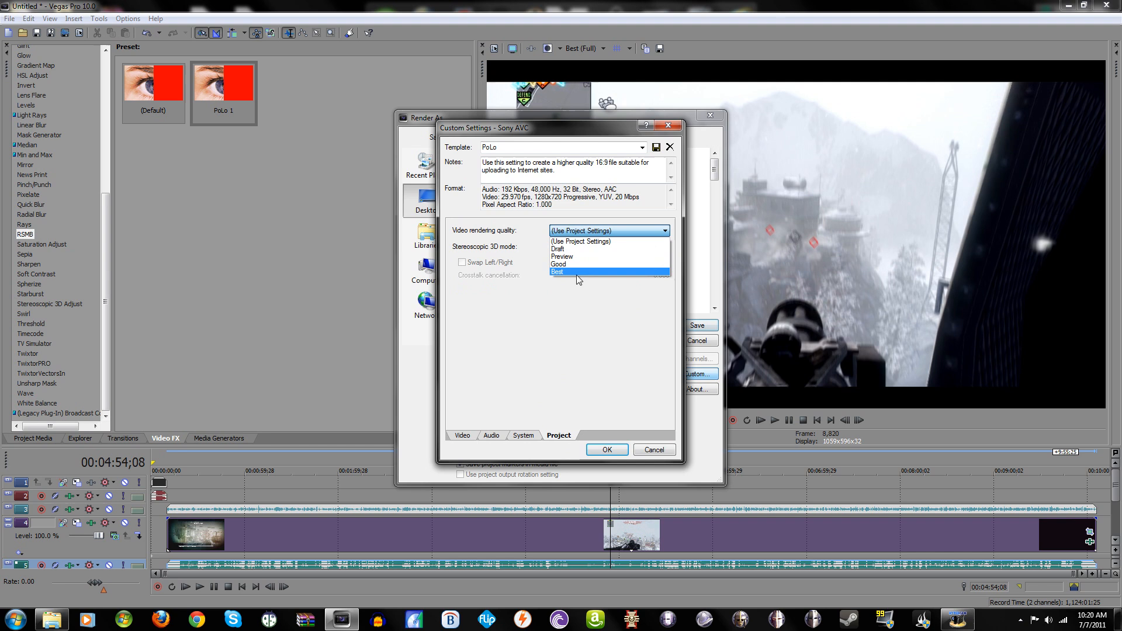
left_click(580, 231)
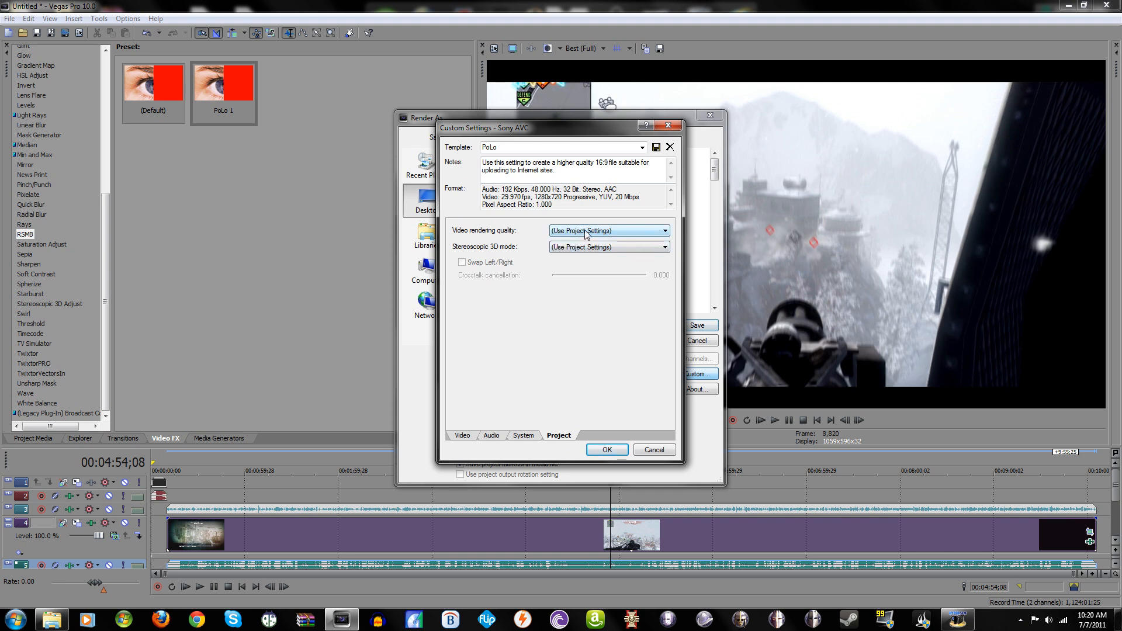
left_click(607, 450)
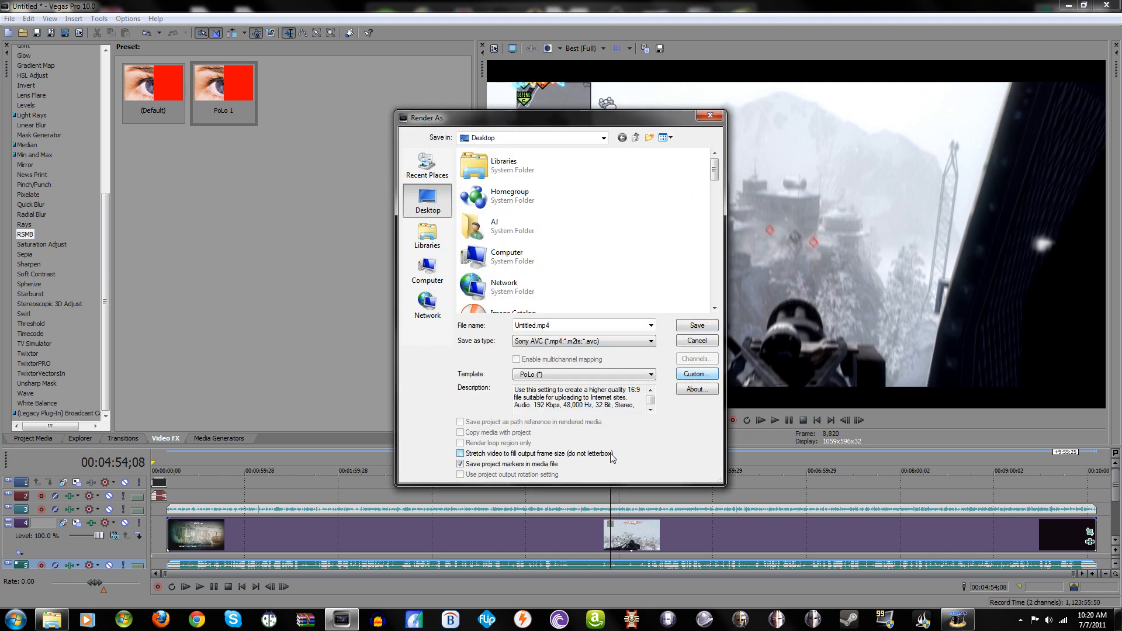
left_click(581, 325)
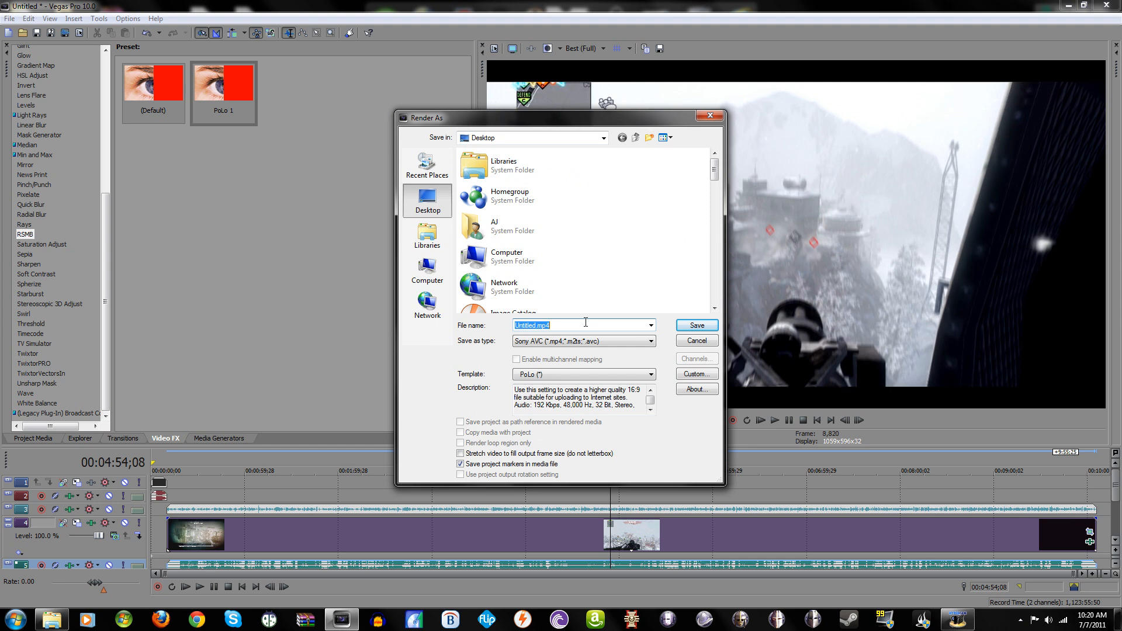
mouse_move(681, 326)
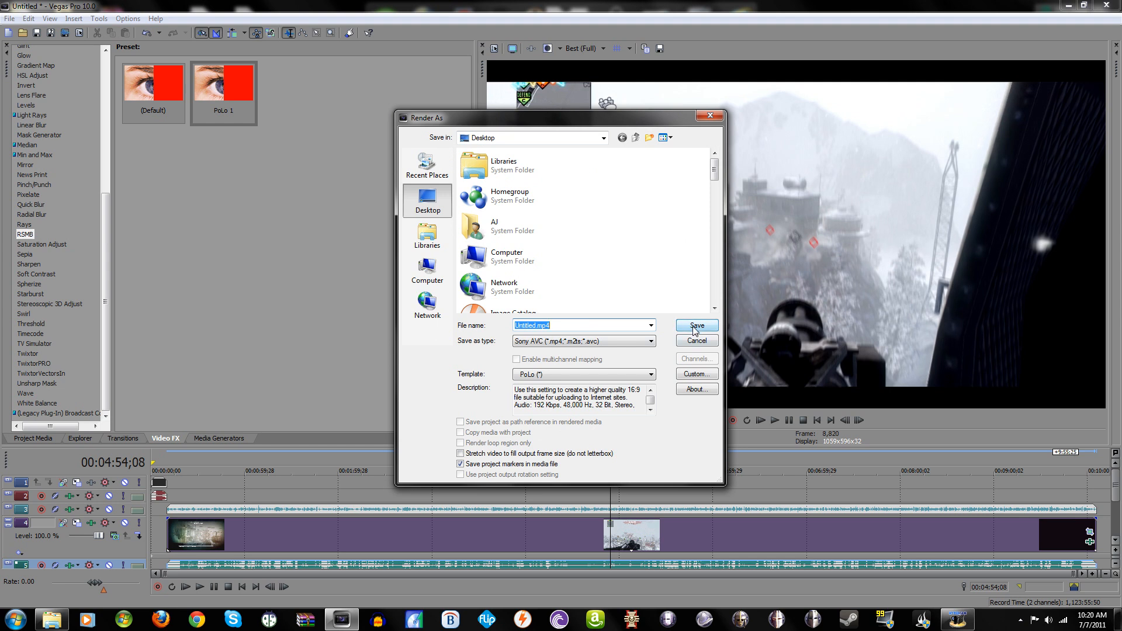
mouse_move(765, 510)
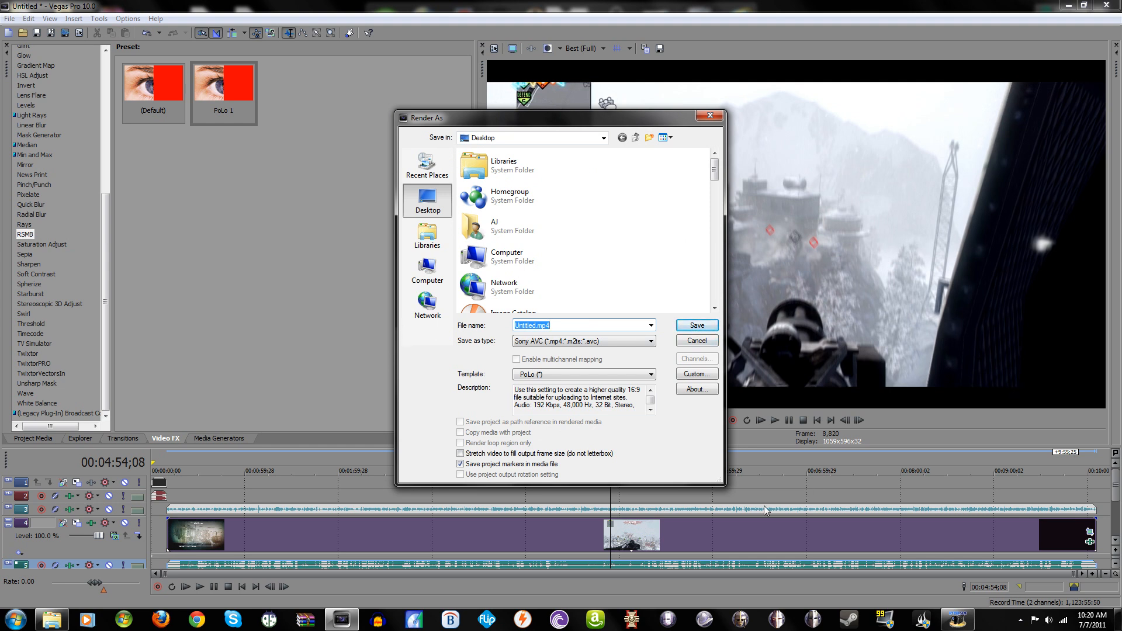
mouse_move(649, 452)
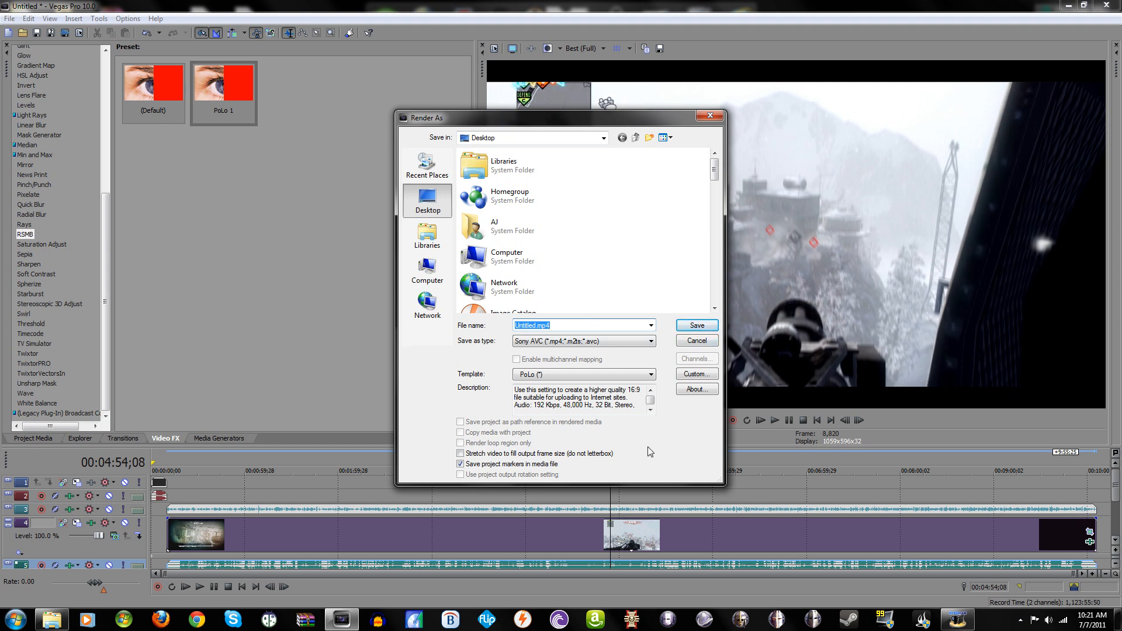